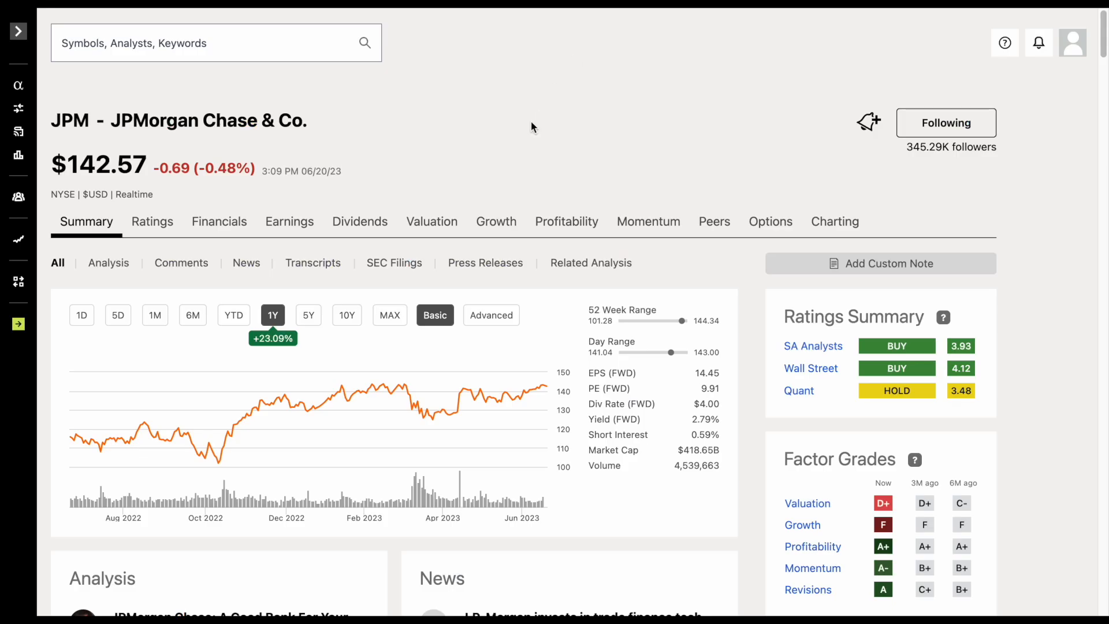
pyautogui.moveTo(196, 138)
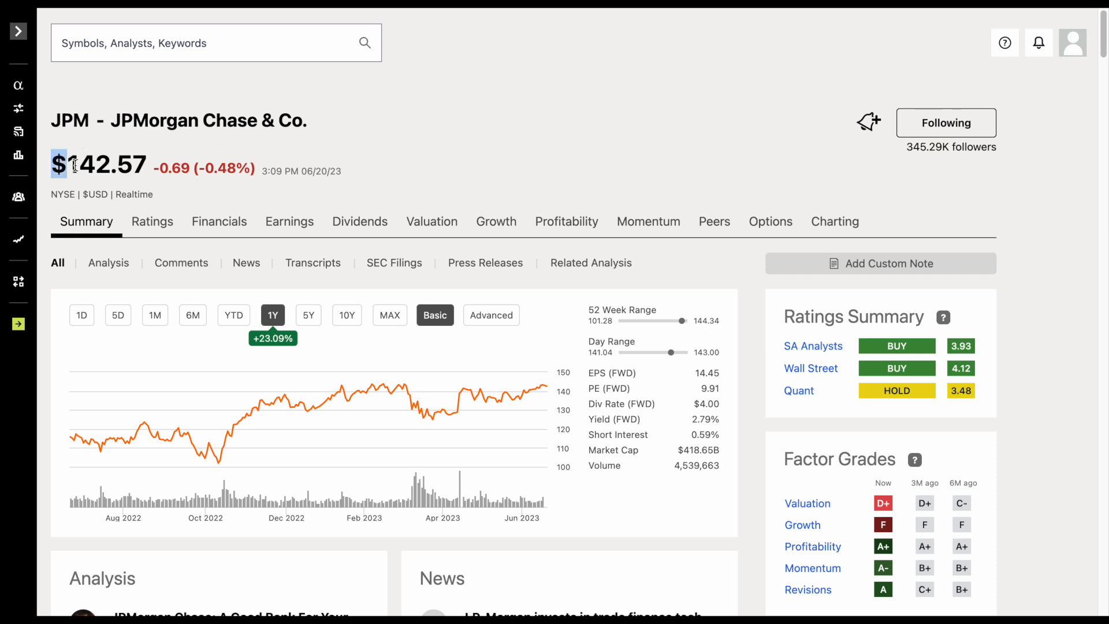
# Bring up JPM's 1Y price return chart against BAC, USB and WFC on Seeking Alpha
pyautogui.doubleClick(99, 165)
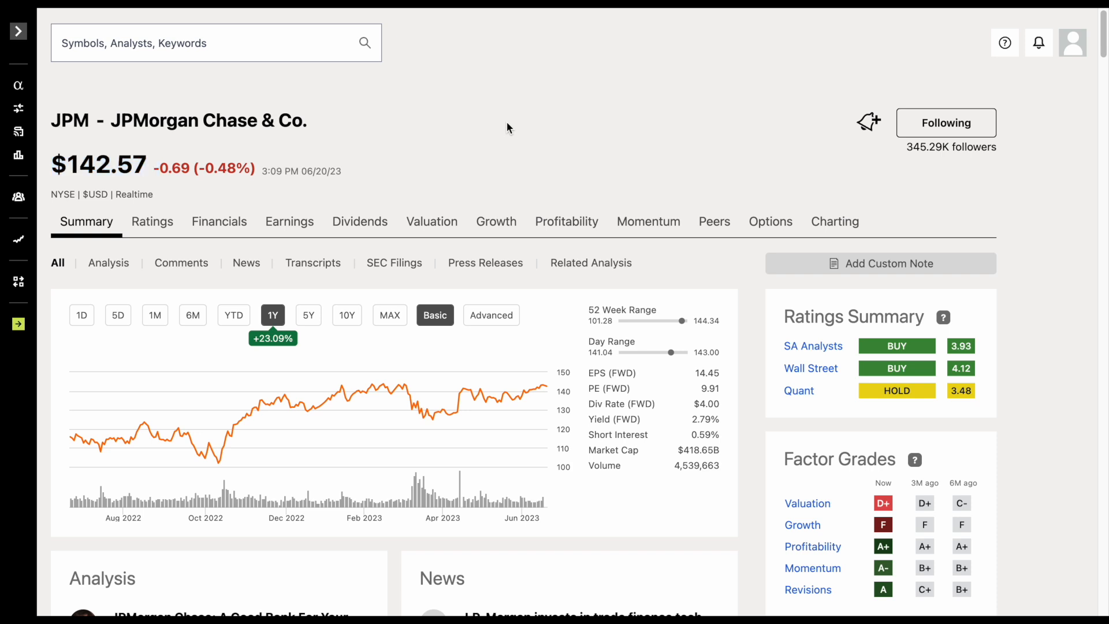
pyautogui.moveTo(289, 295)
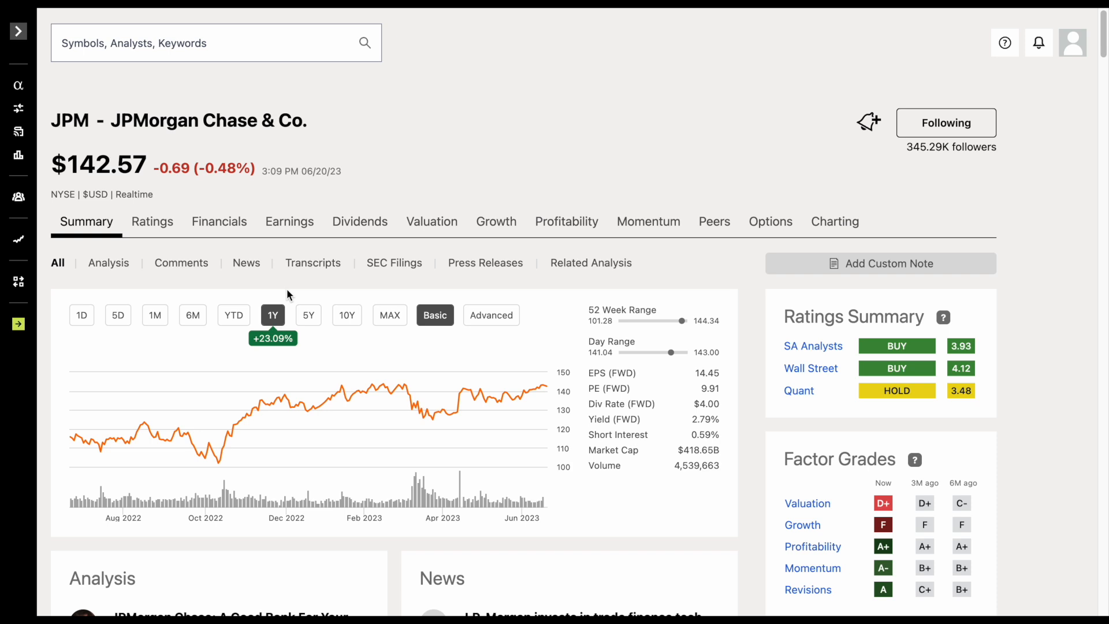
pyautogui.moveTo(753, 341)
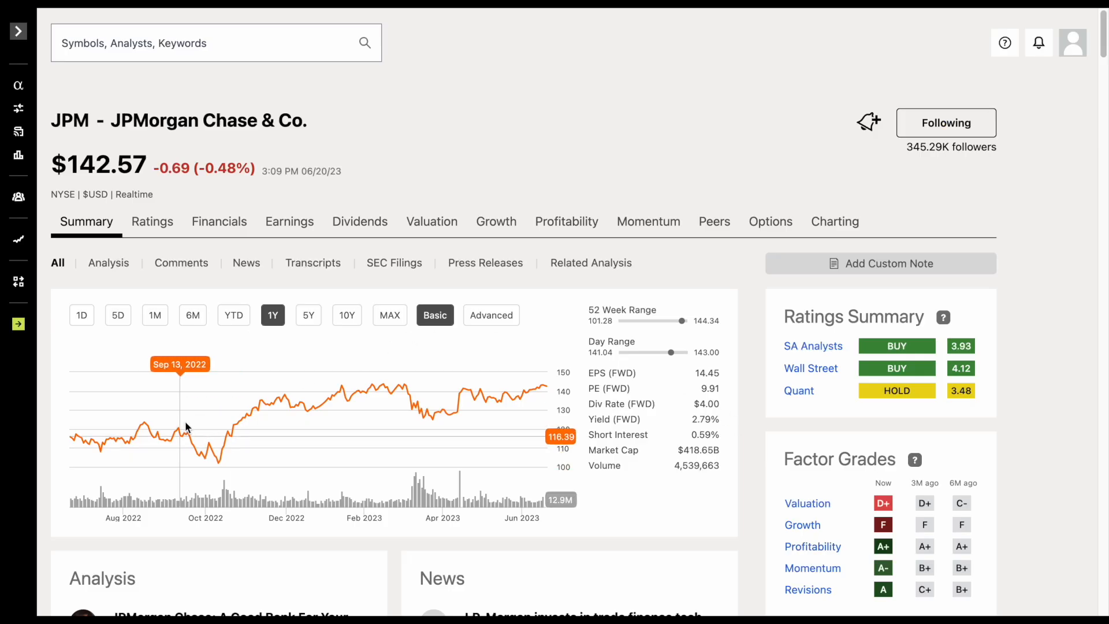
pyautogui.moveTo(216, 430)
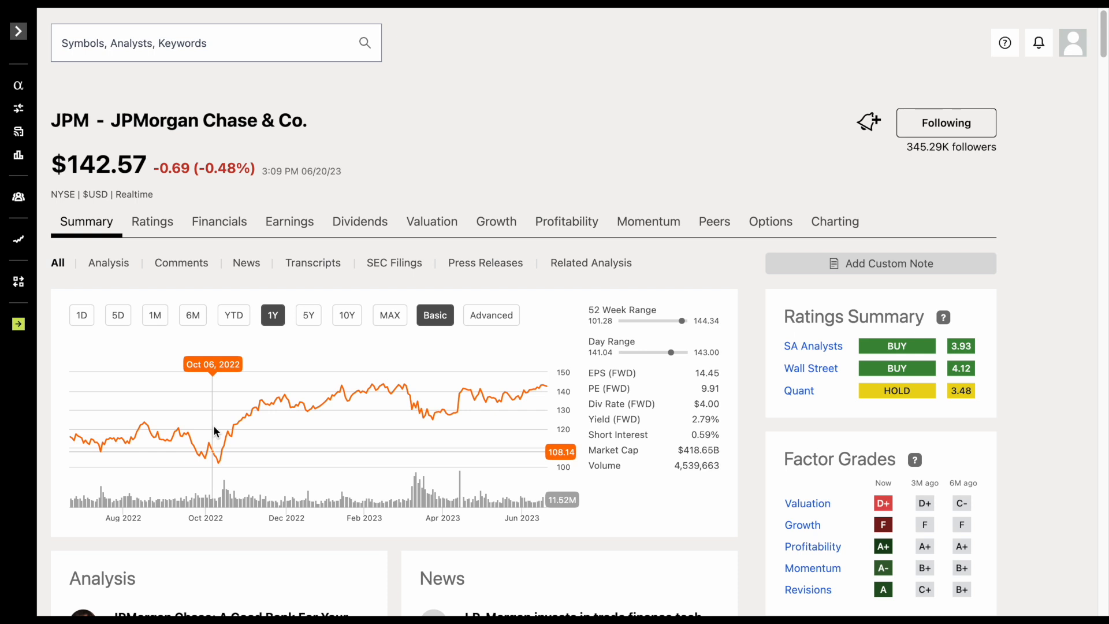
pyautogui.moveTo(753, 367)
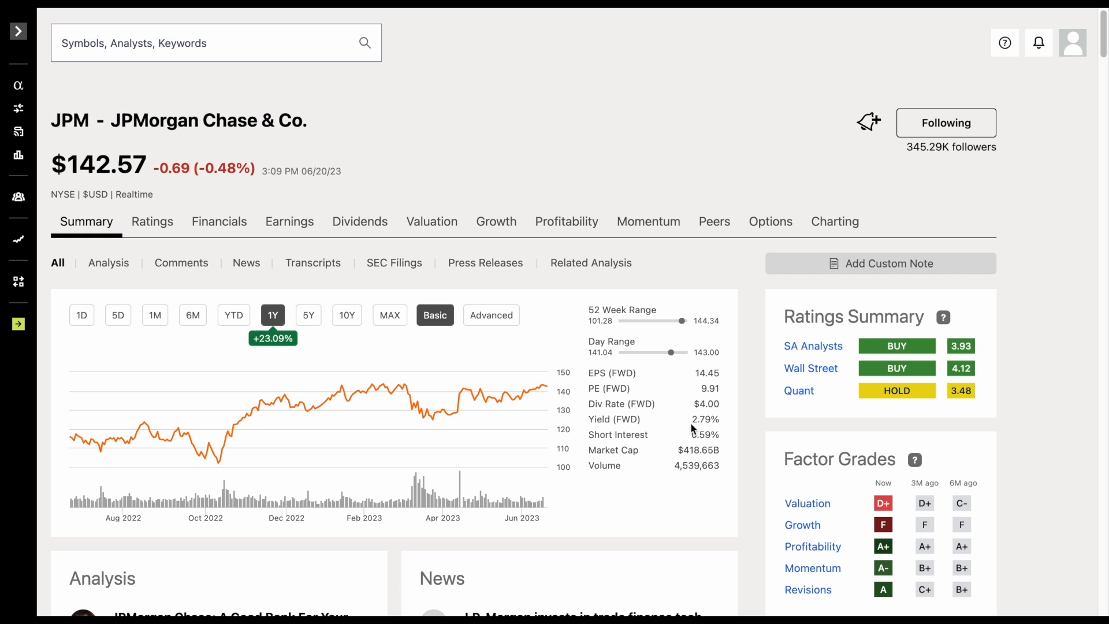
pyautogui.moveTo(741, 424)
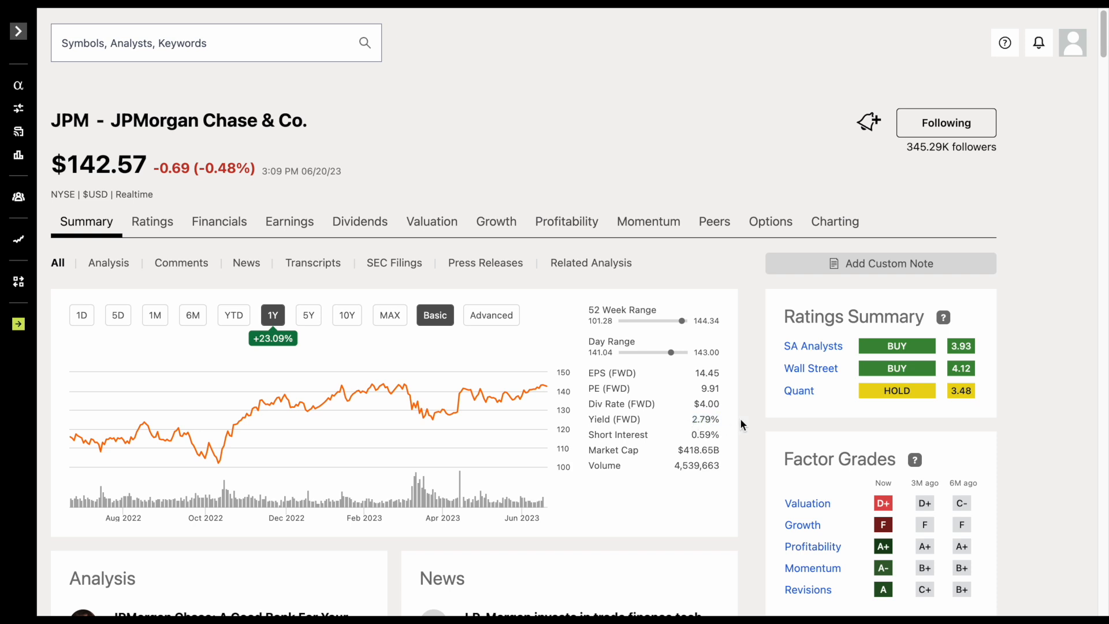
pyautogui.doubleClick(704, 419)
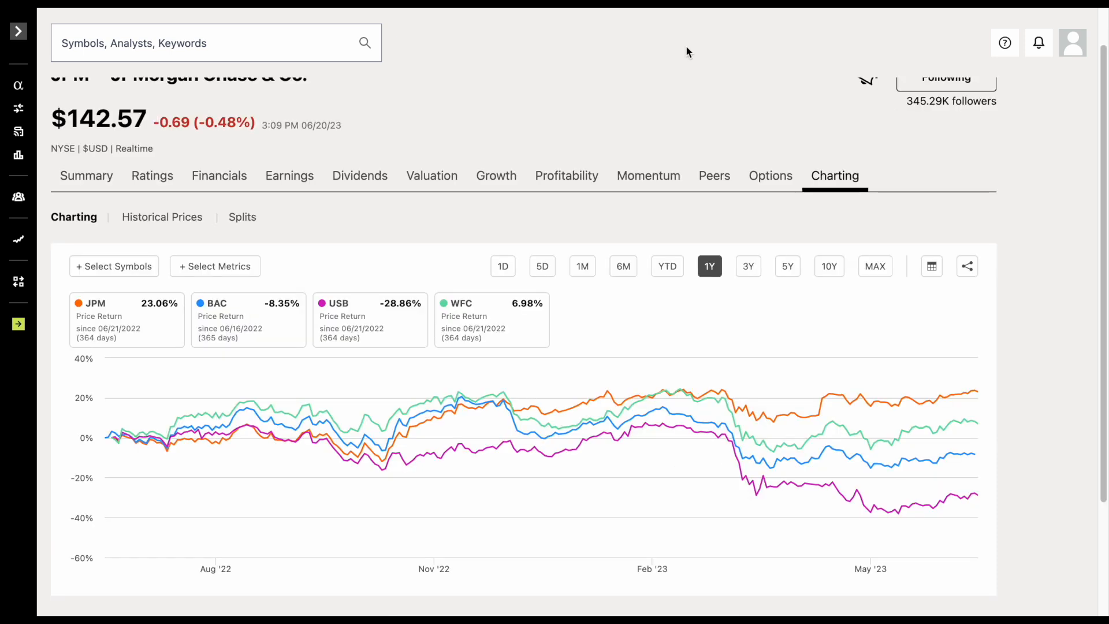
pyautogui.moveTo(637, 90)
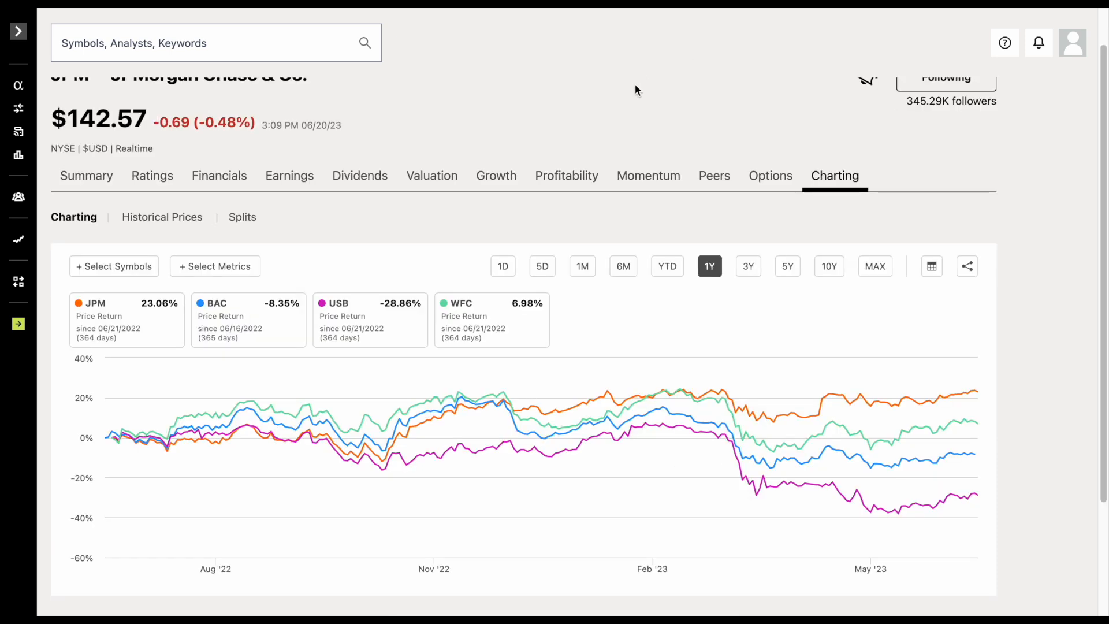
pyautogui.moveTo(156, 329)
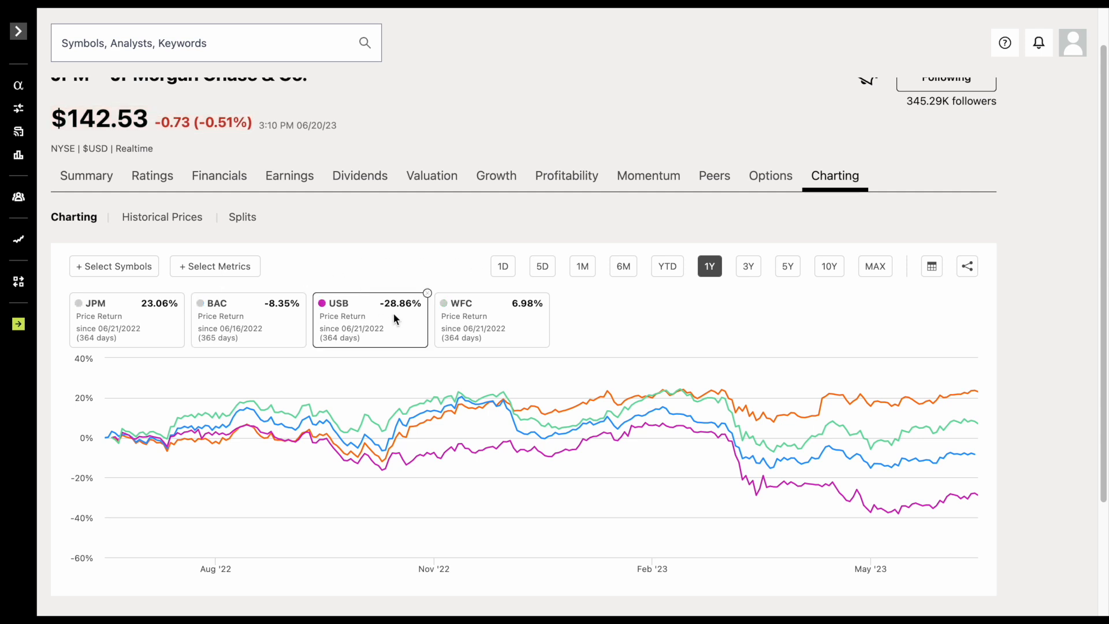
pyautogui.moveTo(528, 322)
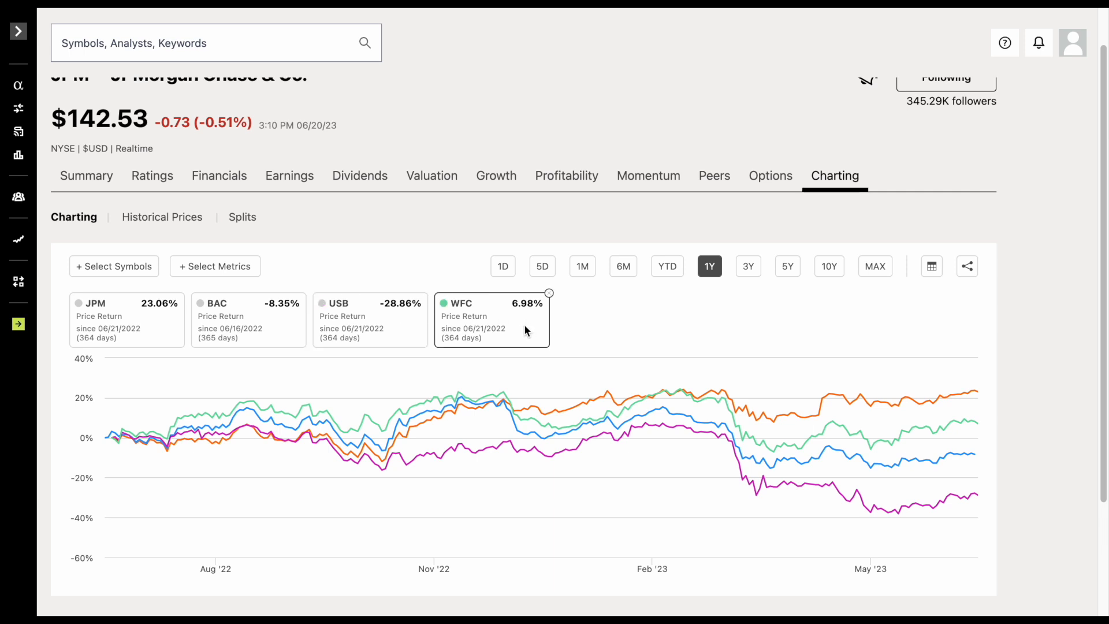
pyautogui.moveTo(978, 390)
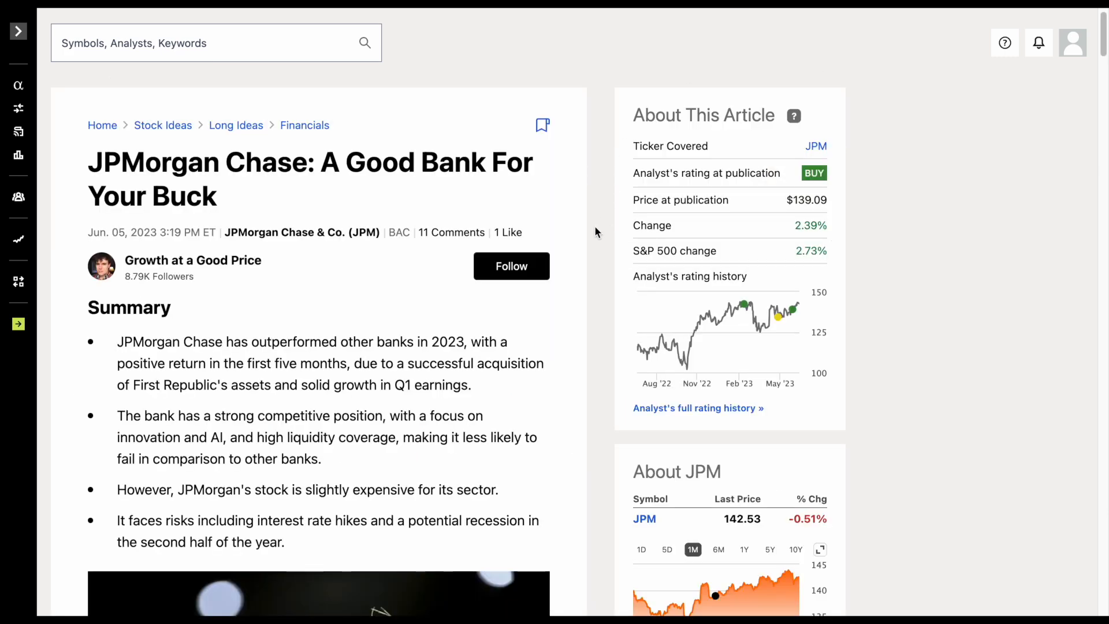
pyautogui.moveTo(413, 381)
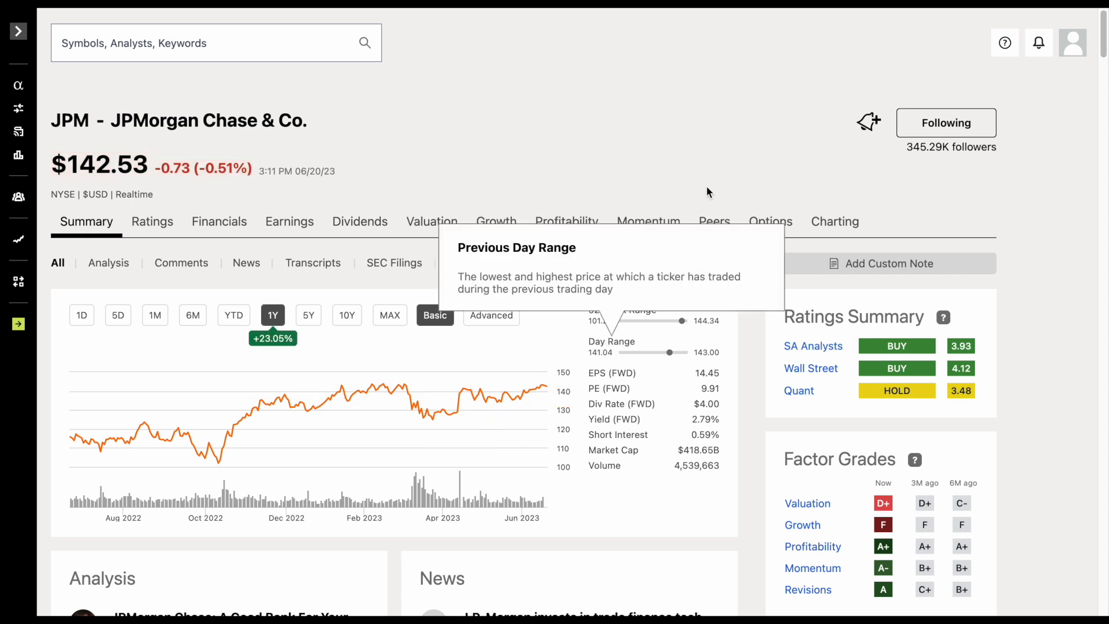
pyautogui.moveTo(715, 160)
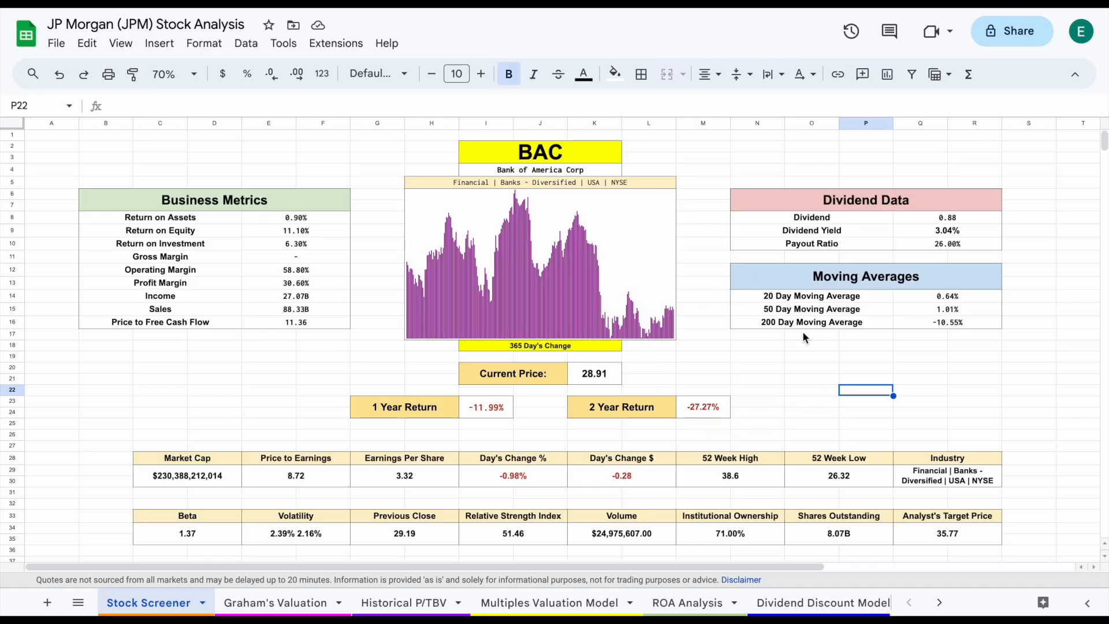
pyautogui.moveTo(792, 348)
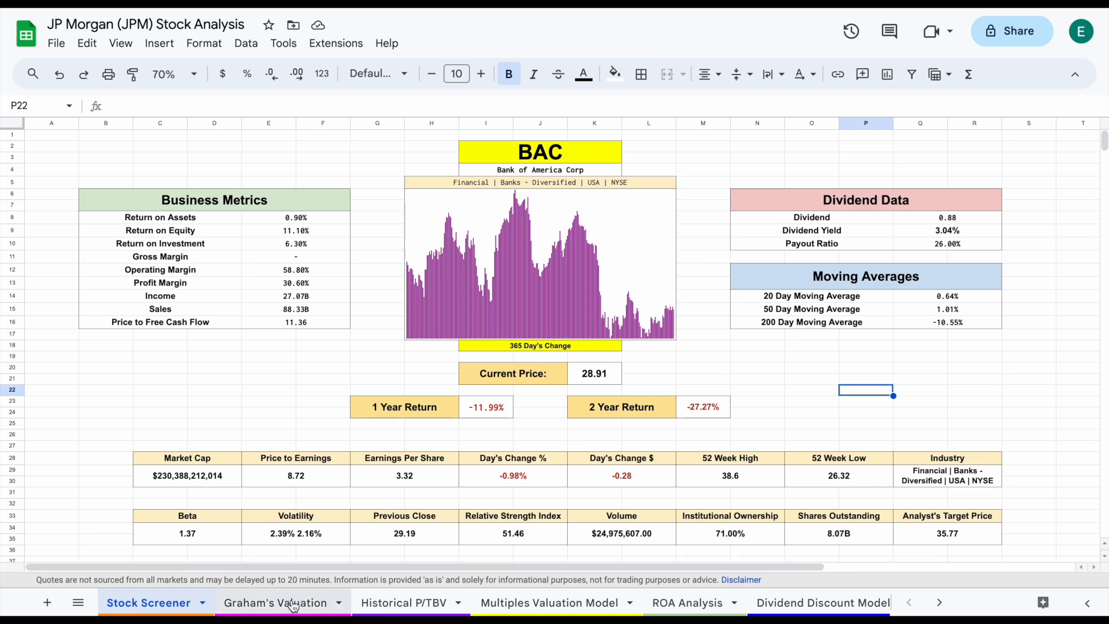
# Enter JPM as the screener ticker and start replacing the 365-day chart span
pyautogui.click(685, 603)
pyautogui.write('JPM')
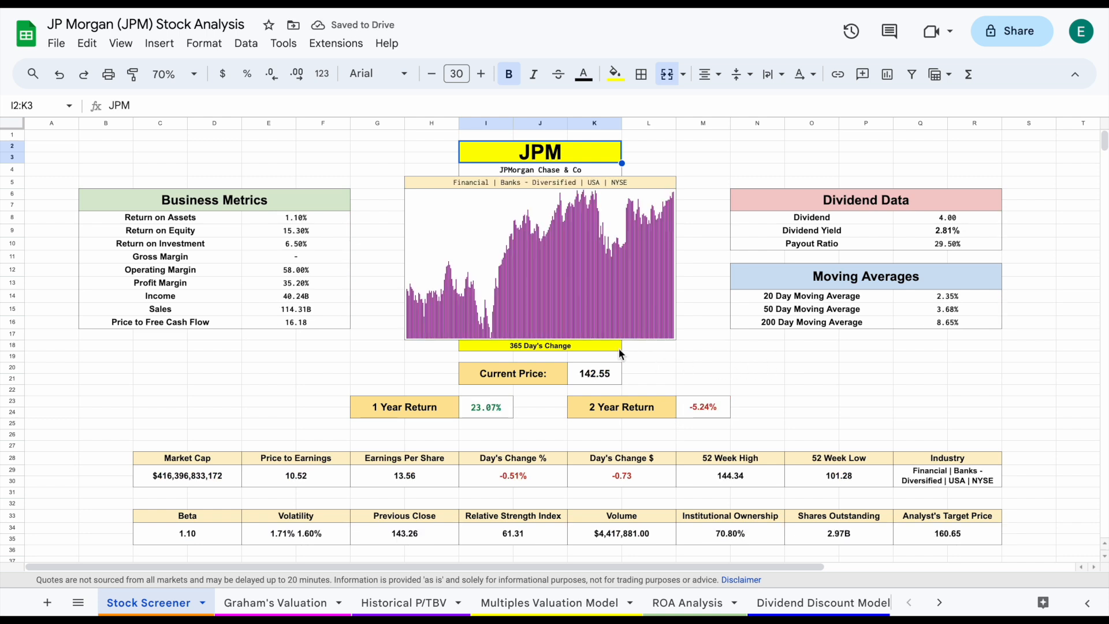
pyautogui.click(539, 345)
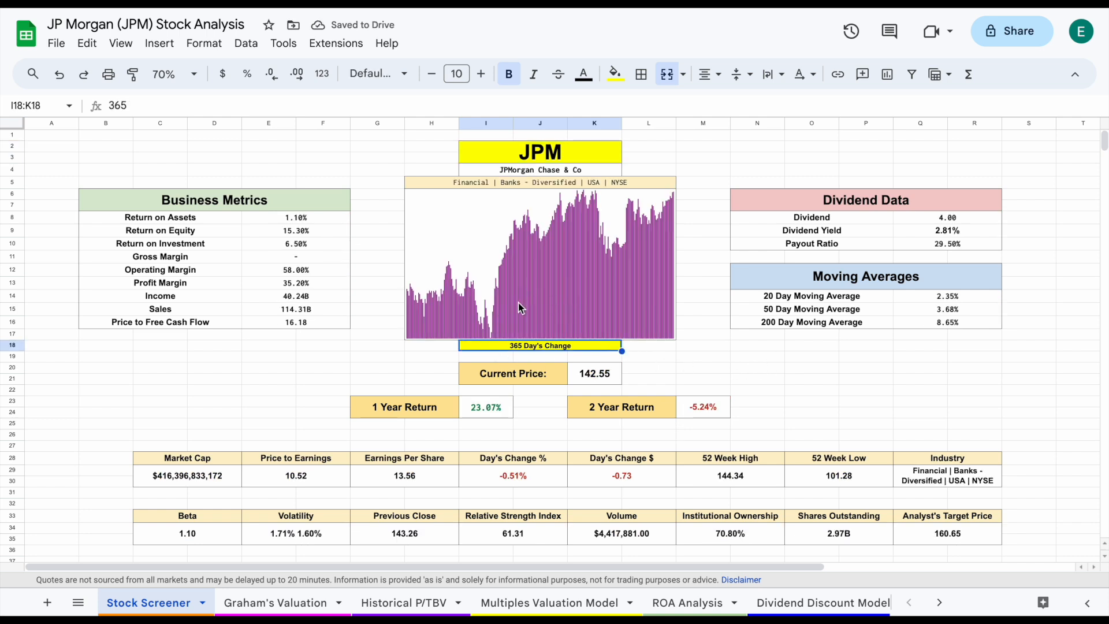
pyautogui.write('750')
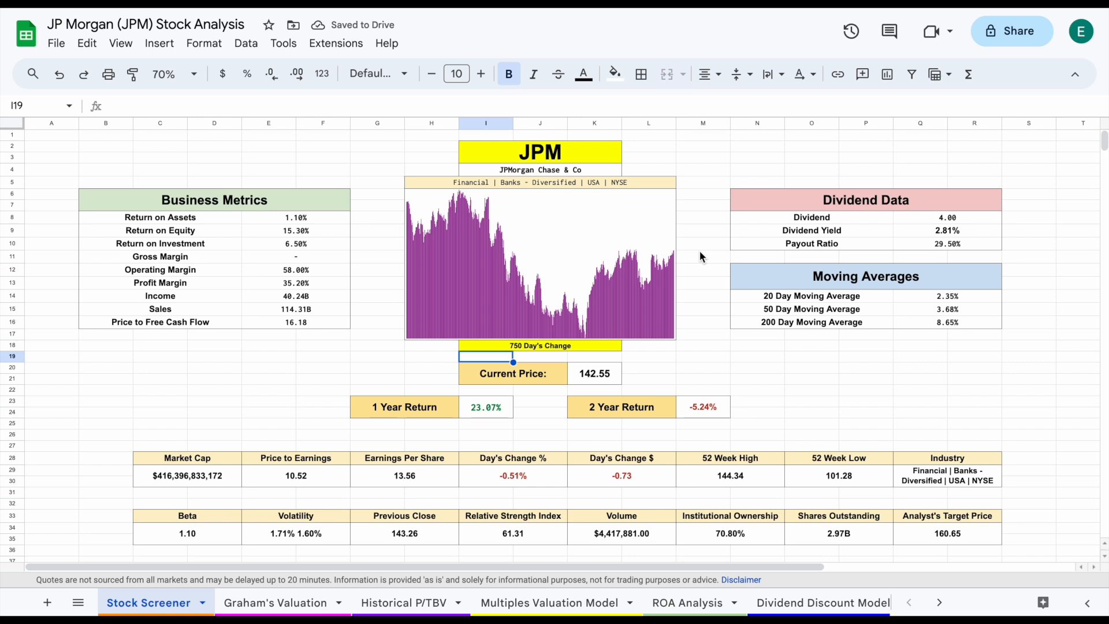
pyautogui.moveTo(694, 278)
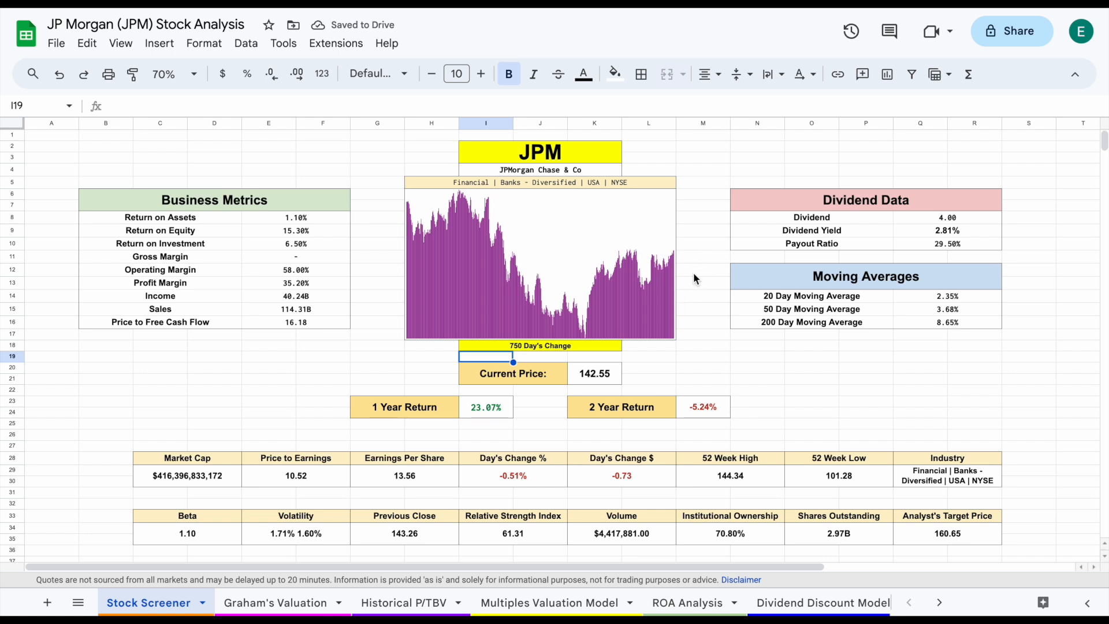
pyautogui.moveTo(680, 267)
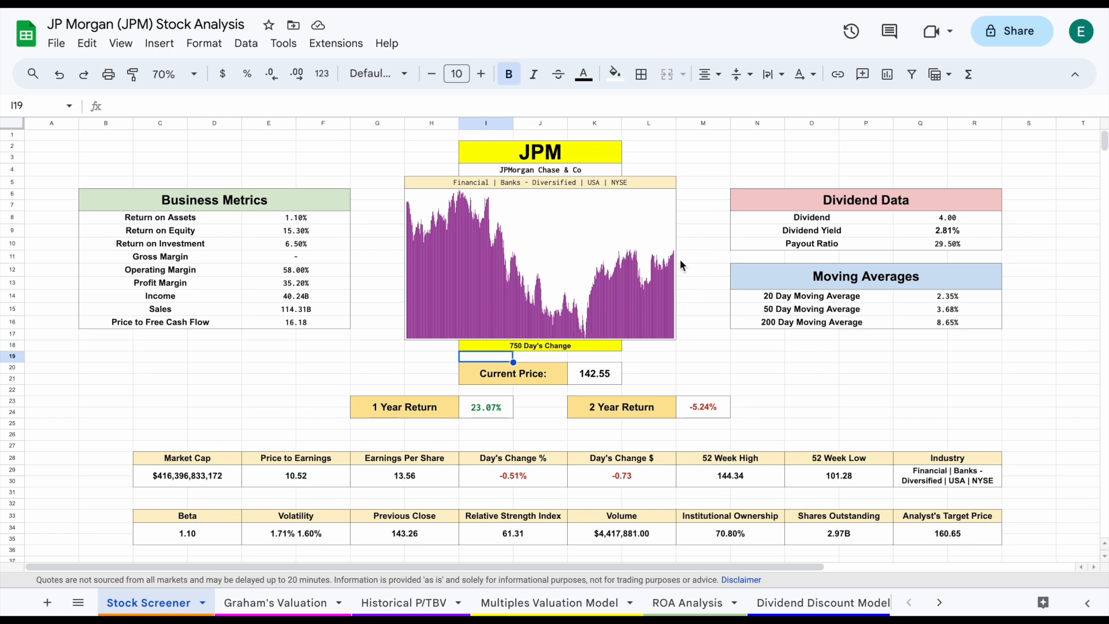
pyautogui.moveTo(437, 230)
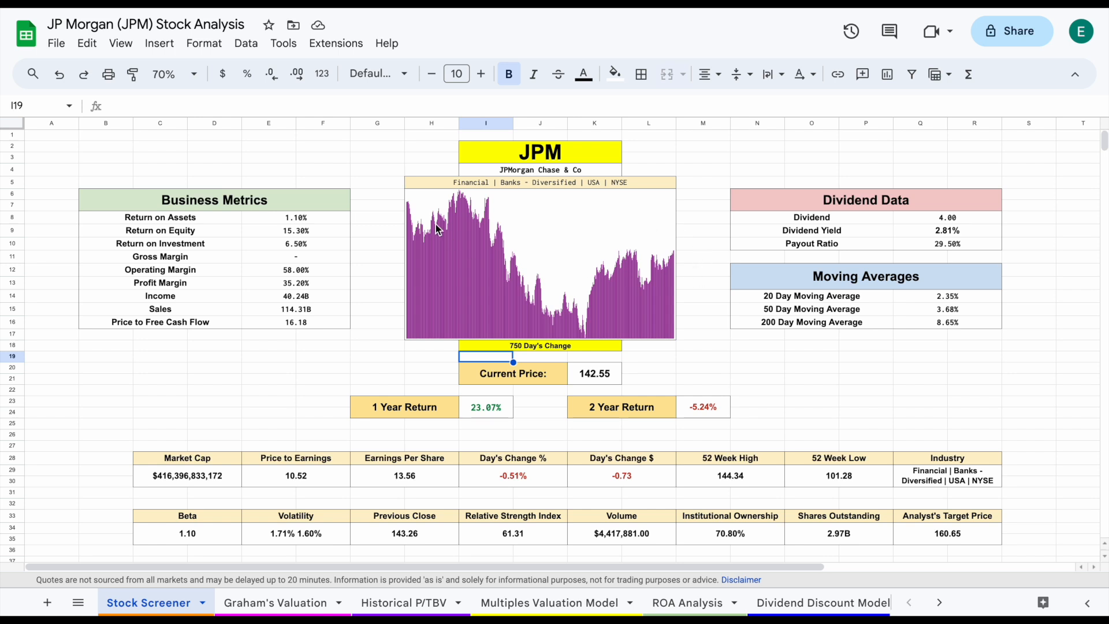
pyautogui.moveTo(779, 249)
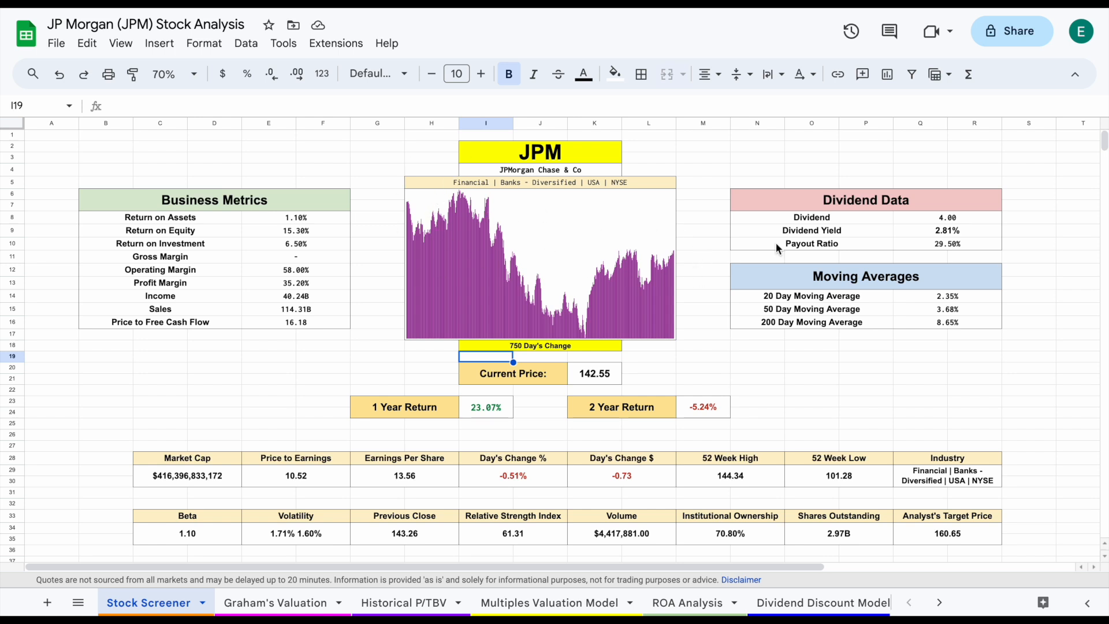
# Commit the 750-day chart span and inspect the Dividend and Dividend Yield formulas
pyautogui.click(948, 217)
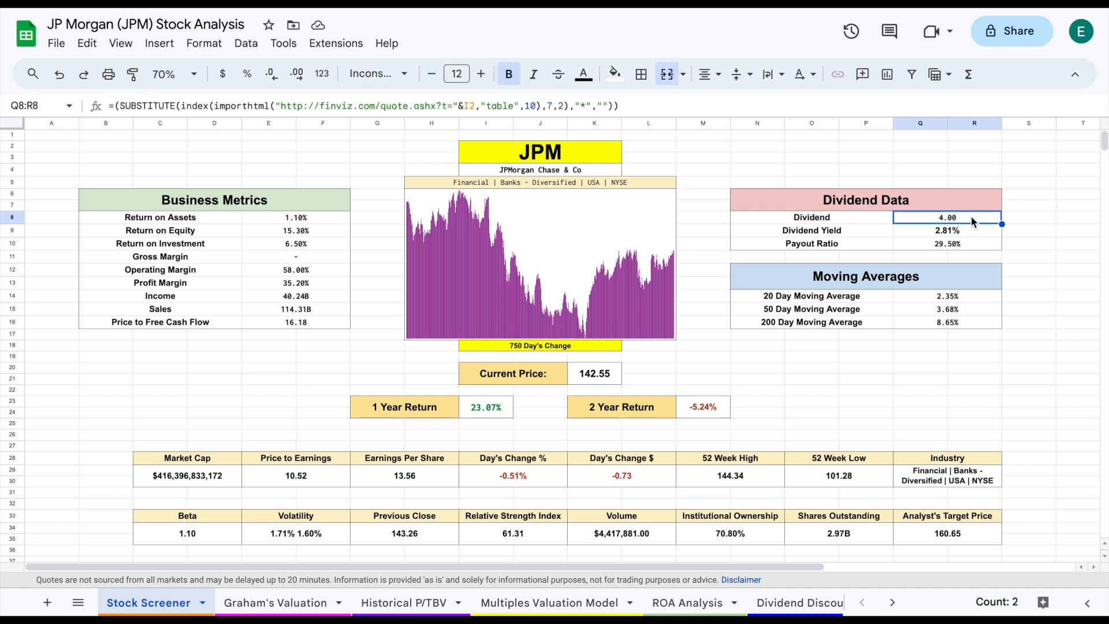
pyautogui.click(811, 230)
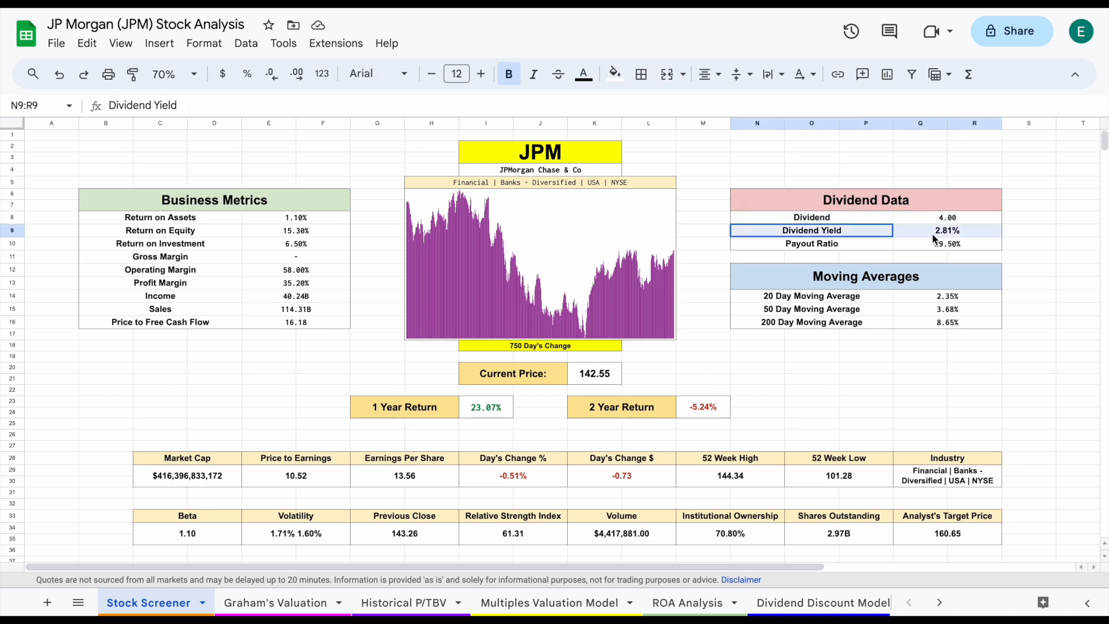
pyautogui.click(947, 230)
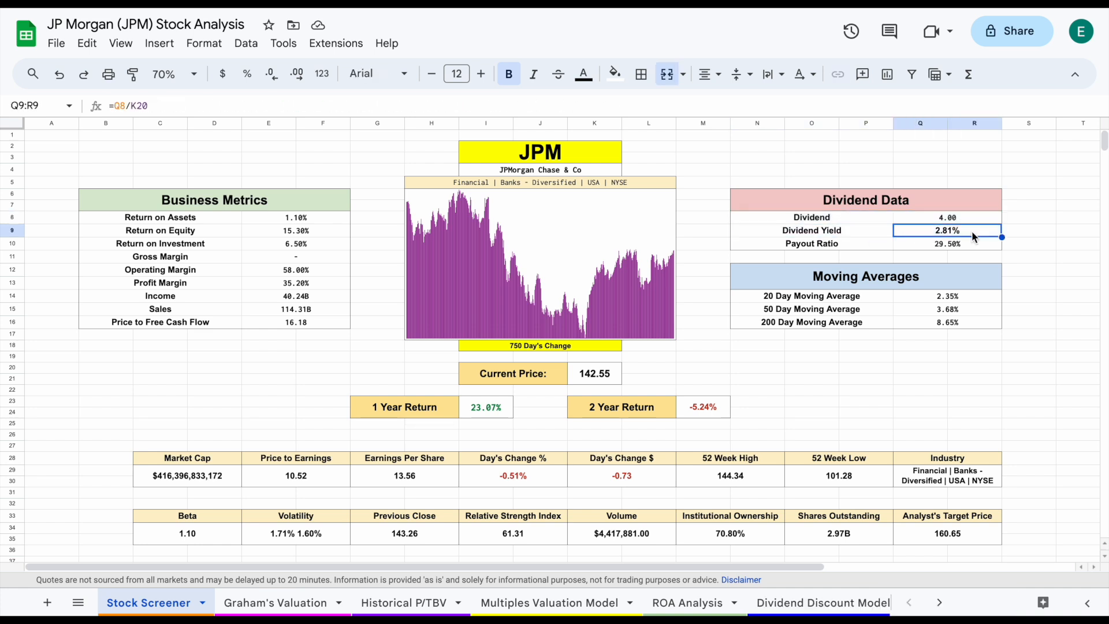
pyautogui.click(947, 243)
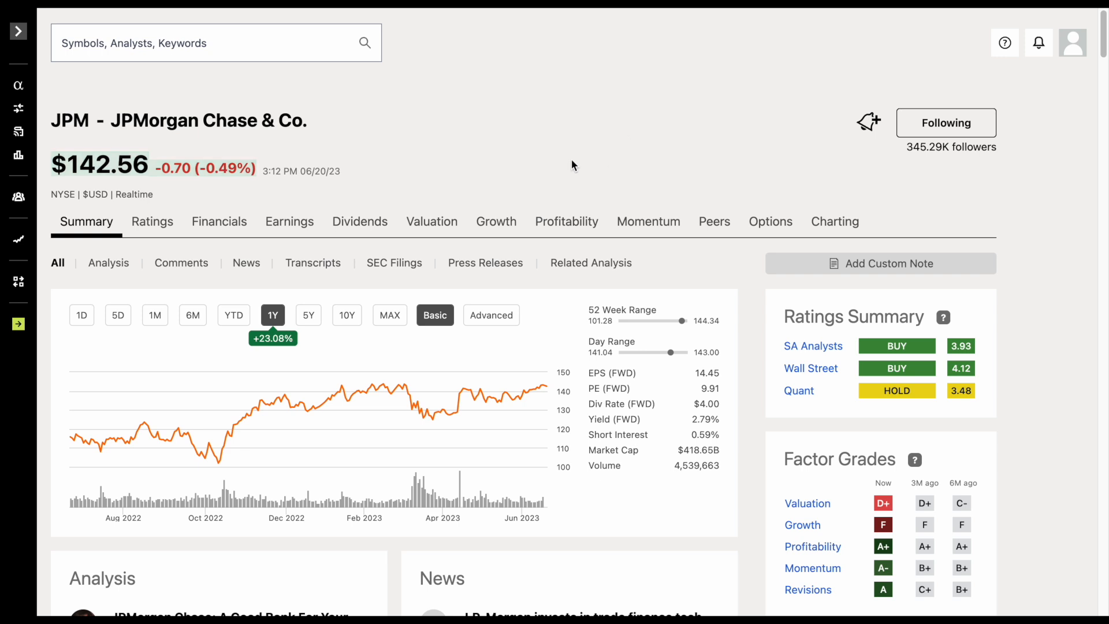
pyautogui.moveTo(456, 198)
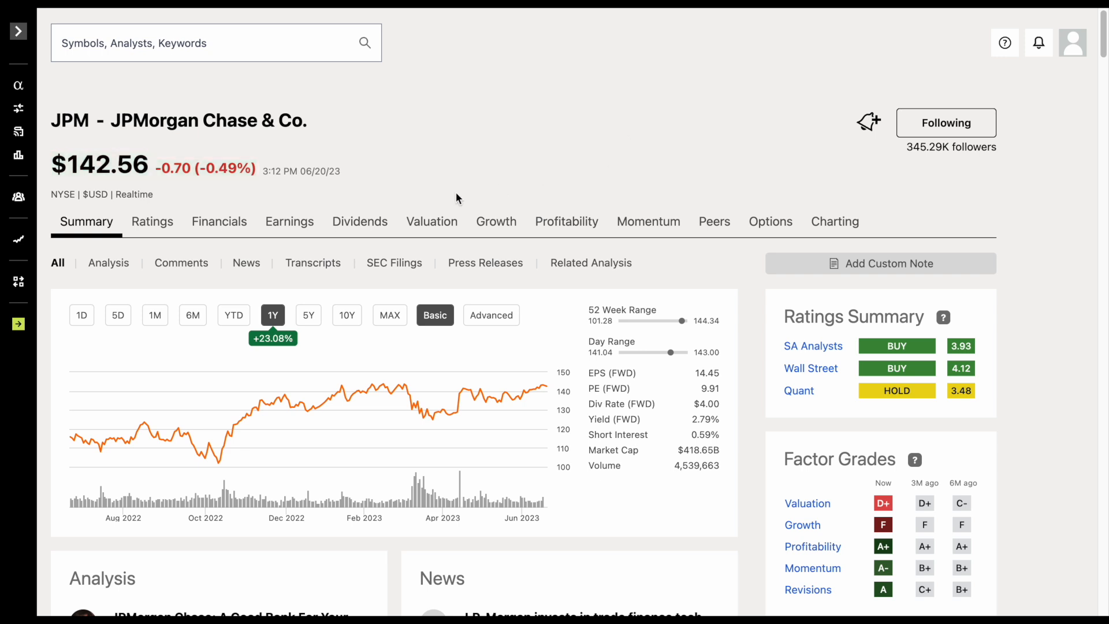
# View JPM's Dividends page and its five-year dividend yield chart on Seeking Alpha
pyautogui.click(359, 221)
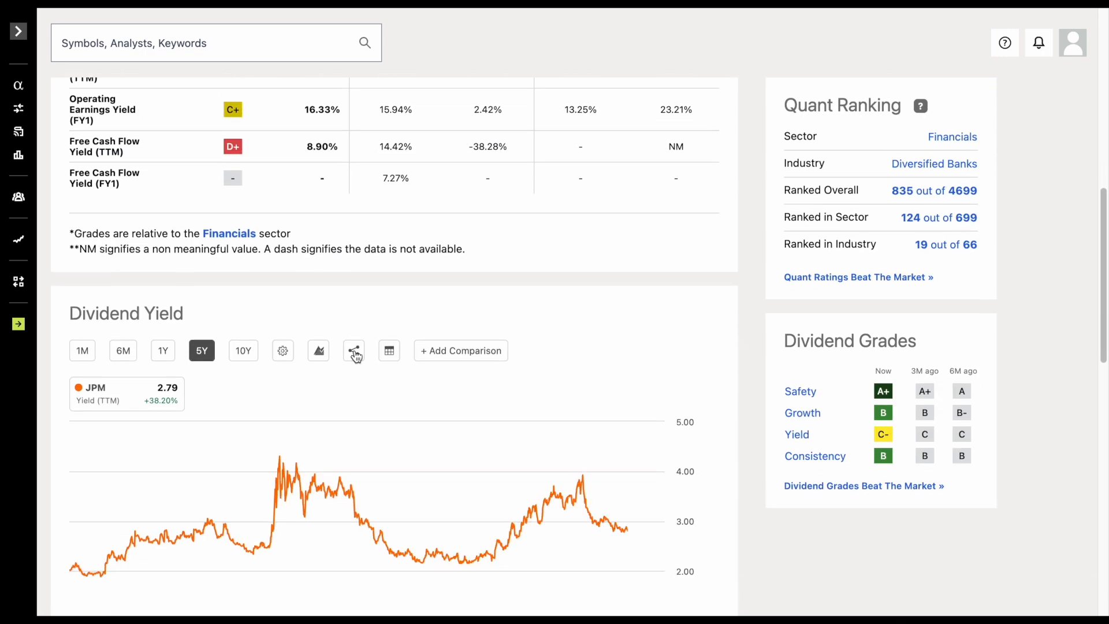
pyautogui.scroll(-3)
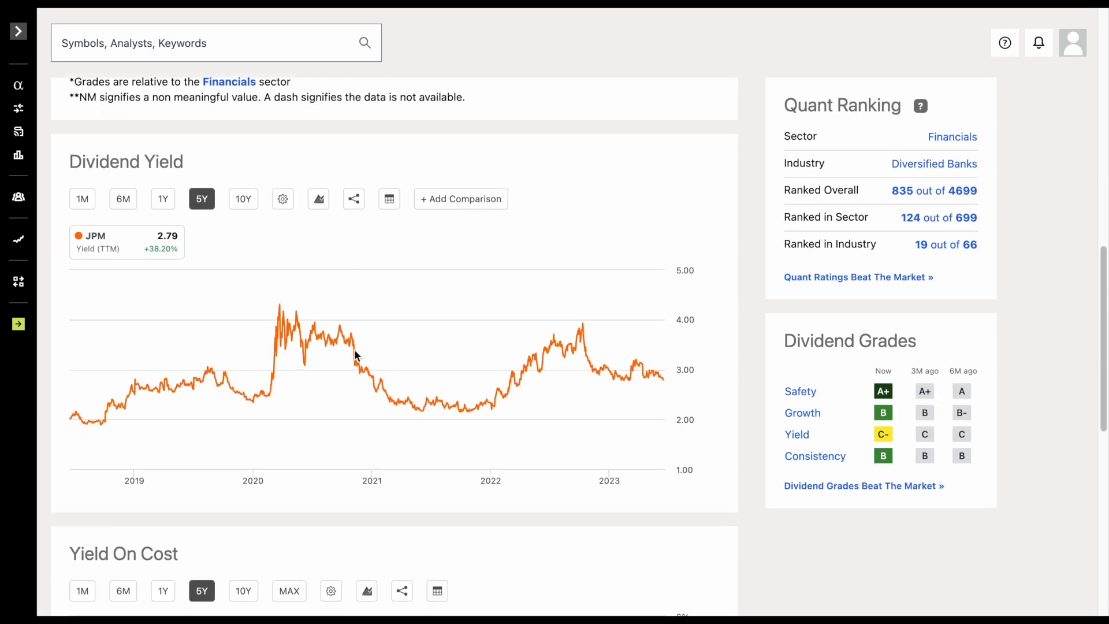
pyautogui.moveTo(526, 355)
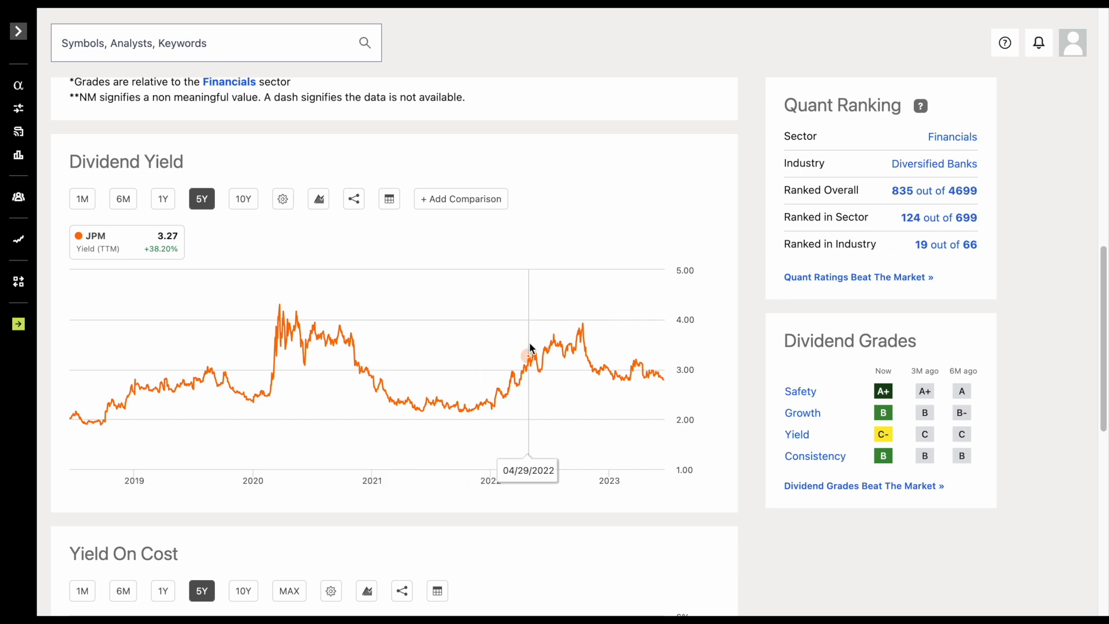
pyautogui.moveTo(583, 334)
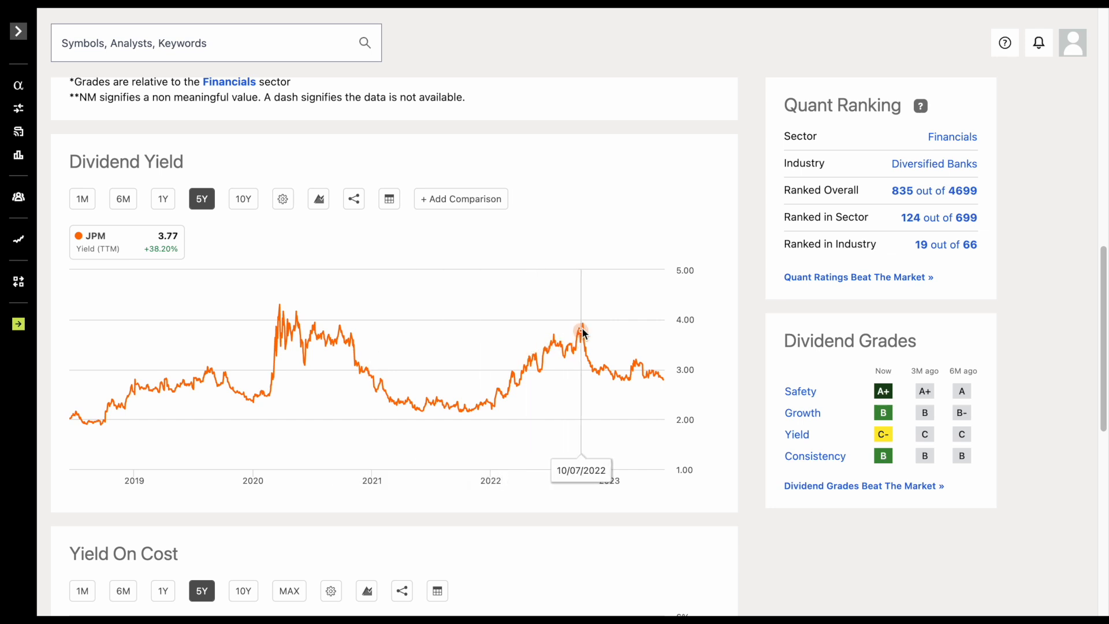
pyautogui.moveTo(581, 329)
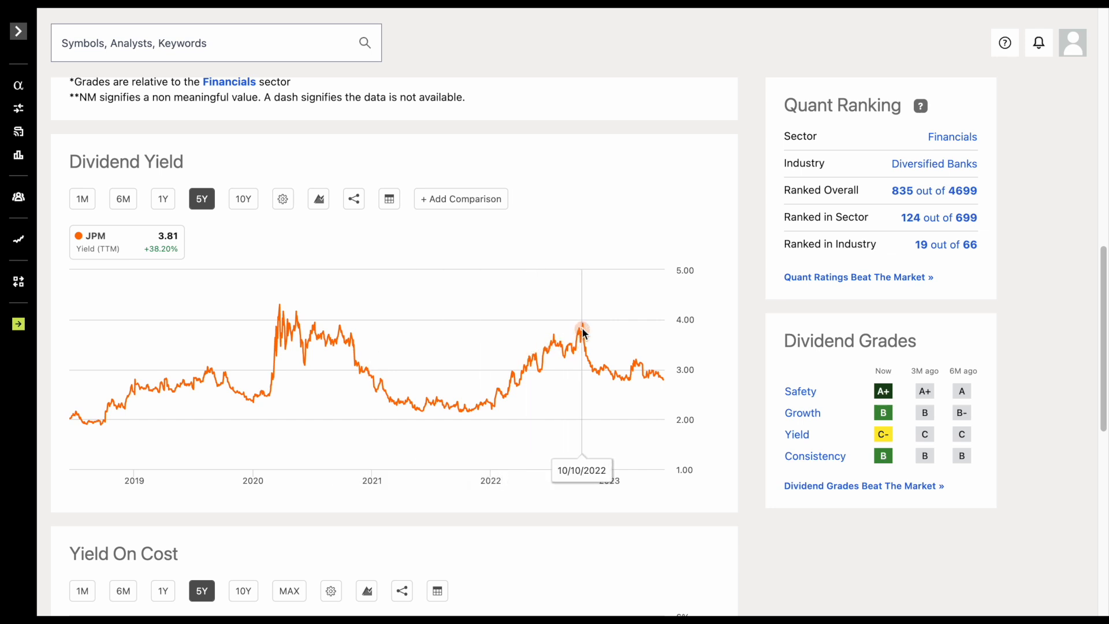
pyautogui.moveTo(577, 332)
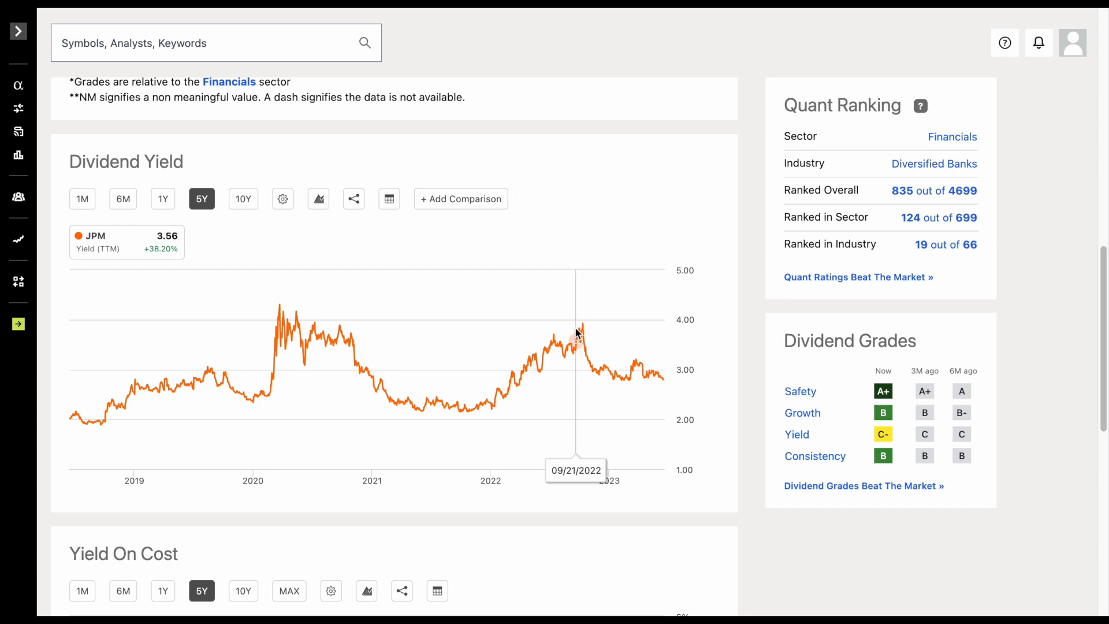
pyautogui.moveTo(574, 334)
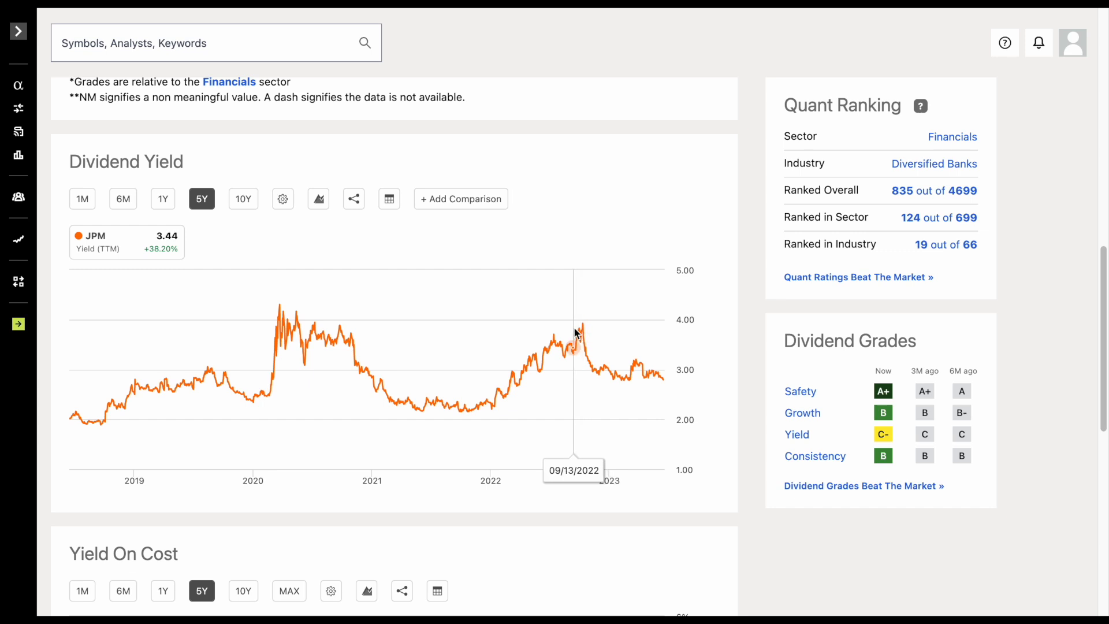
pyautogui.scroll(3)
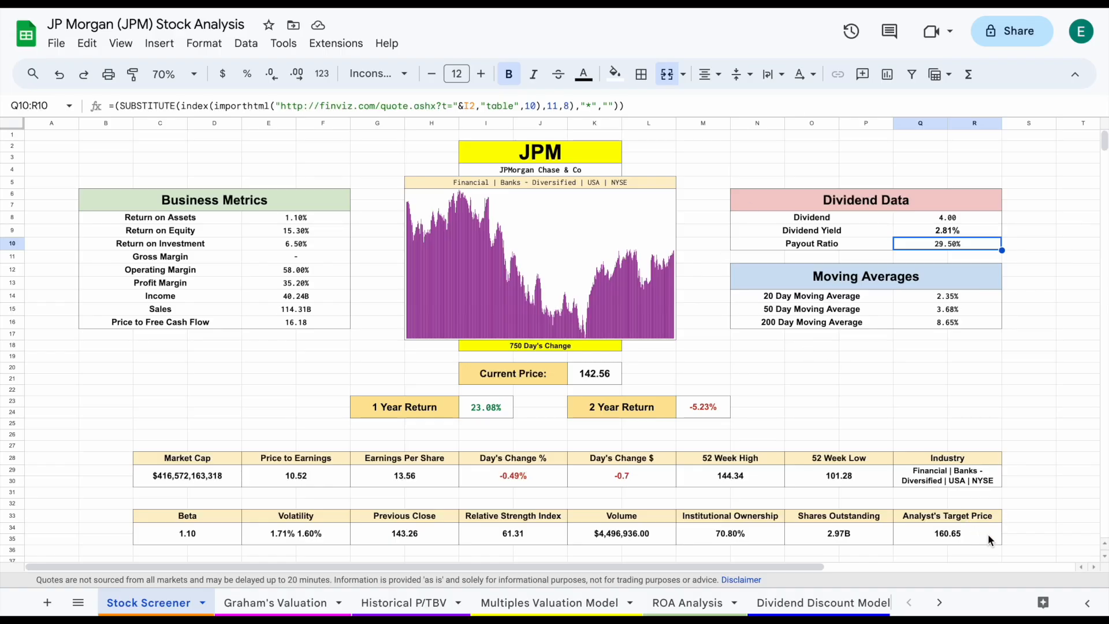
pyautogui.click(946, 533)
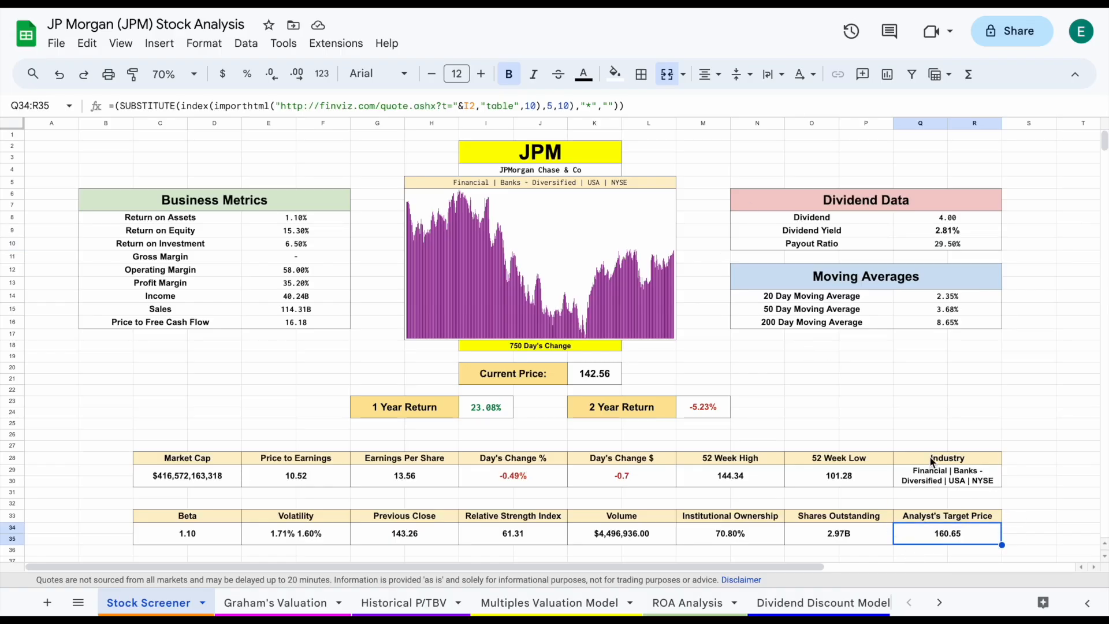
pyautogui.click(729, 533)
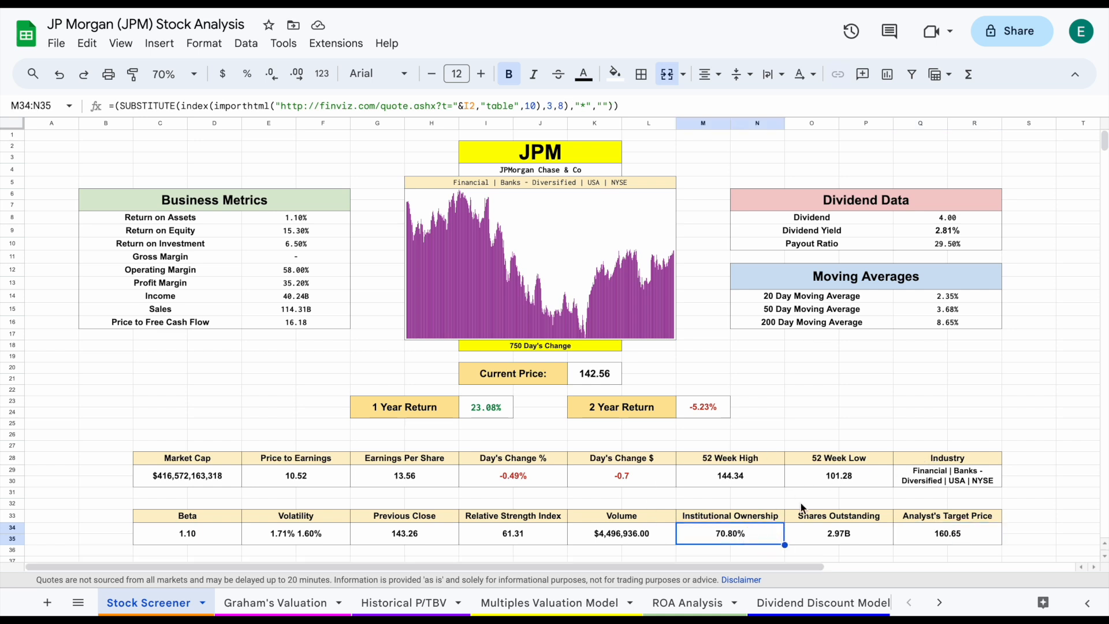
pyautogui.click(186, 533)
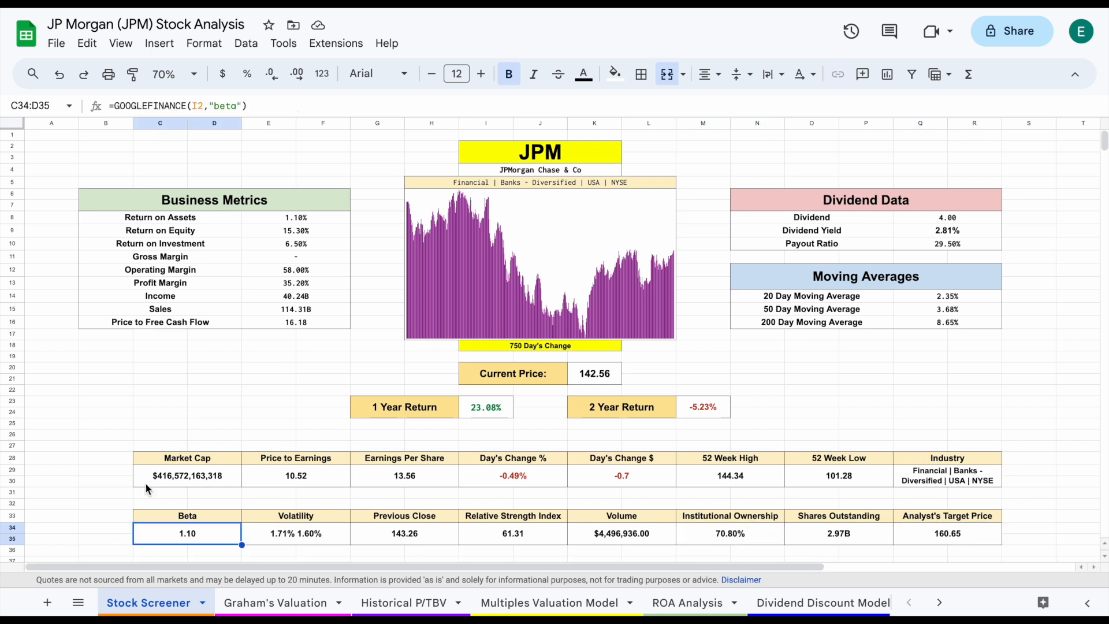
pyautogui.moveTo(215, 475)
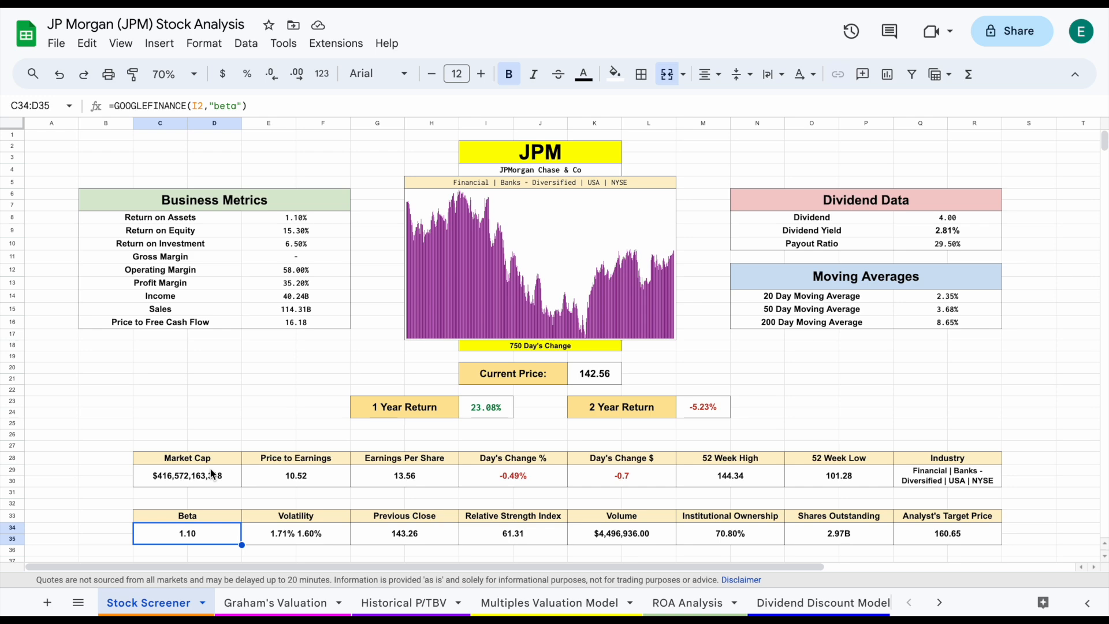
pyautogui.moveTo(308, 554)
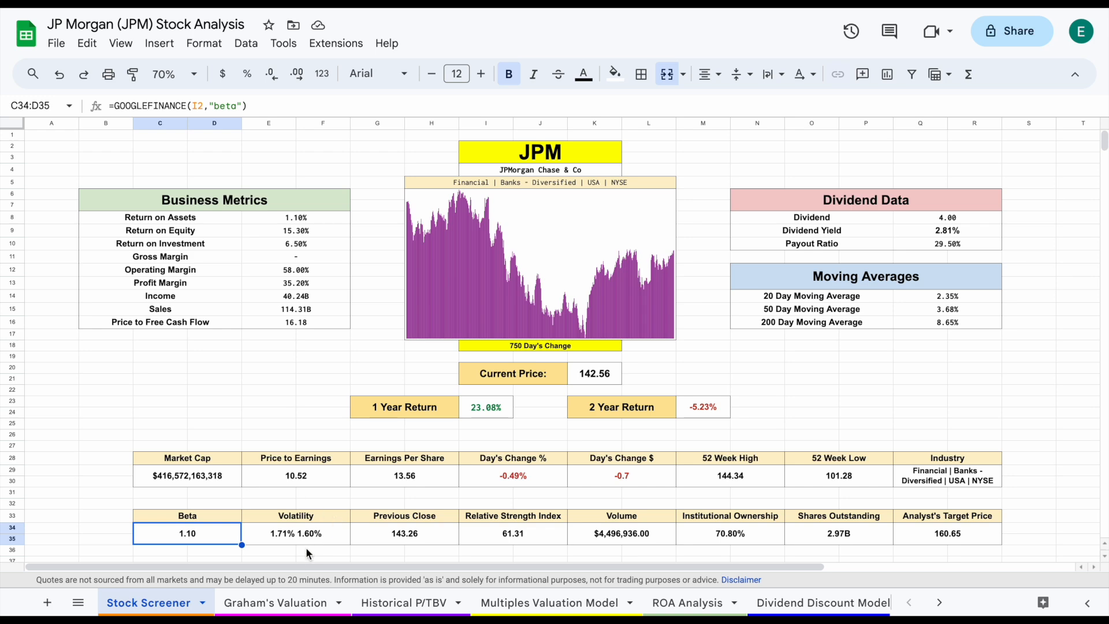
# Open the Graham's Valuation sheet zoomed to 90%
pyautogui.click(274, 602)
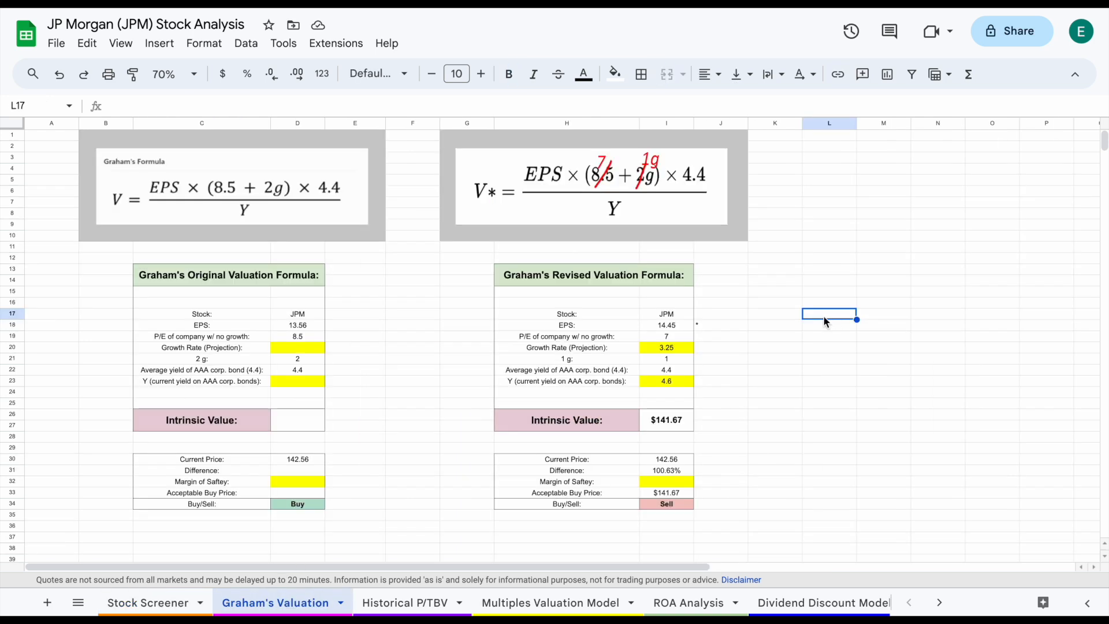
pyautogui.click(175, 73)
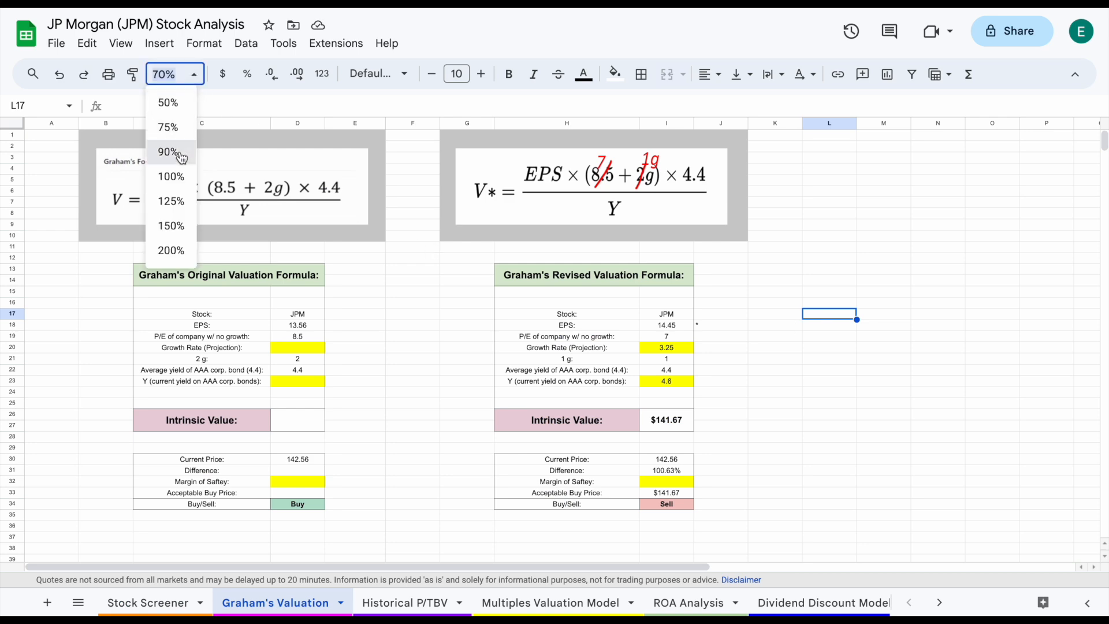
pyautogui.click(170, 152)
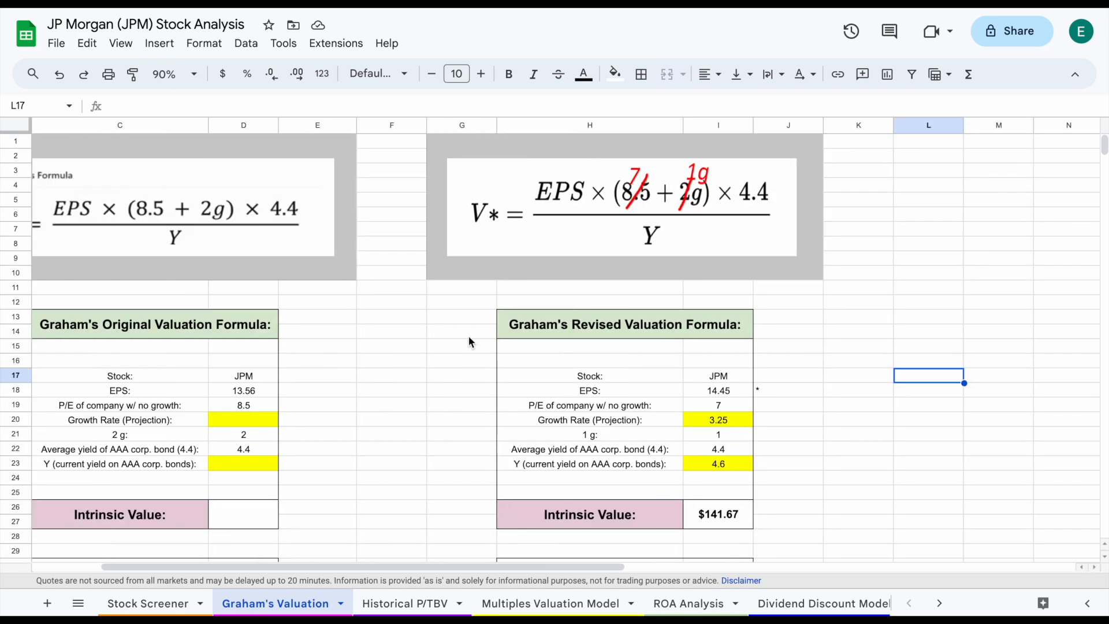
pyautogui.moveTo(613, 290)
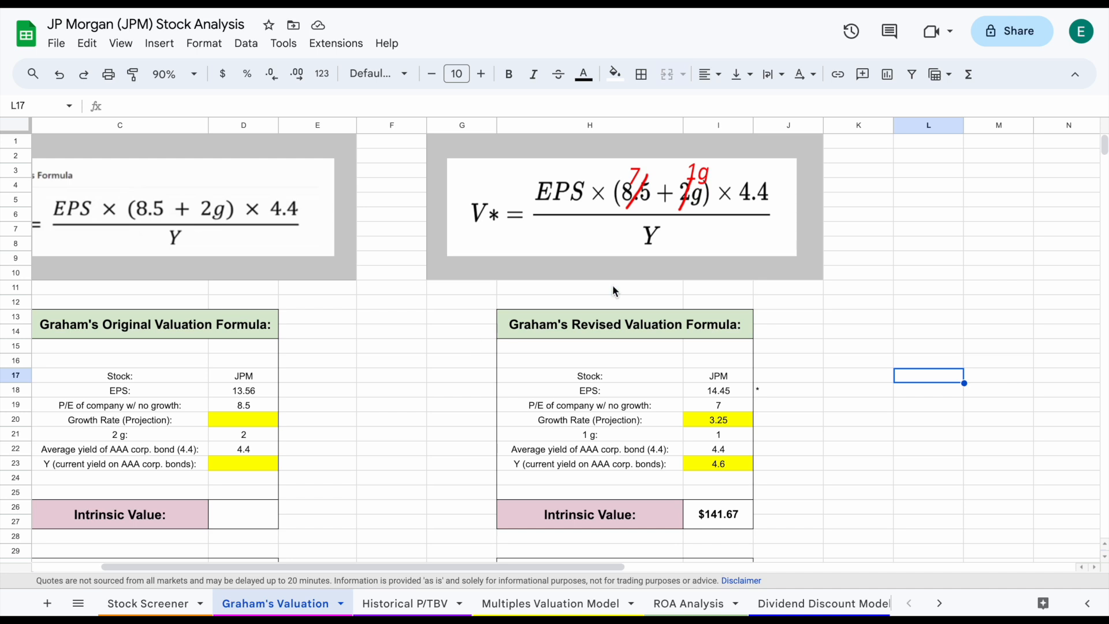
pyautogui.moveTo(434, 223)
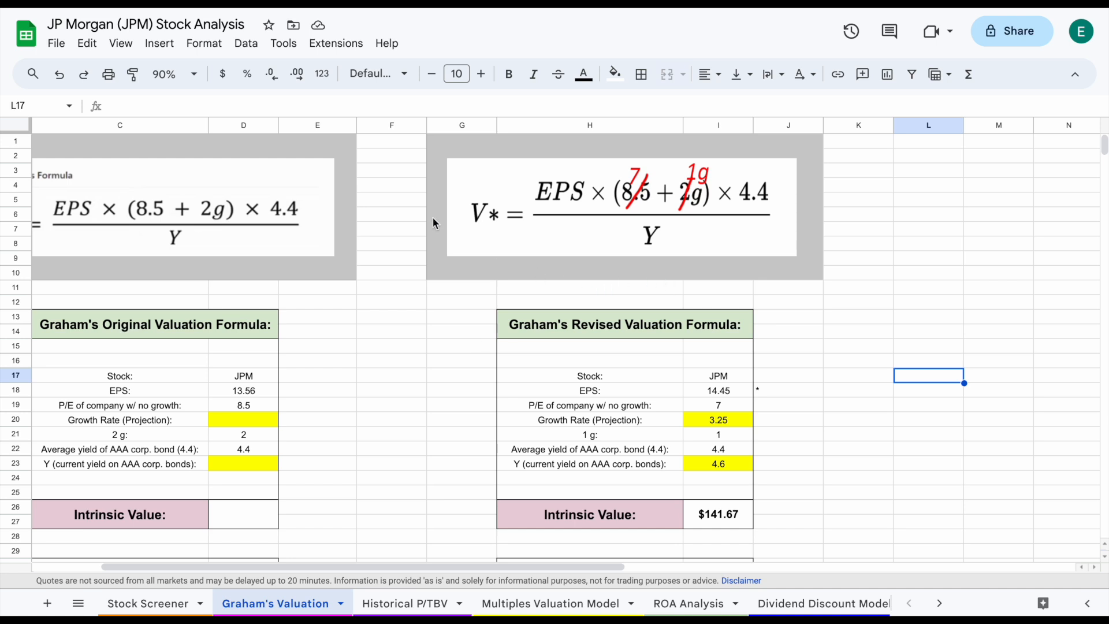
pyautogui.moveTo(888, 198)
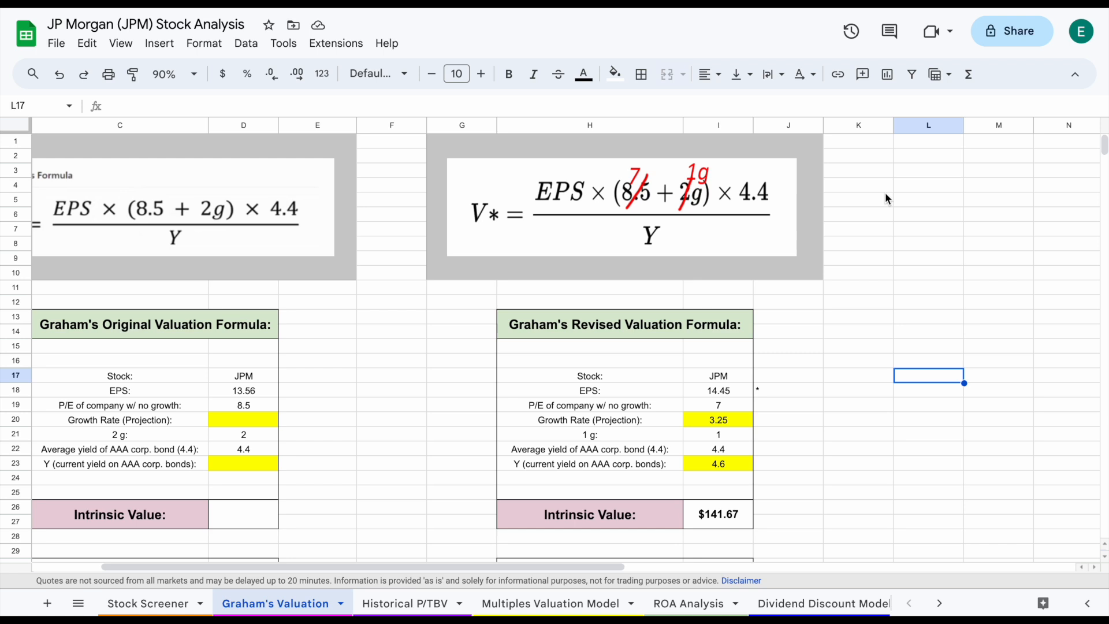
# Review EPS, growth rate, AAA yields and the $141.67 intrinsic value formula
pyautogui.click(718, 391)
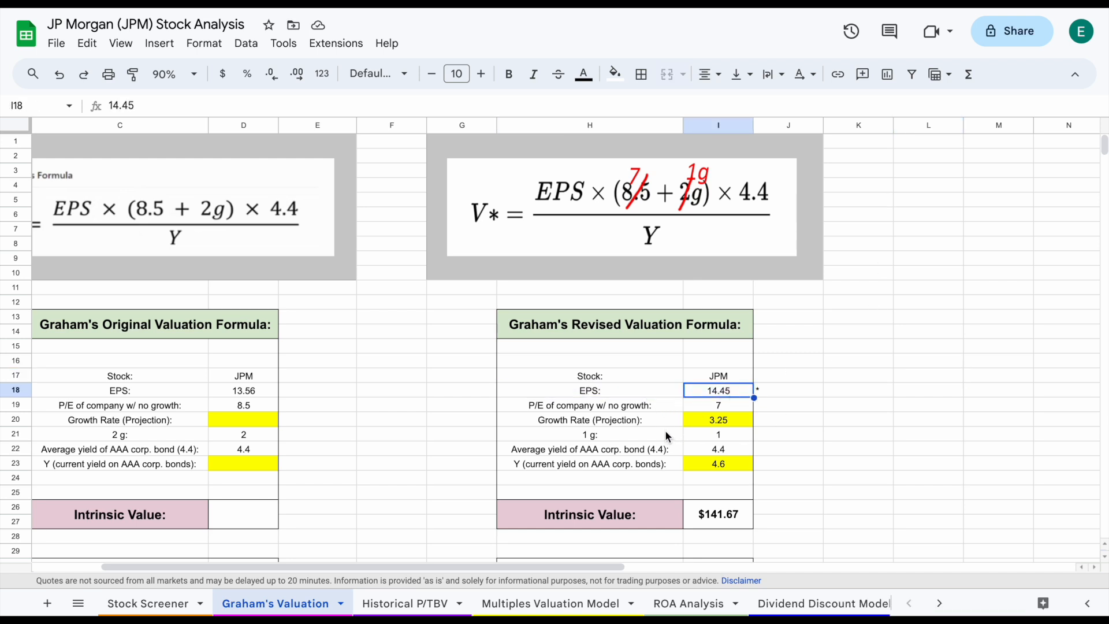
pyautogui.click(717, 419)
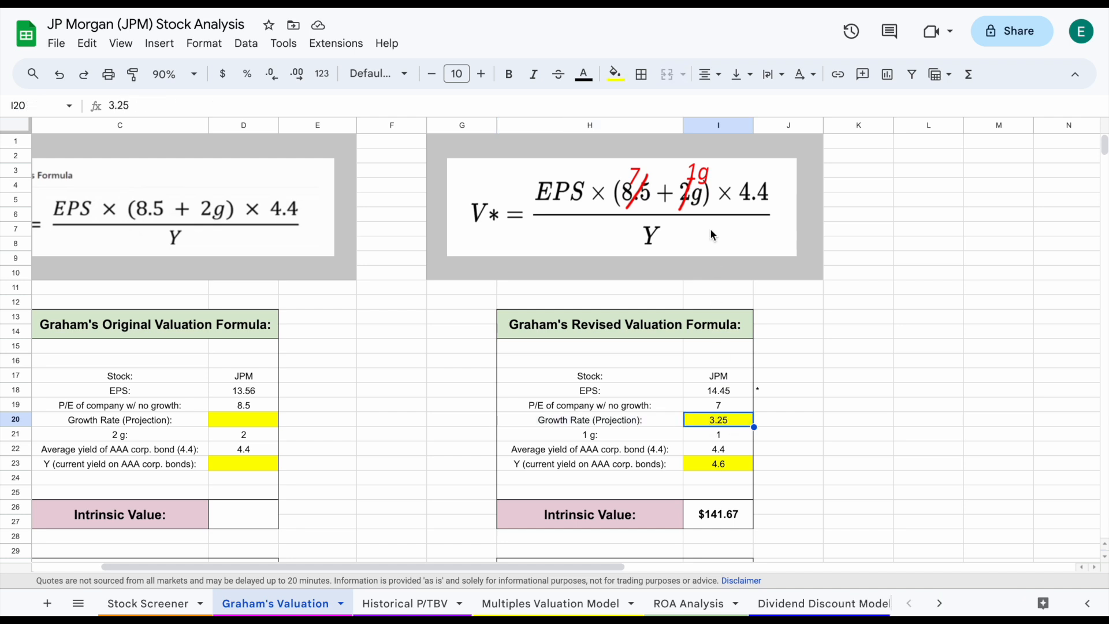
pyautogui.click(718, 449)
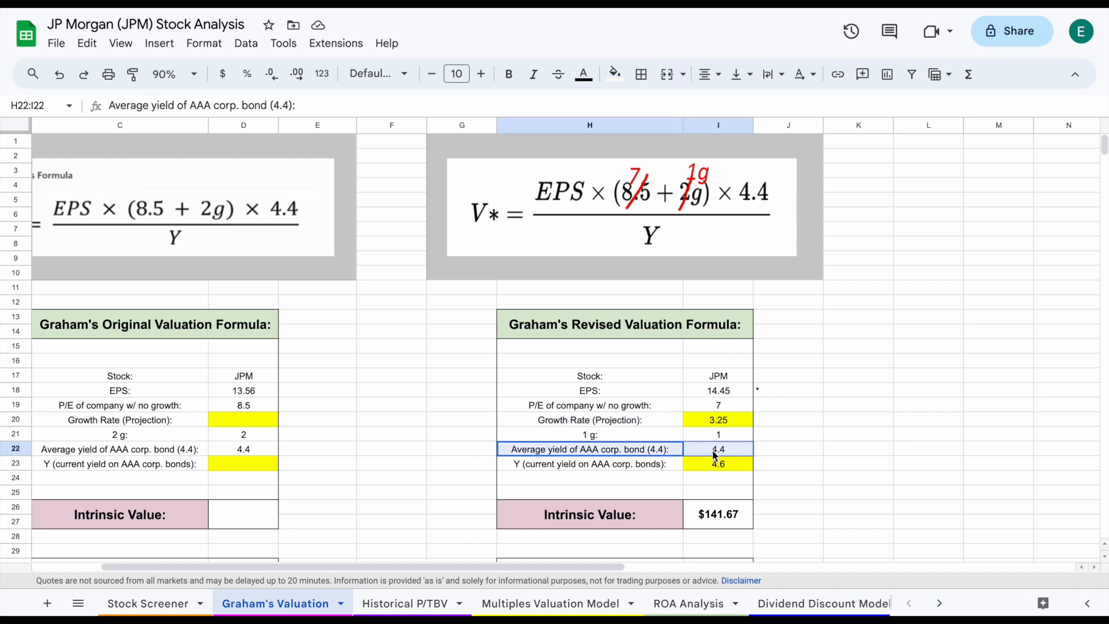
pyautogui.click(718, 450)
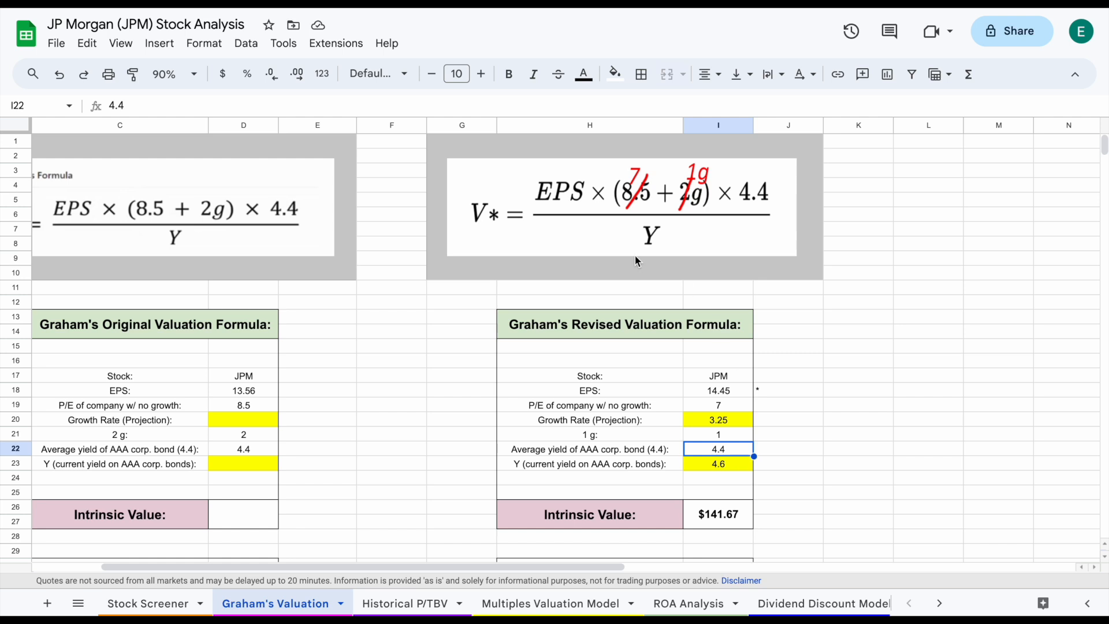
pyautogui.click(589, 463)
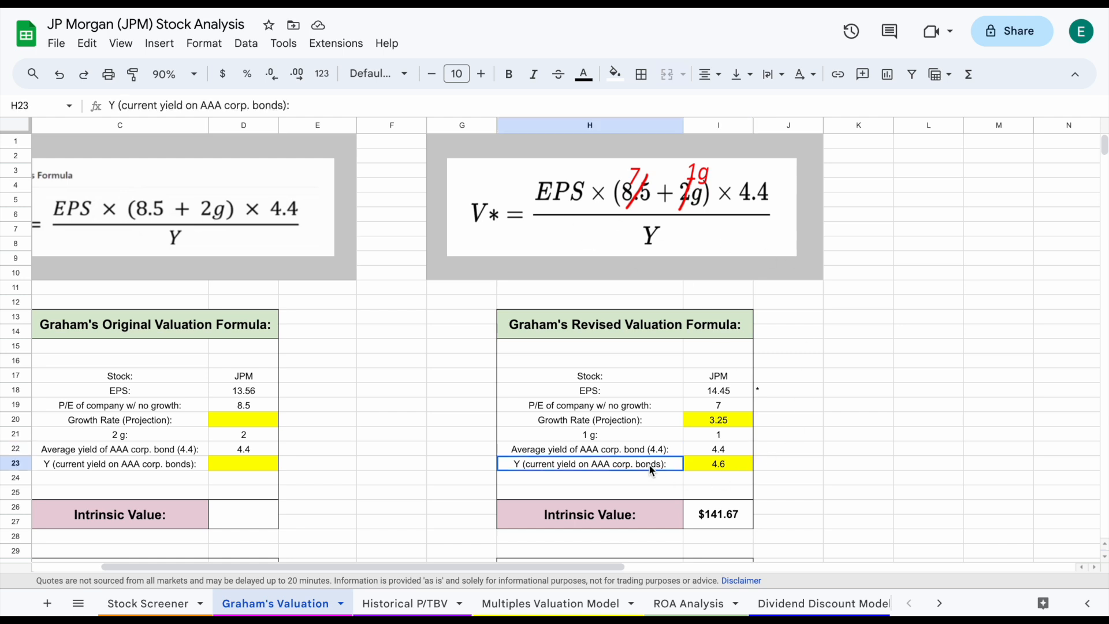
pyautogui.click(718, 463)
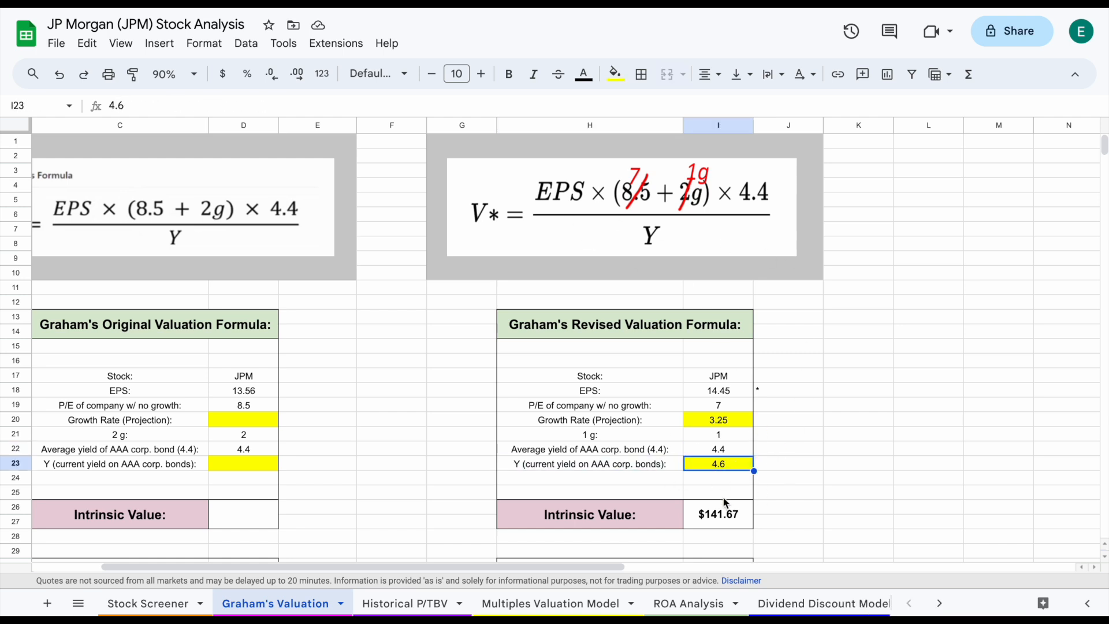
pyautogui.moveTo(767, 468)
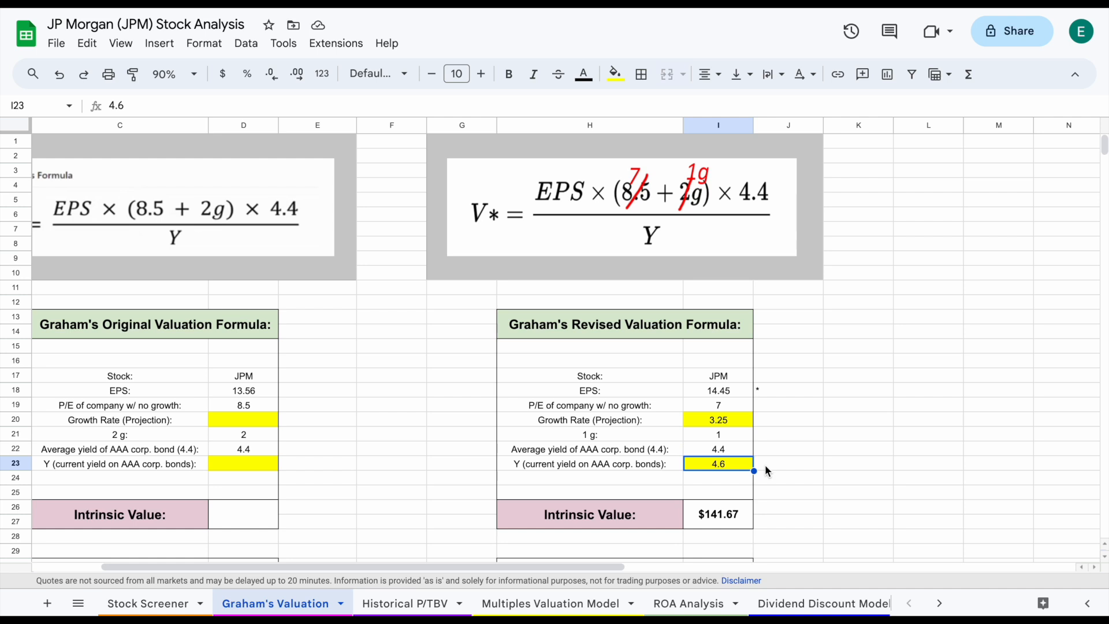
pyautogui.moveTo(636, 524)
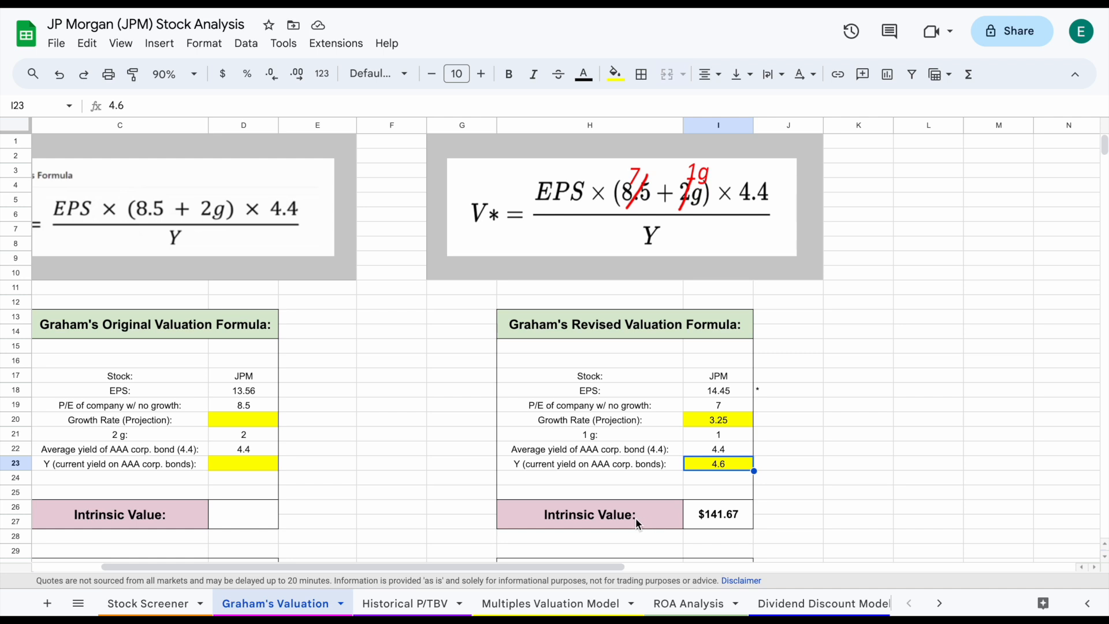
pyautogui.click(718, 514)
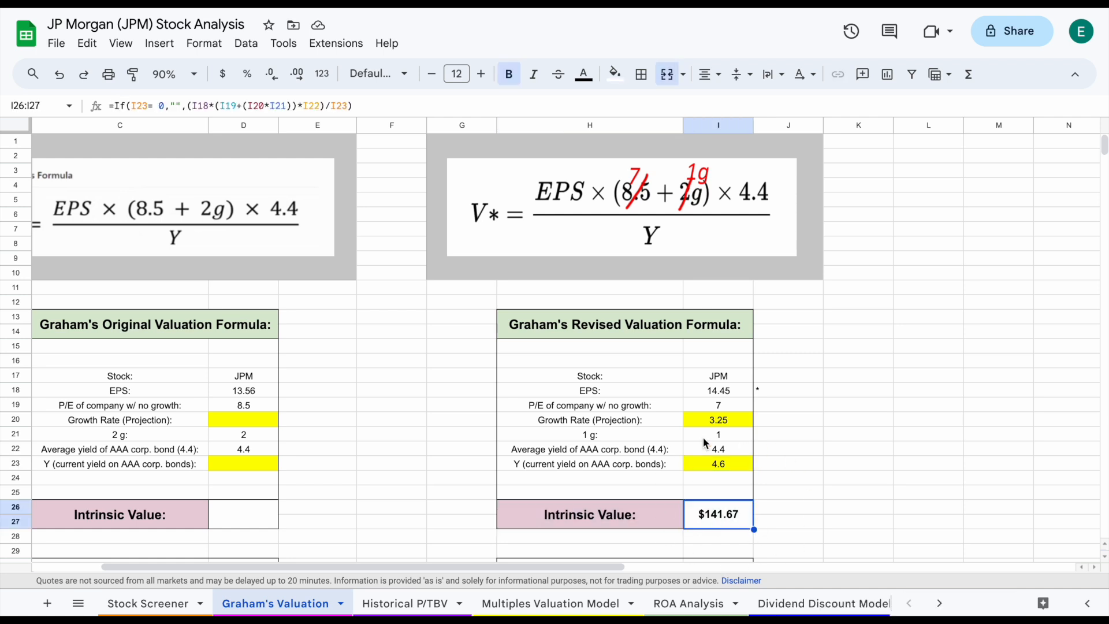
pyautogui.moveTo(716, 463)
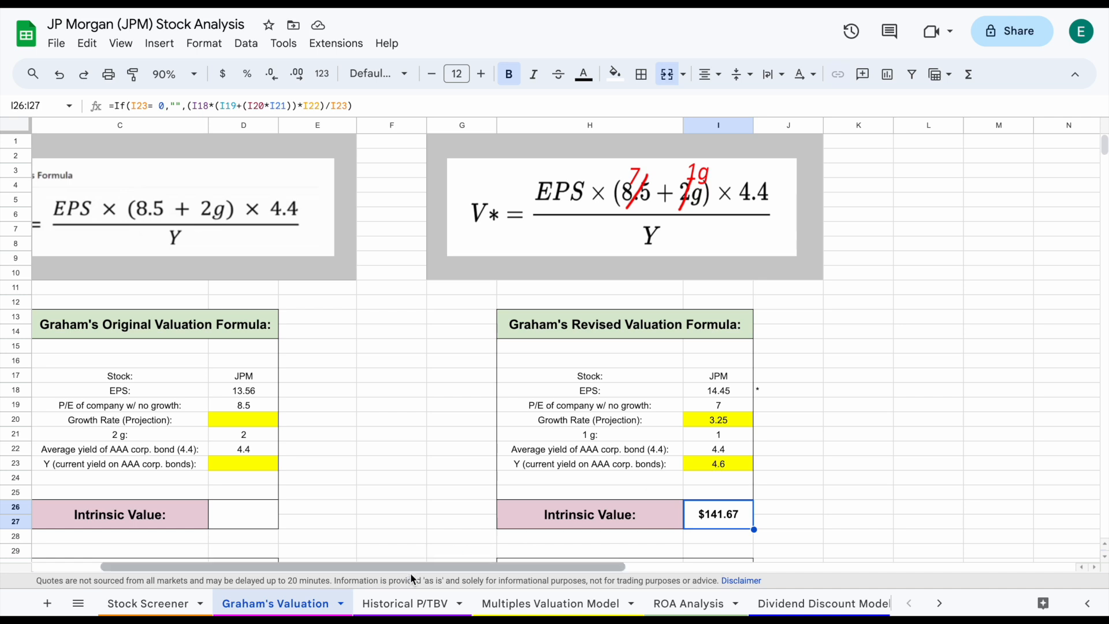
# Open the Historical P/TBV sheet zoomed to 70%
pyautogui.click(404, 603)
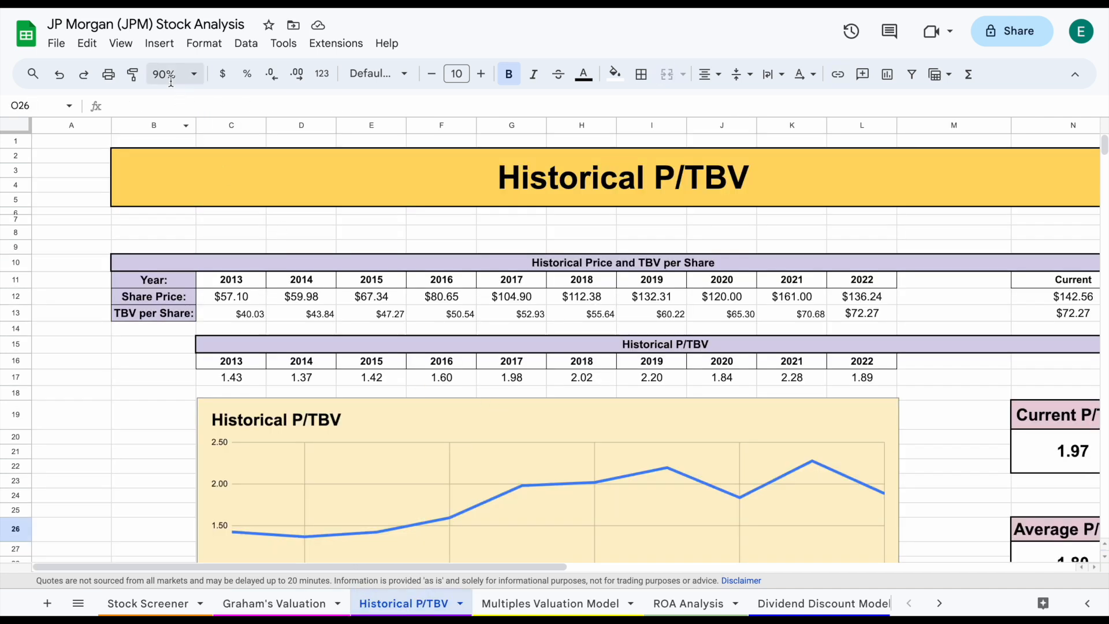
pyautogui.click(174, 73)
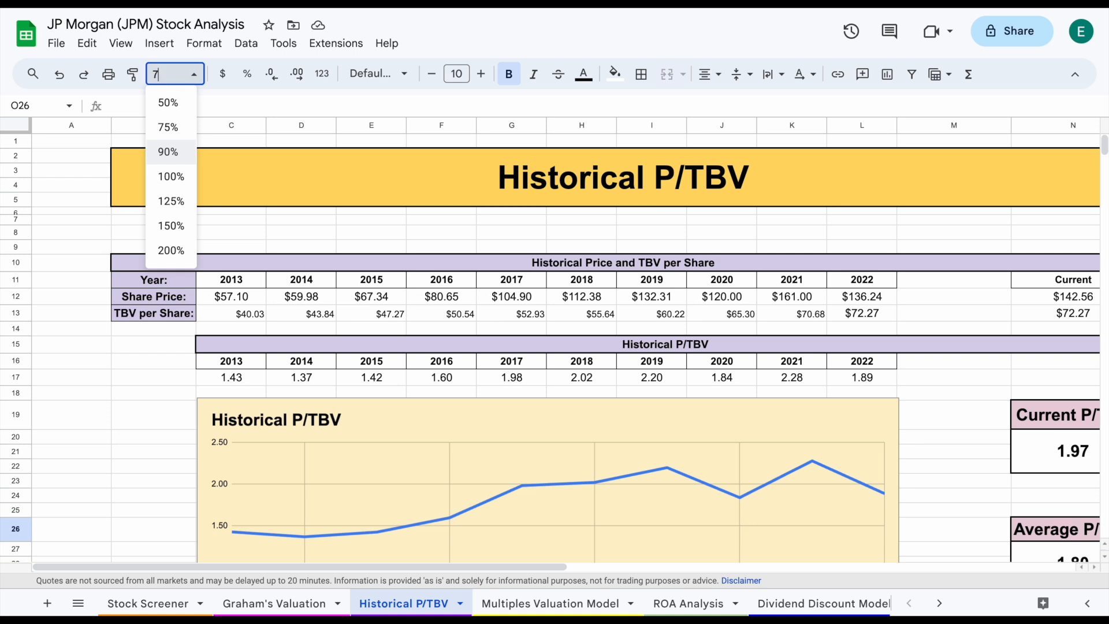
pyautogui.click(168, 102)
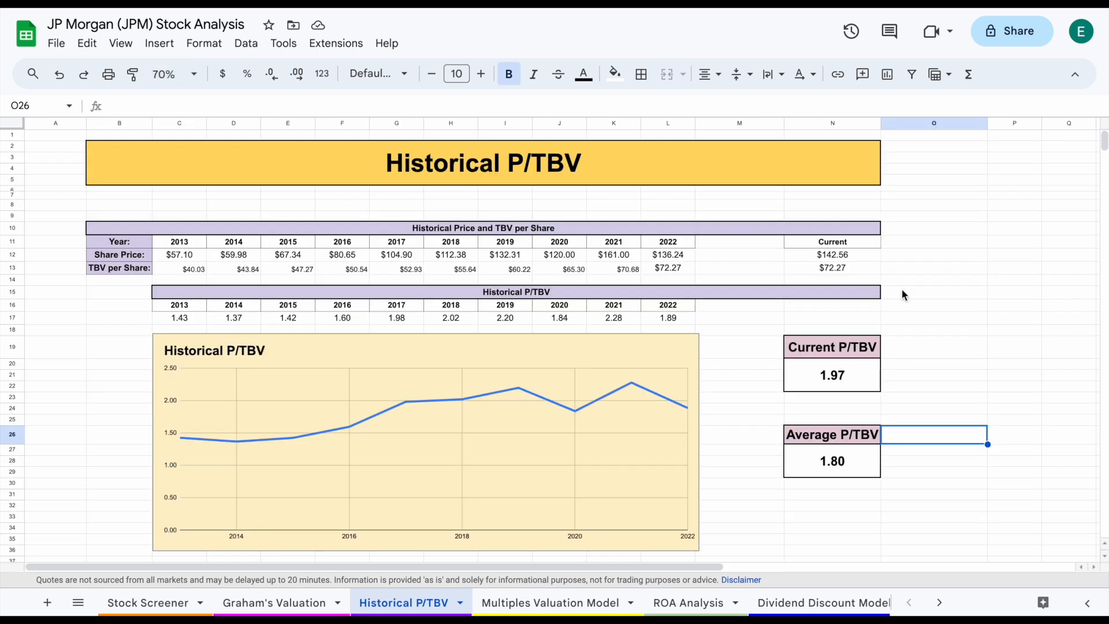
pyautogui.click(933, 466)
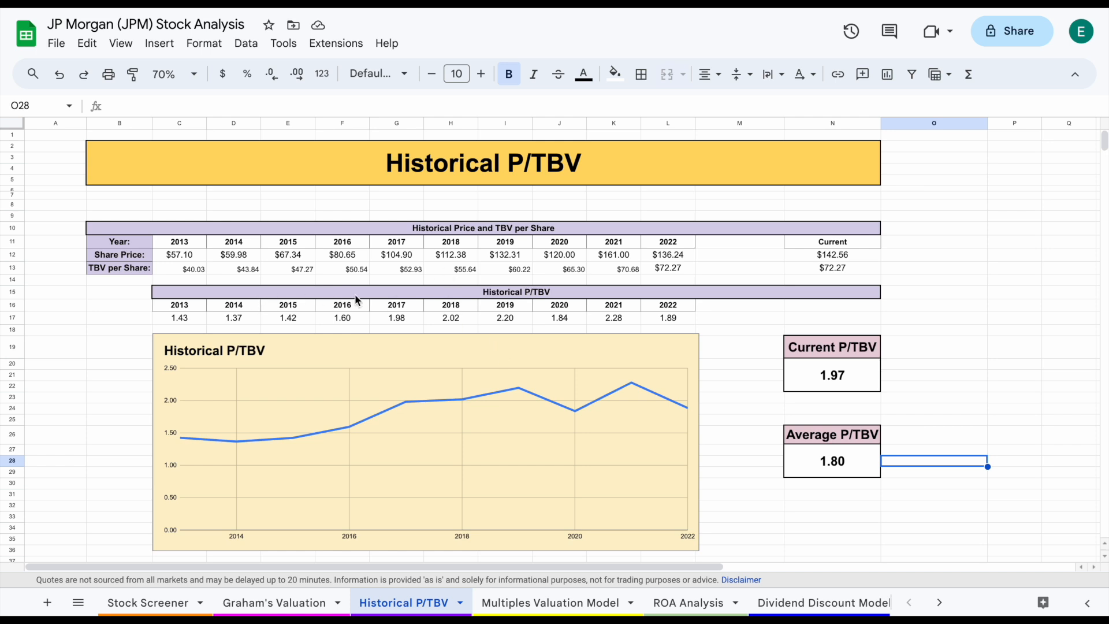
pyautogui.moveTo(580, 334)
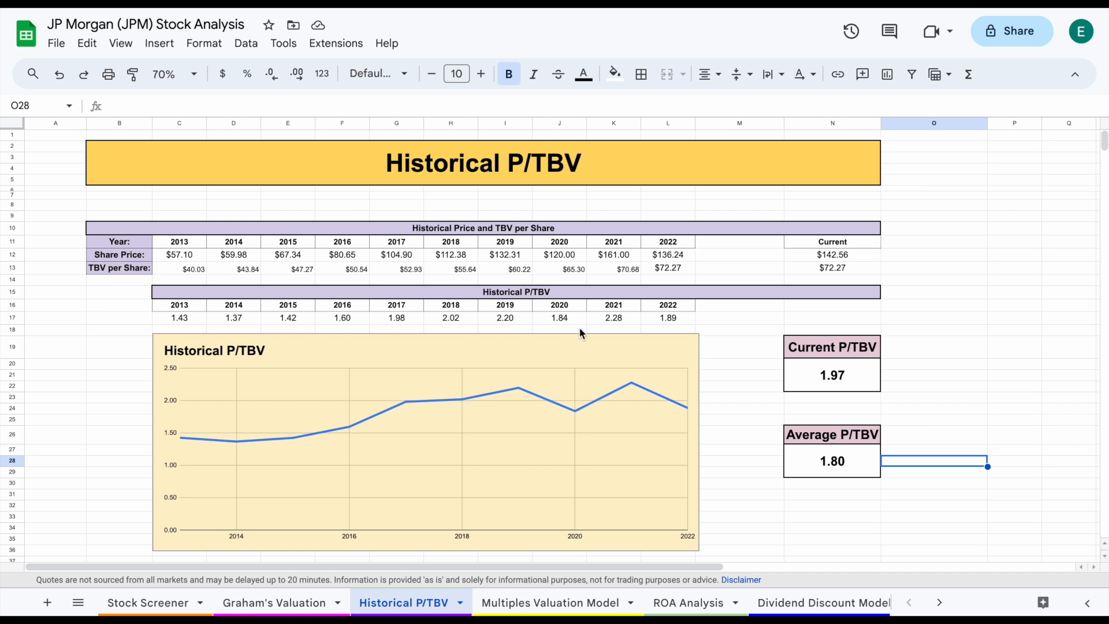
pyautogui.moveTo(189, 259)
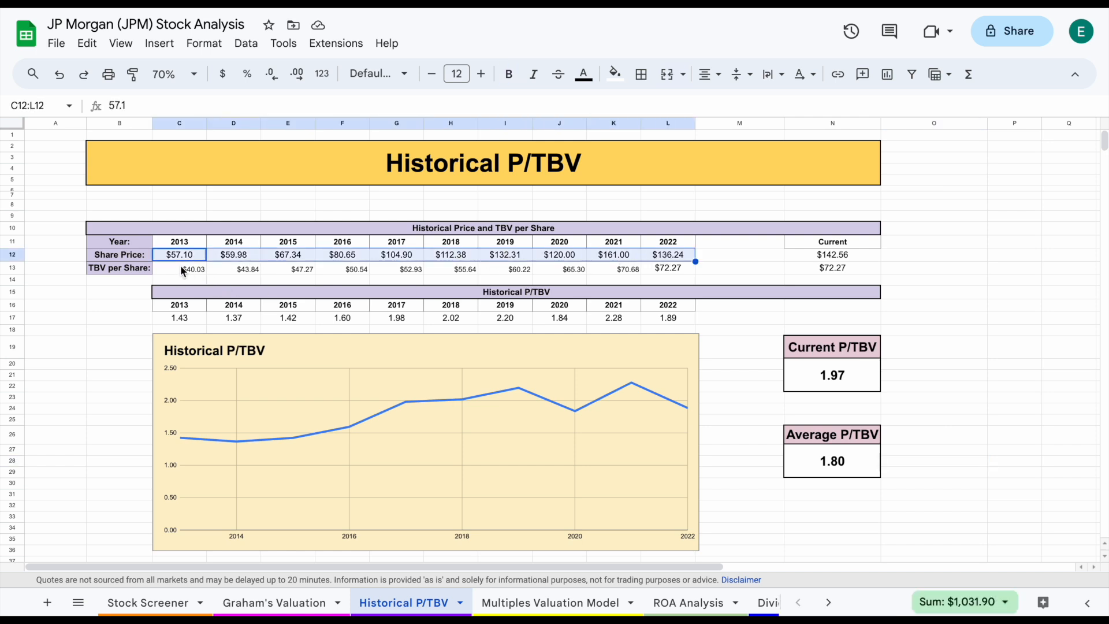
# Inspect yearly TBV and P/TBV rows and the Current and Average P/TBV formulas
pyautogui.click(179, 268)
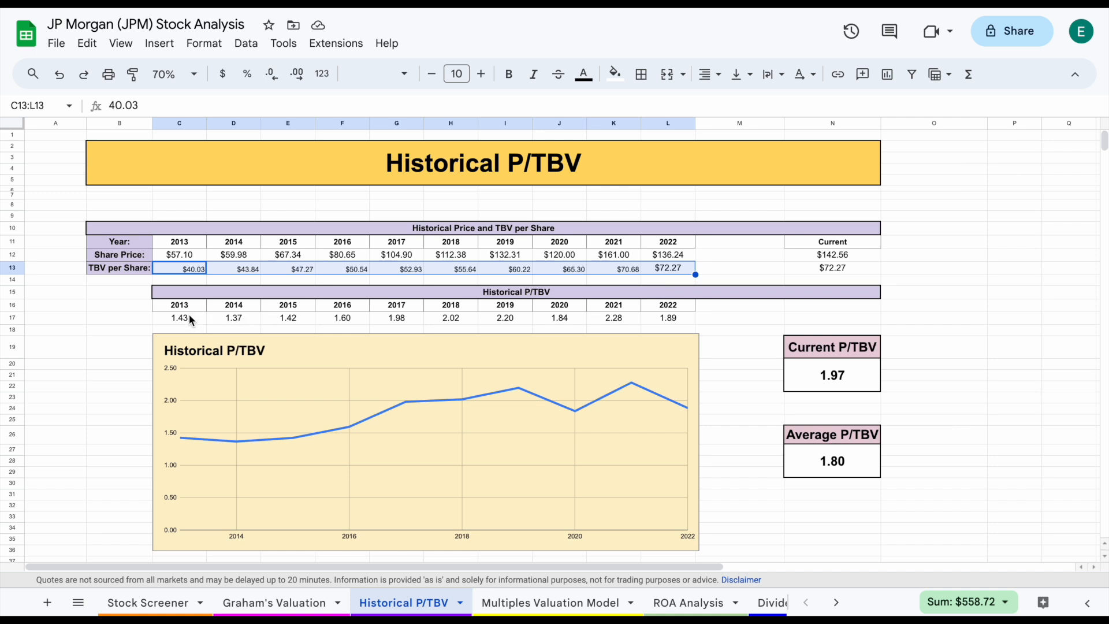
pyautogui.click(179, 318)
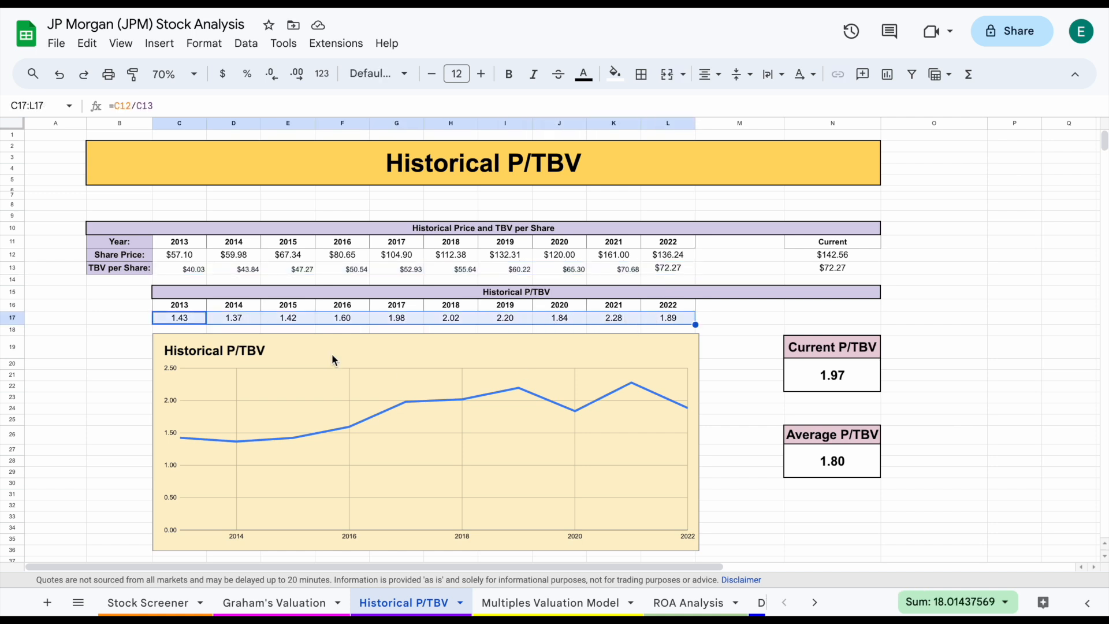
pyautogui.click(180, 317)
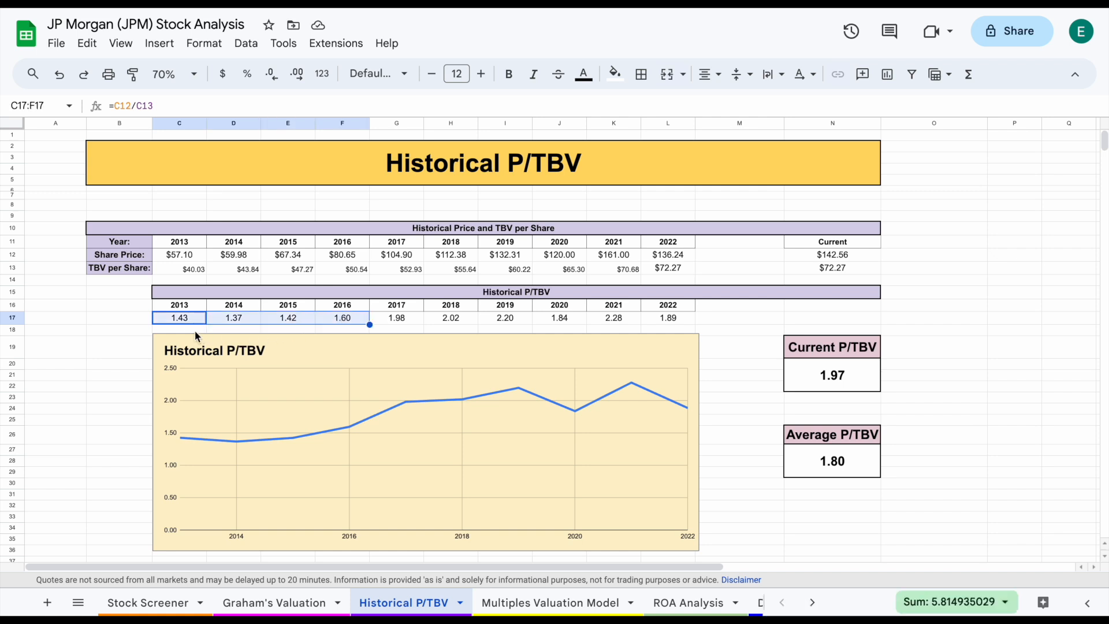
pyautogui.moveTo(409, 330)
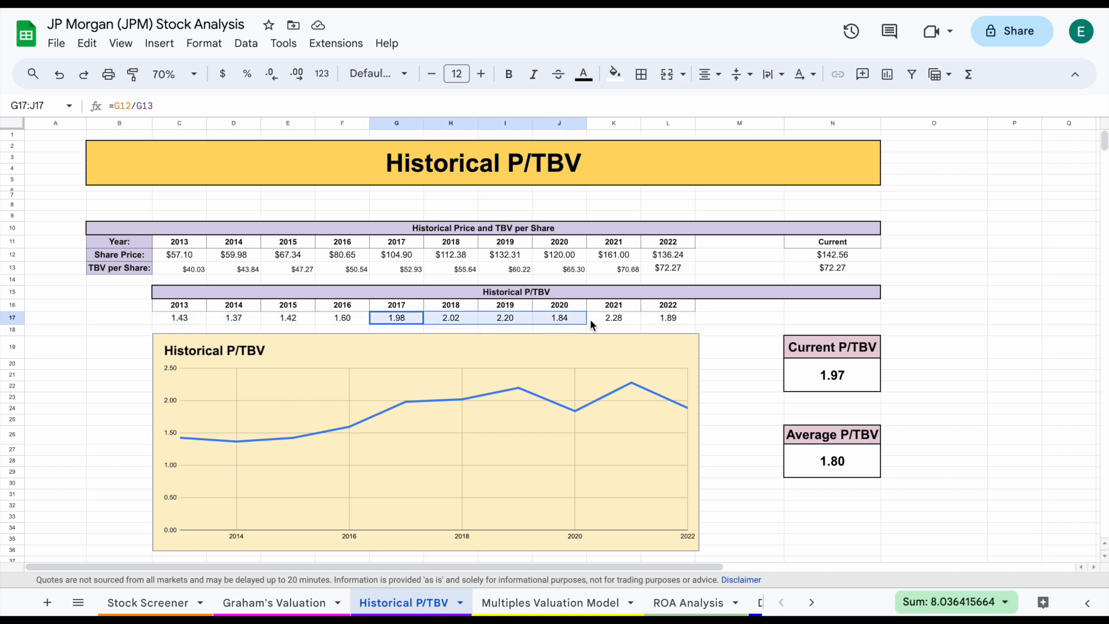
pyautogui.click(831, 375)
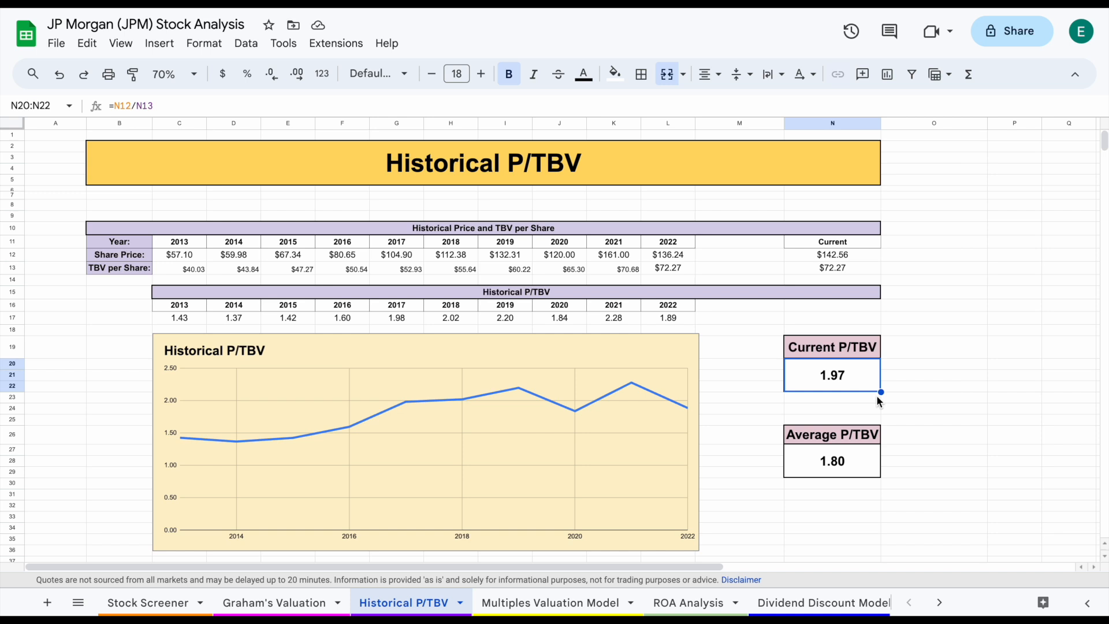
pyautogui.click(832, 461)
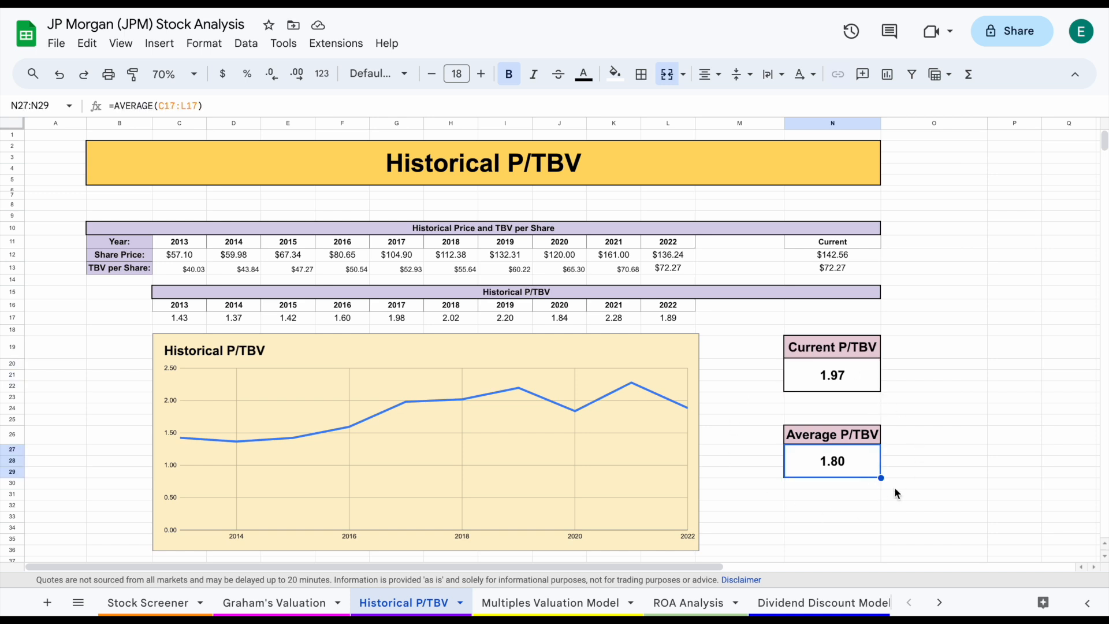
pyautogui.click(832, 375)
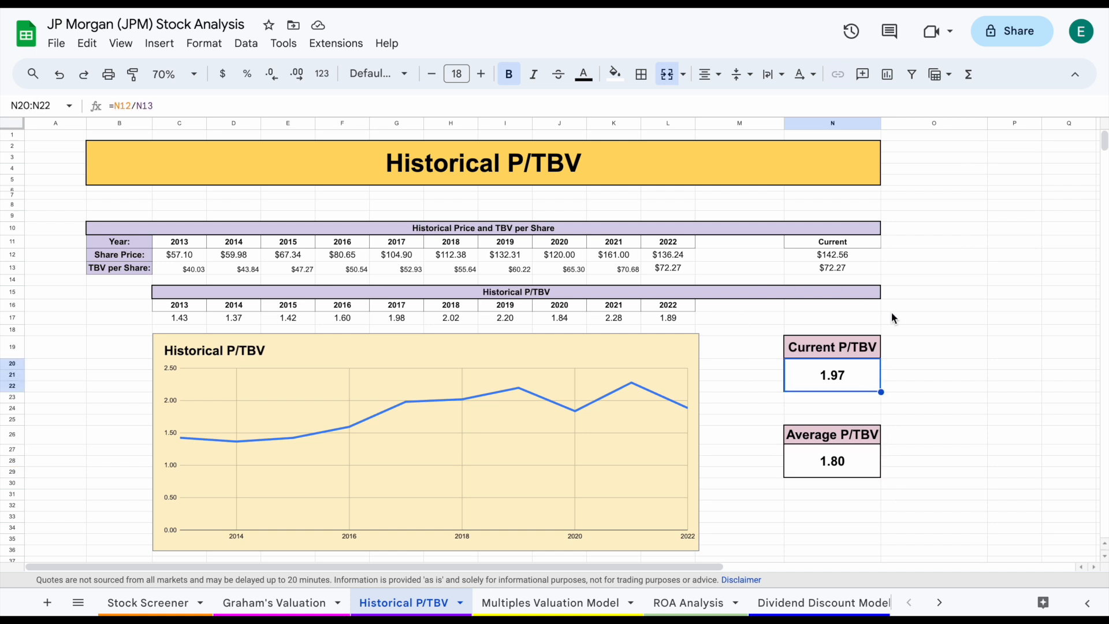
pyautogui.moveTo(857, 393)
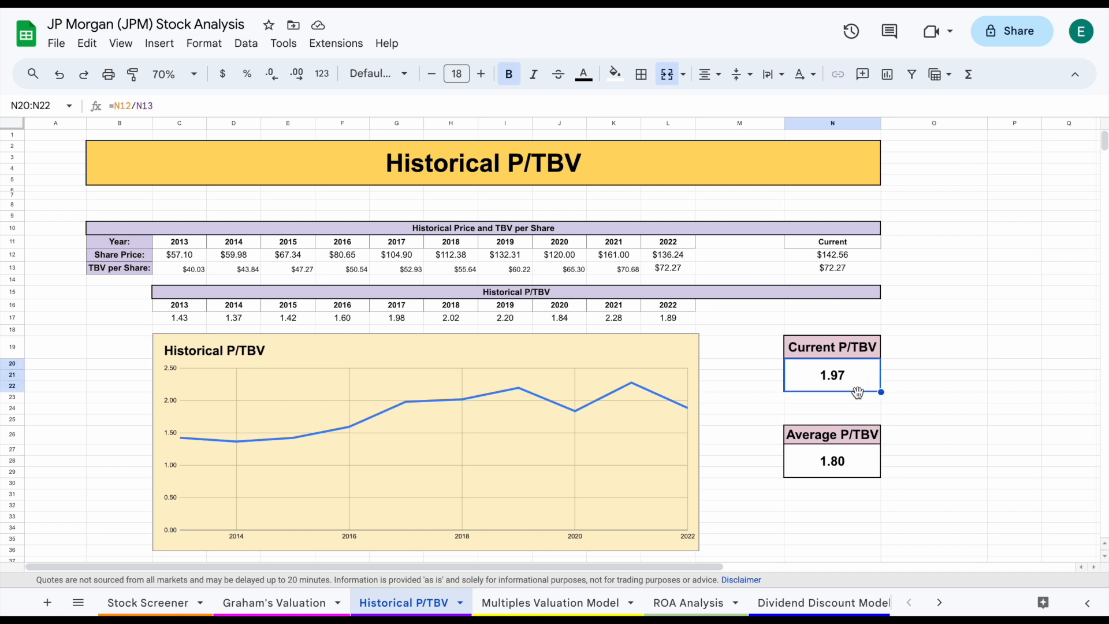
# Scroll JPM's Seeking Alpha valuation table to Price/Book, 1.52 TTM and 1.41 forward
pyautogui.click(832, 461)
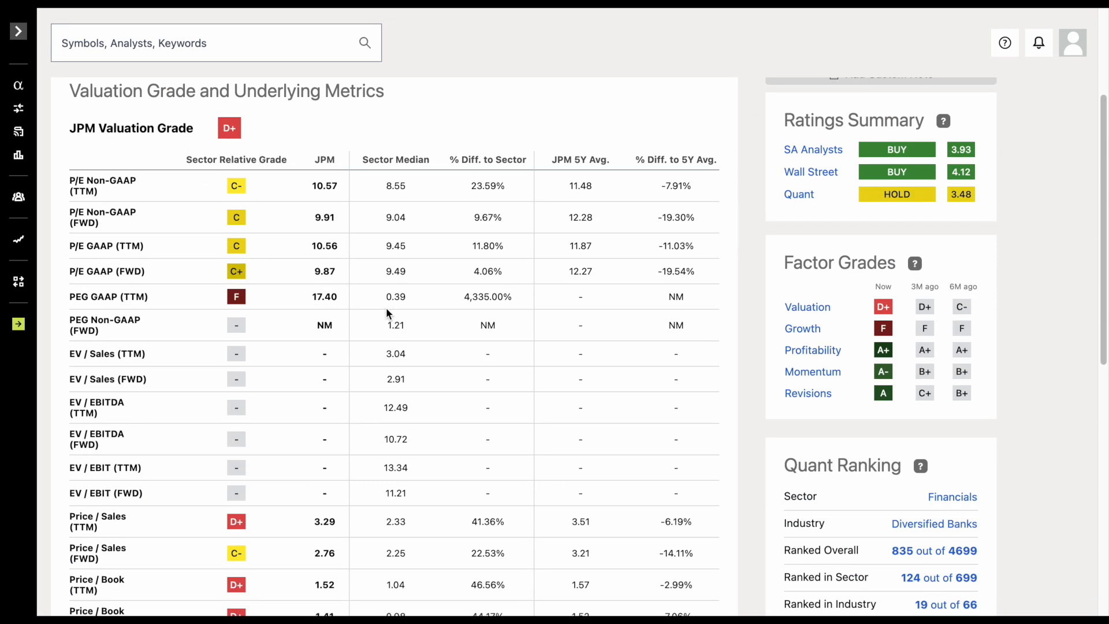
pyautogui.scroll(-3)
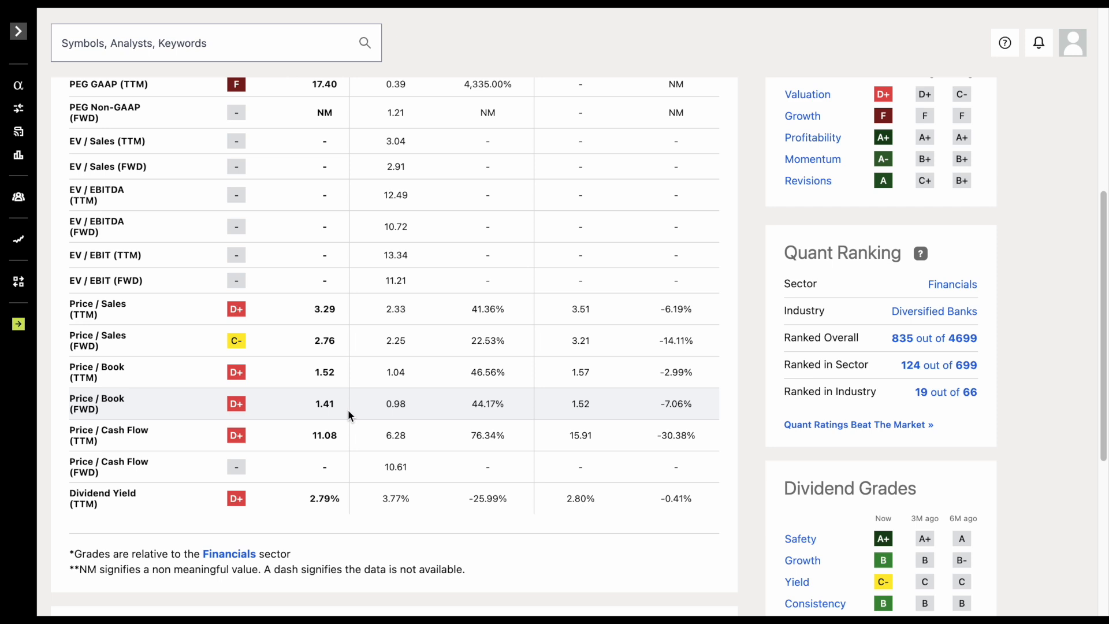
pyautogui.moveTo(355, 410)
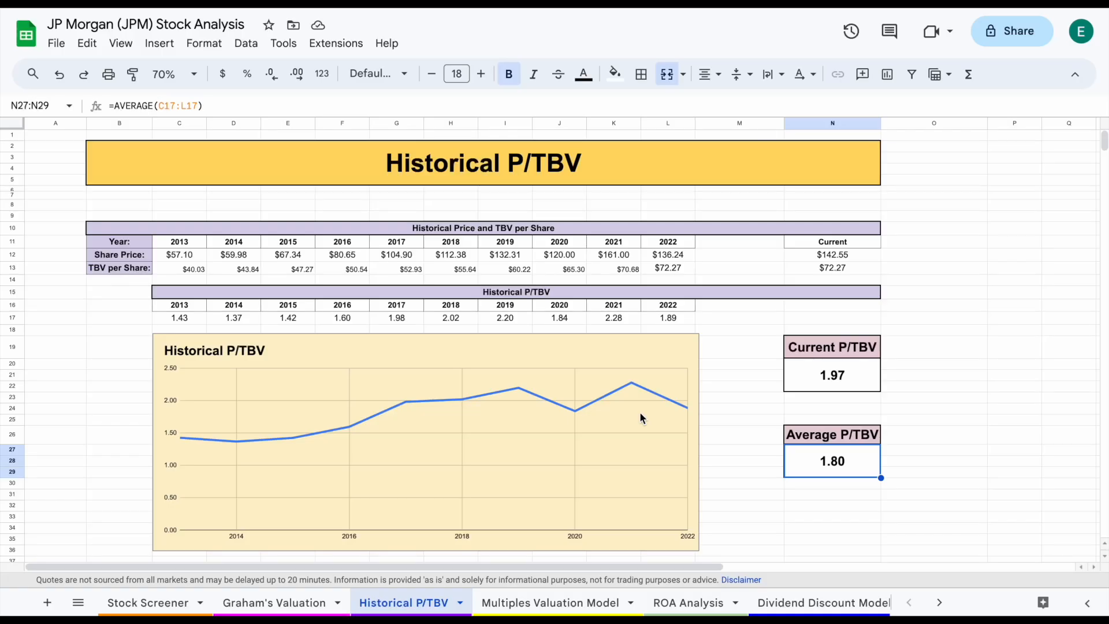
# Review peer prices, average P/E, and JPM's EPS and stock price formulas
pyautogui.click(551, 603)
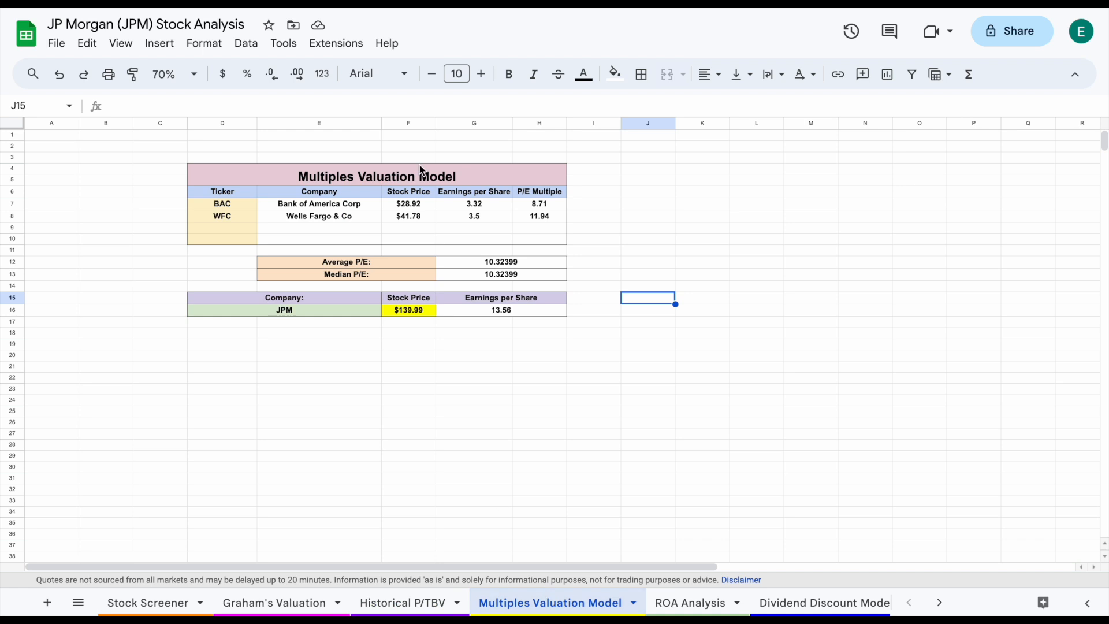
pyautogui.click(173, 74)
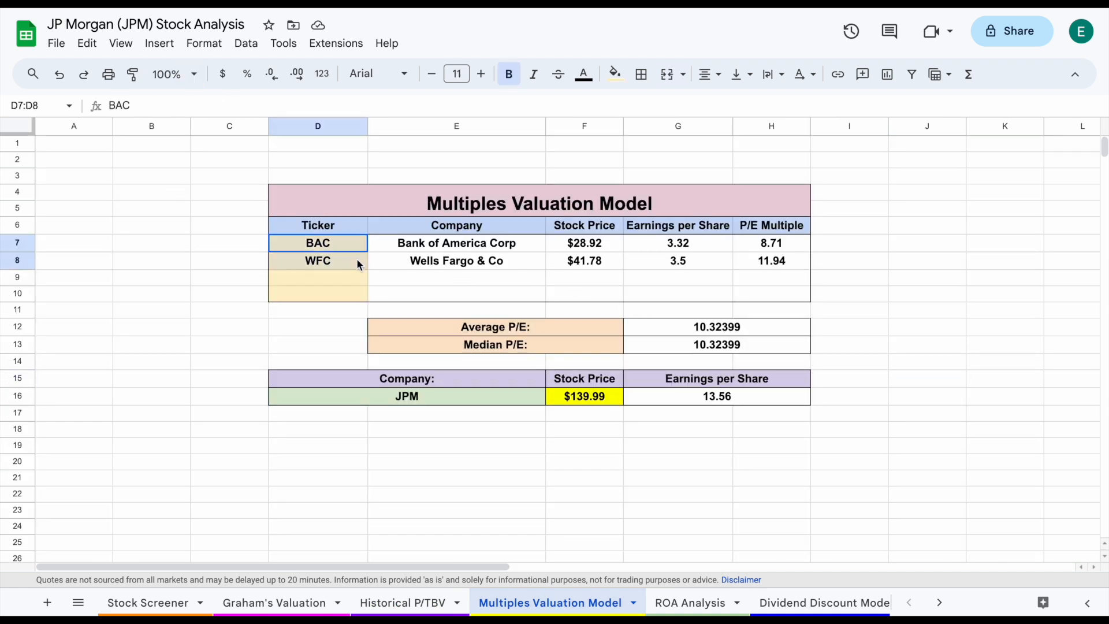
pyautogui.click(583, 251)
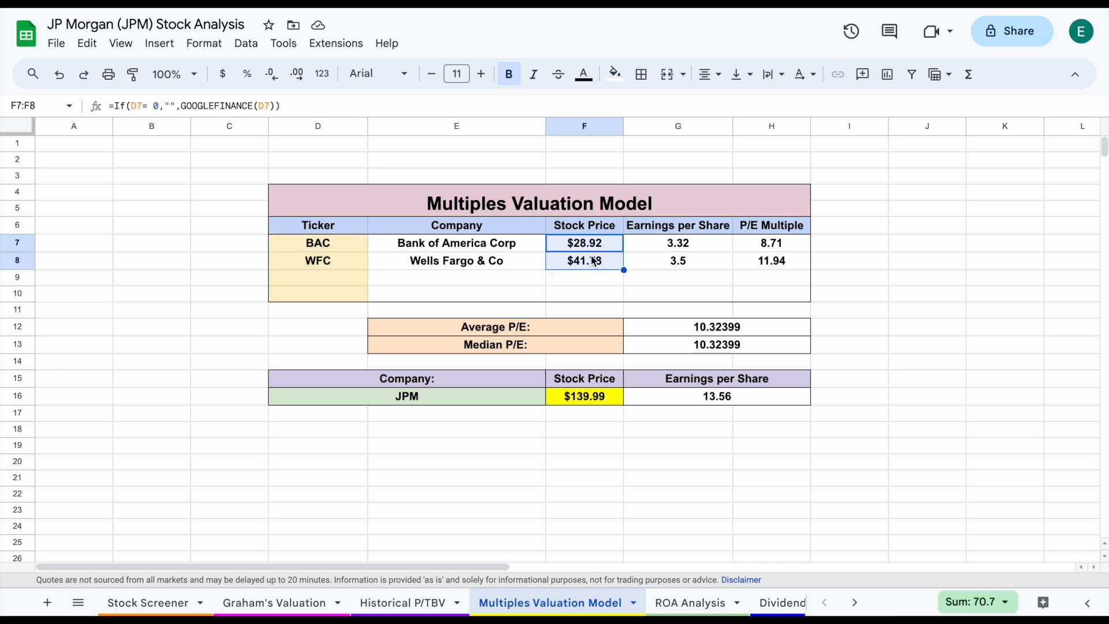
pyautogui.click(771, 243)
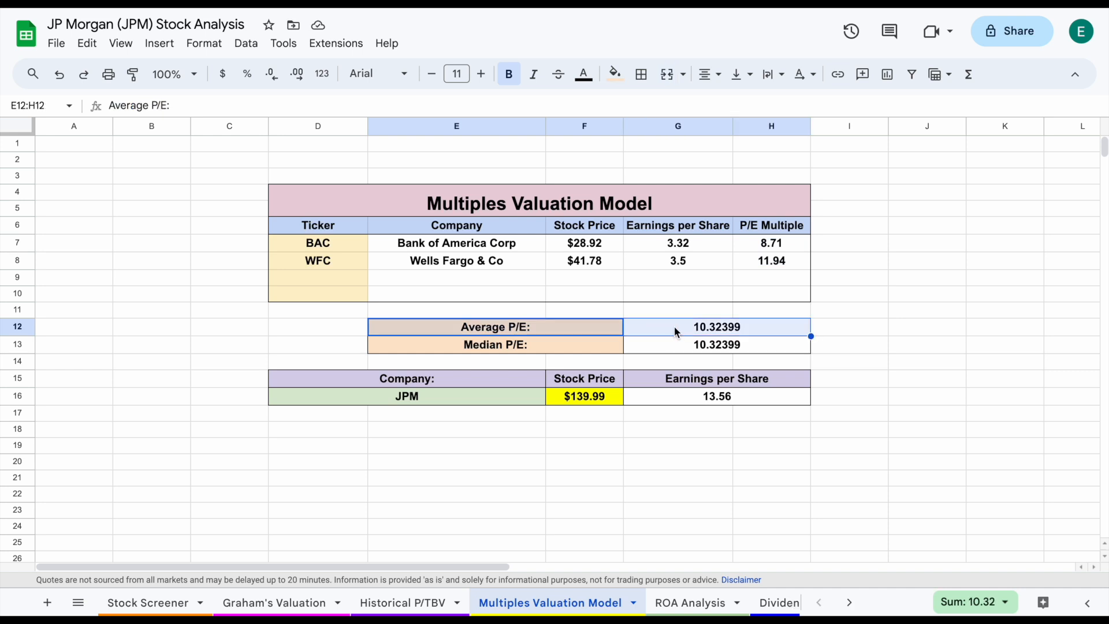
pyautogui.click(716, 396)
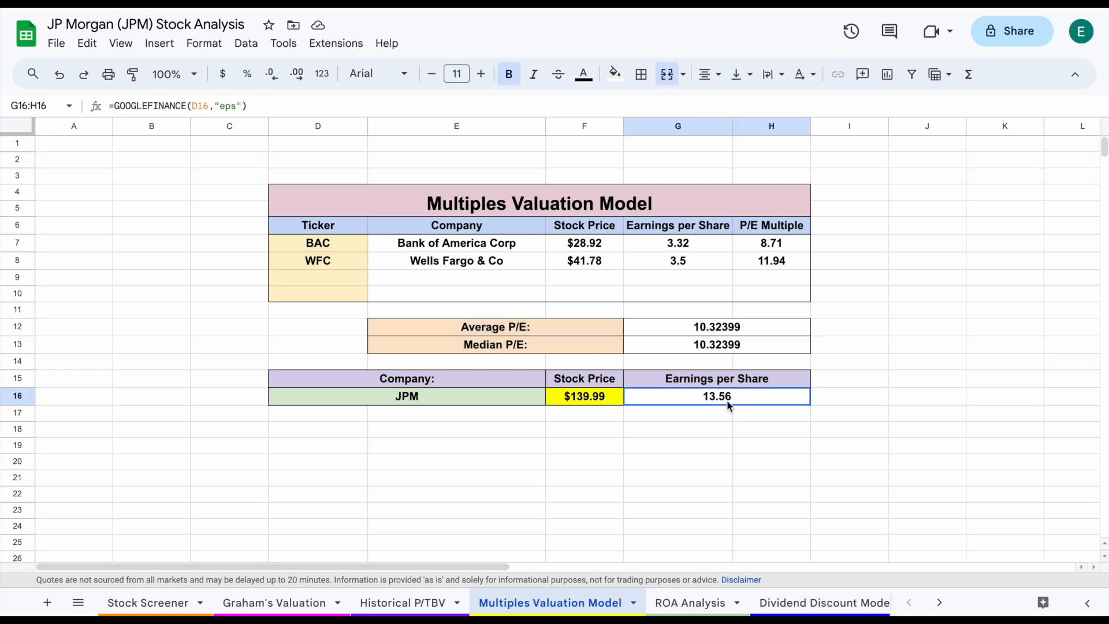
pyautogui.click(584, 396)
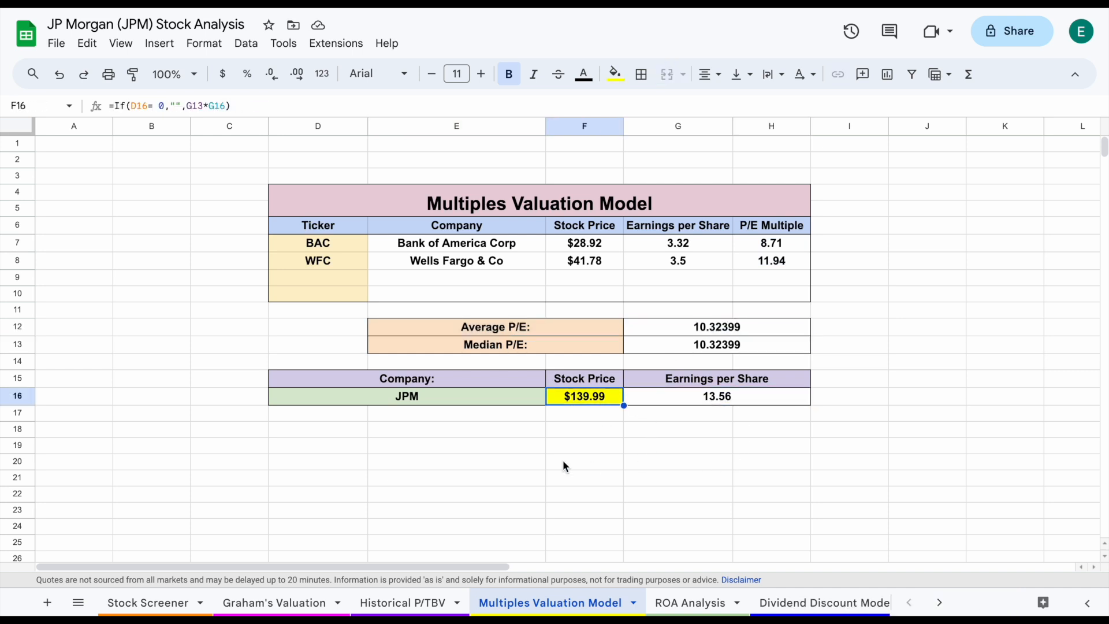
pyautogui.moveTo(592, 318)
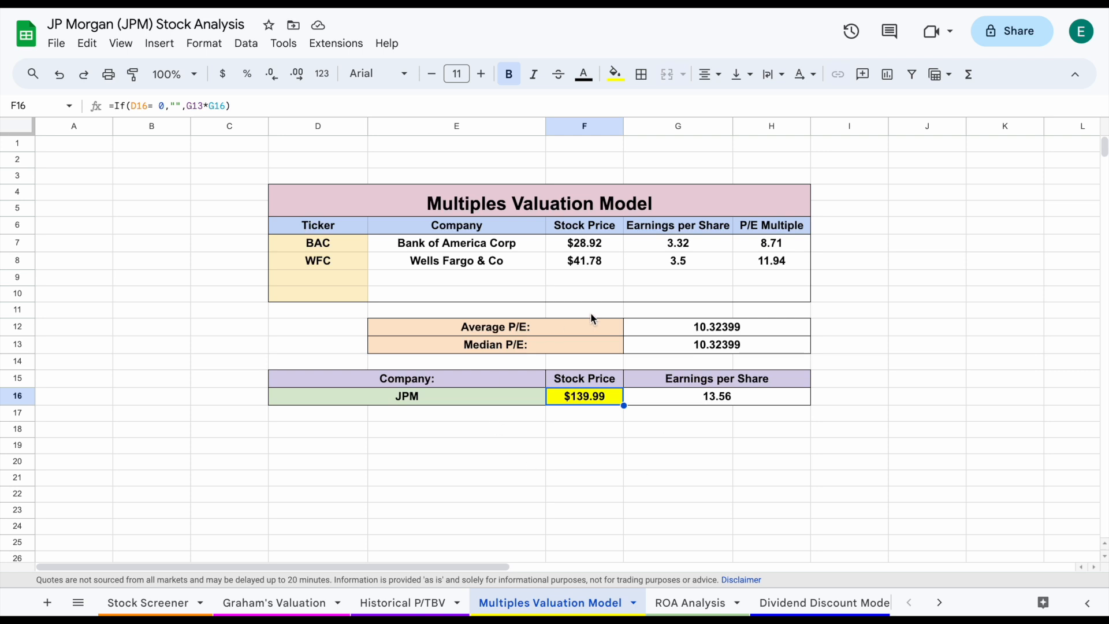
pyautogui.moveTo(690, 472)
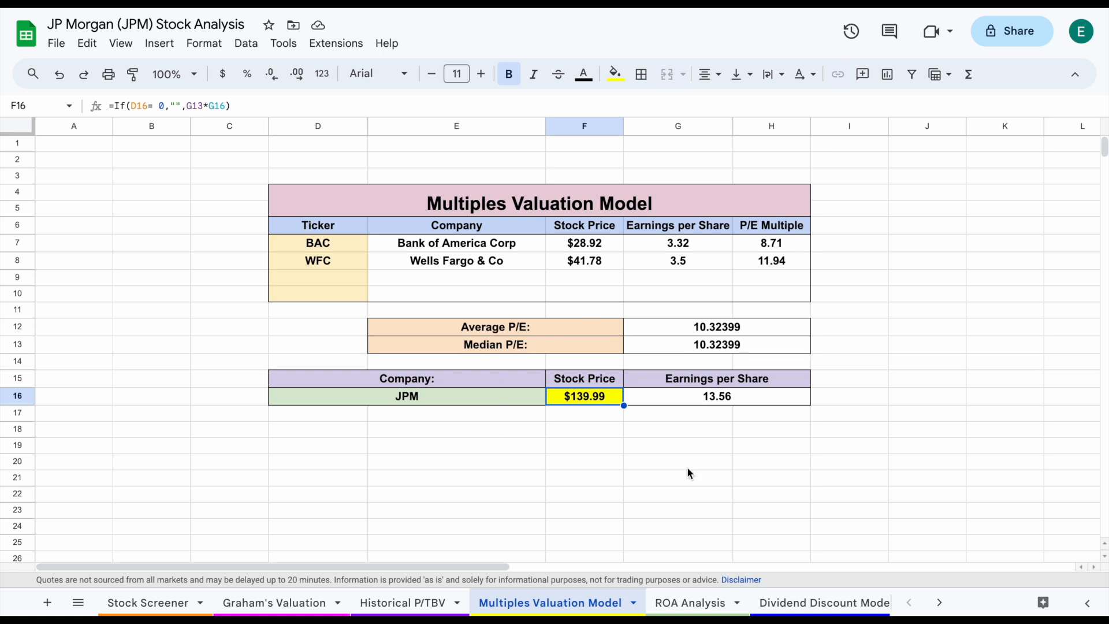
pyautogui.moveTo(684, 602)
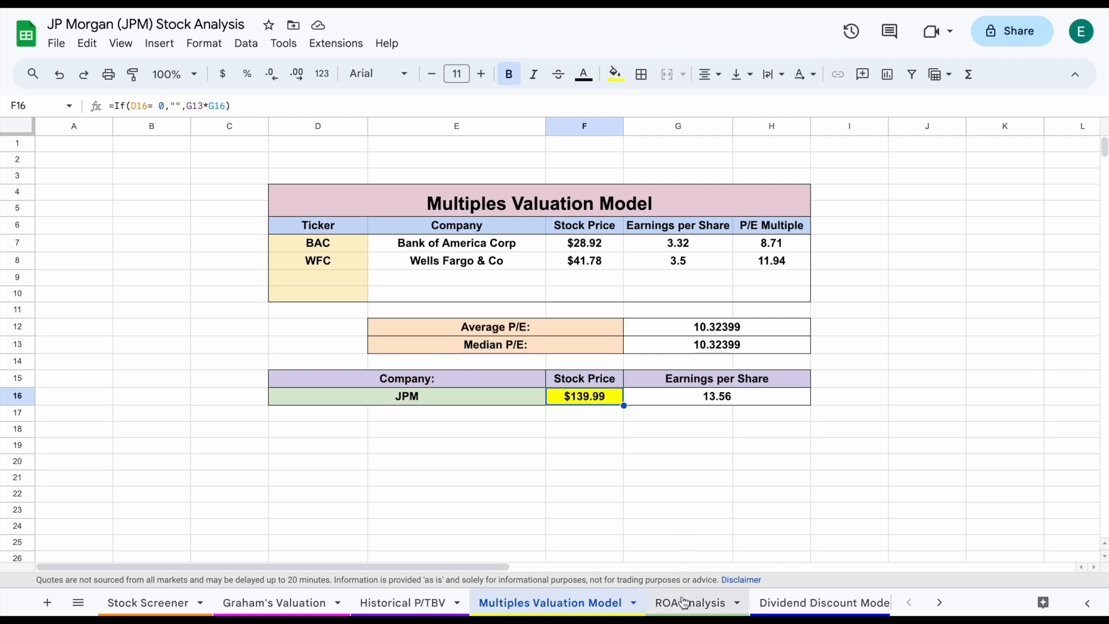
pyautogui.moveTo(697, 570)
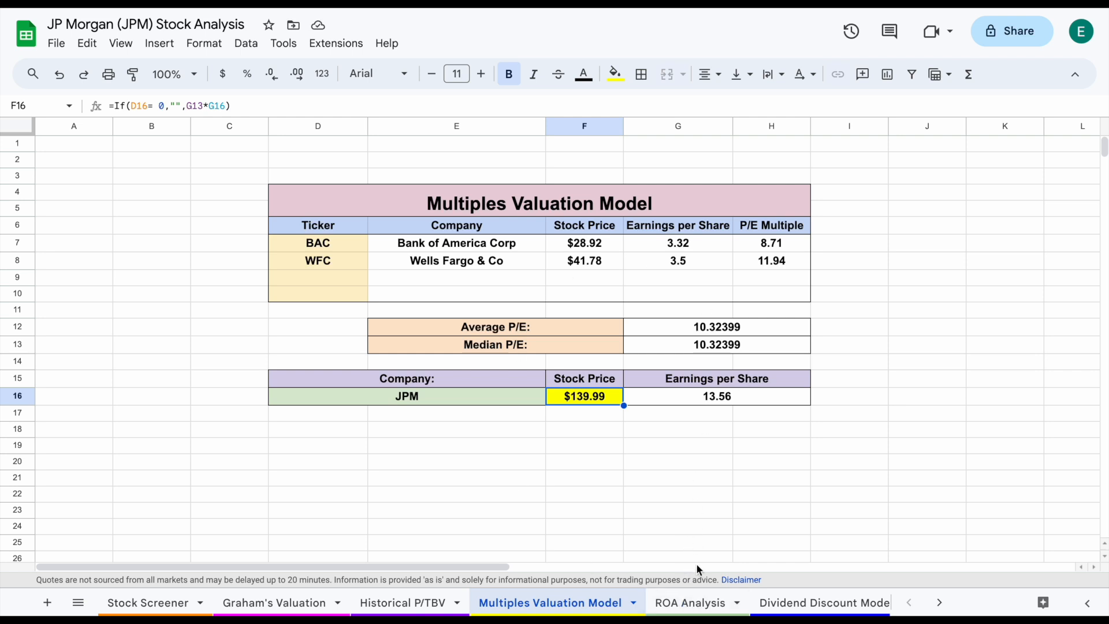
# Open the ROA Analysis sheet and select JPM's empty ROA cell
pyautogui.click(689, 602)
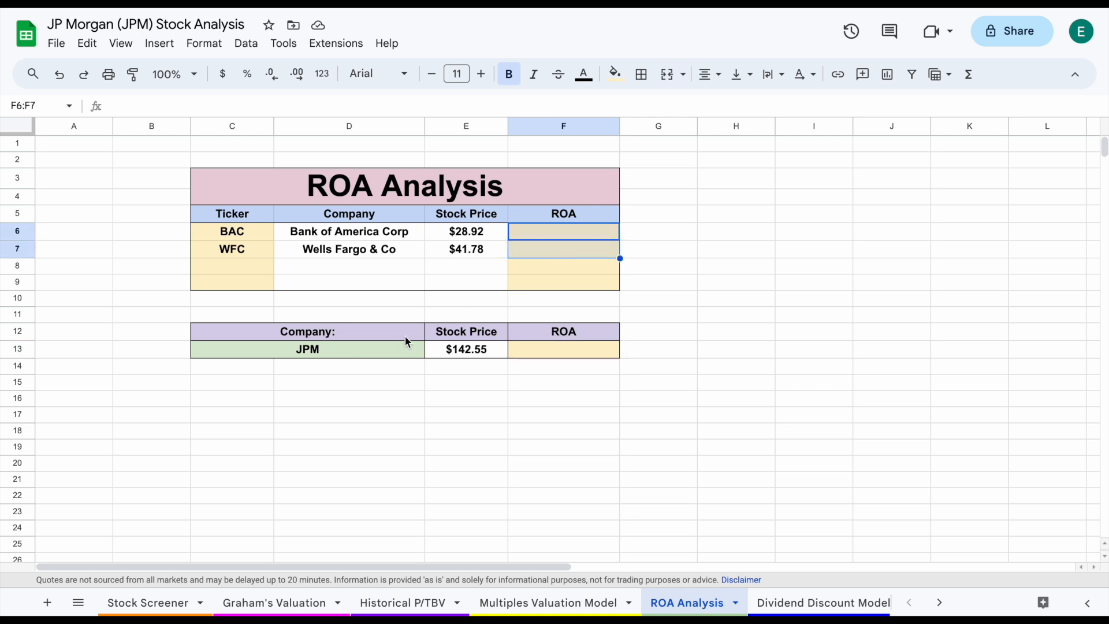
pyautogui.click(564, 349)
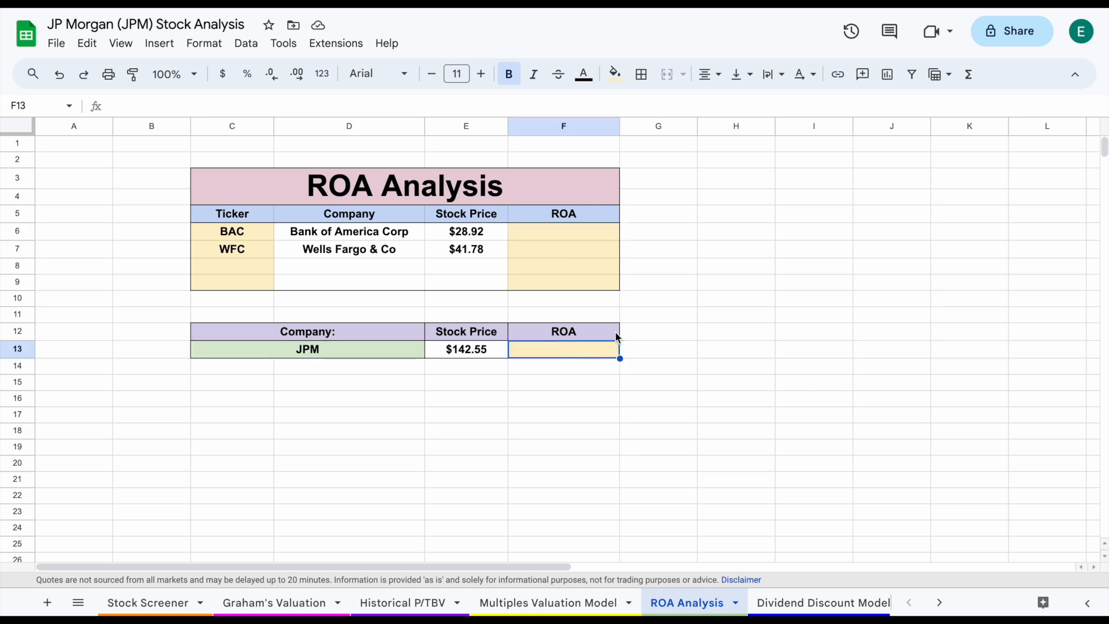
pyautogui.moveTo(591, 416)
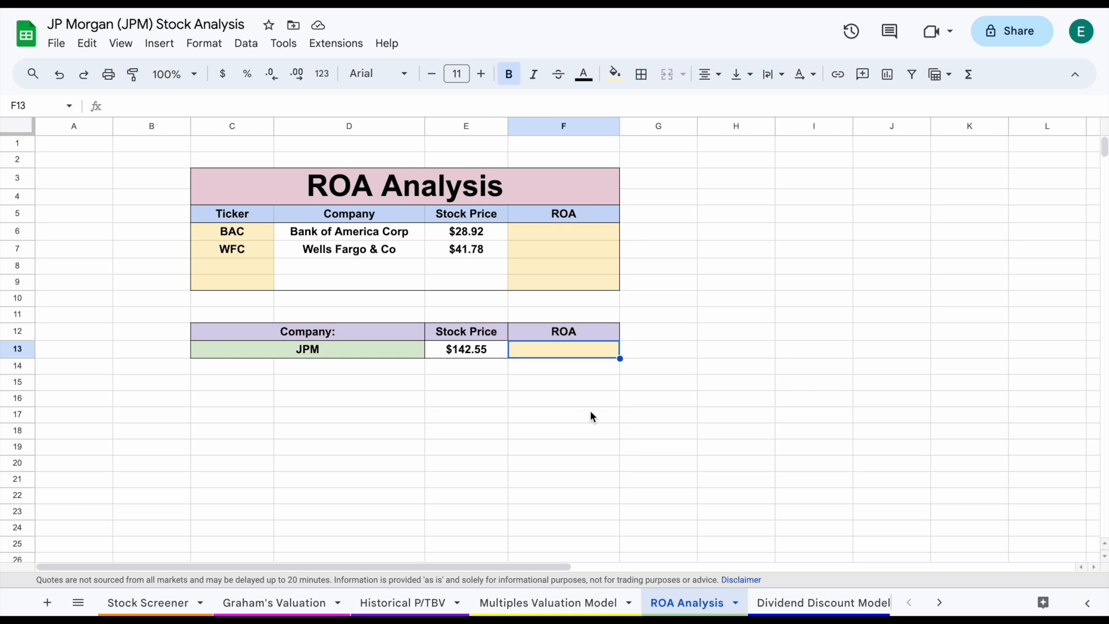
pyautogui.moveTo(621, 403)
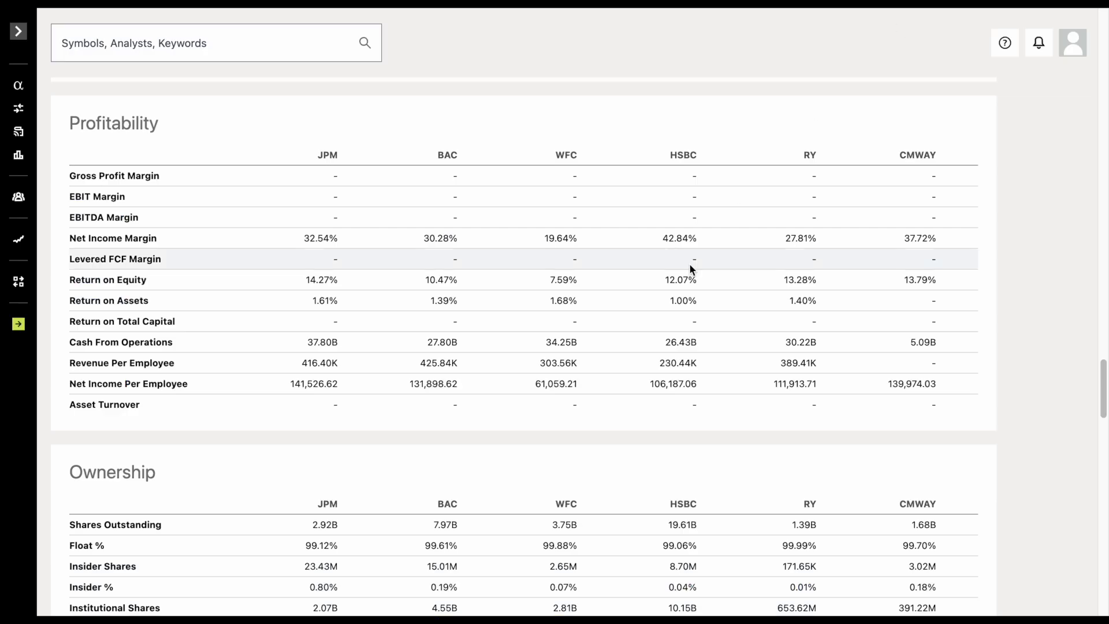
pyautogui.moveTo(372, 298)
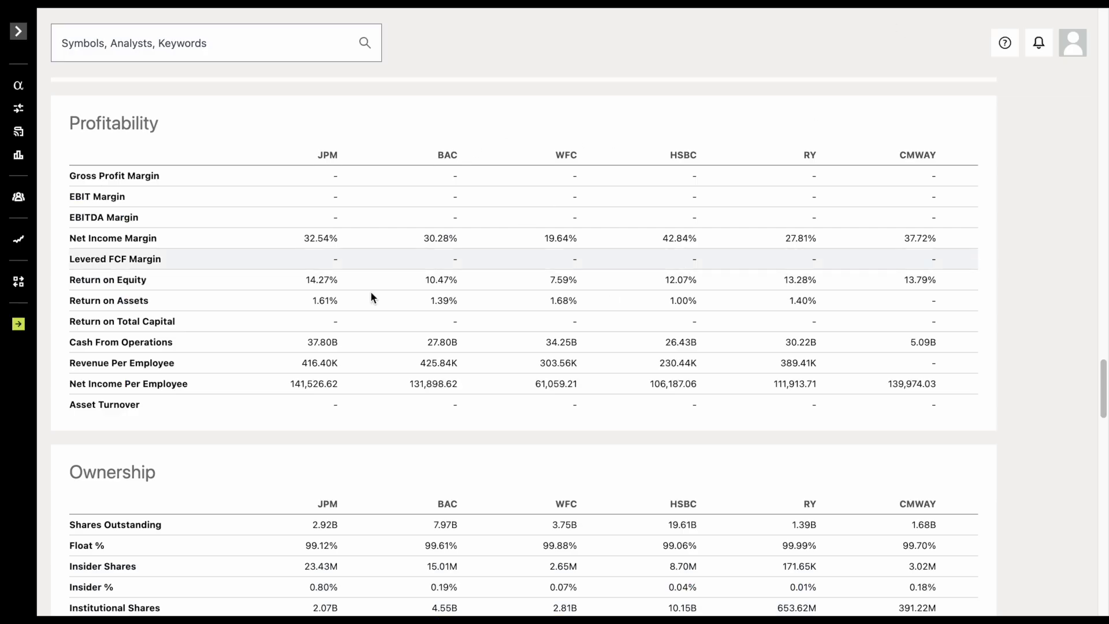
pyautogui.moveTo(280, 304)
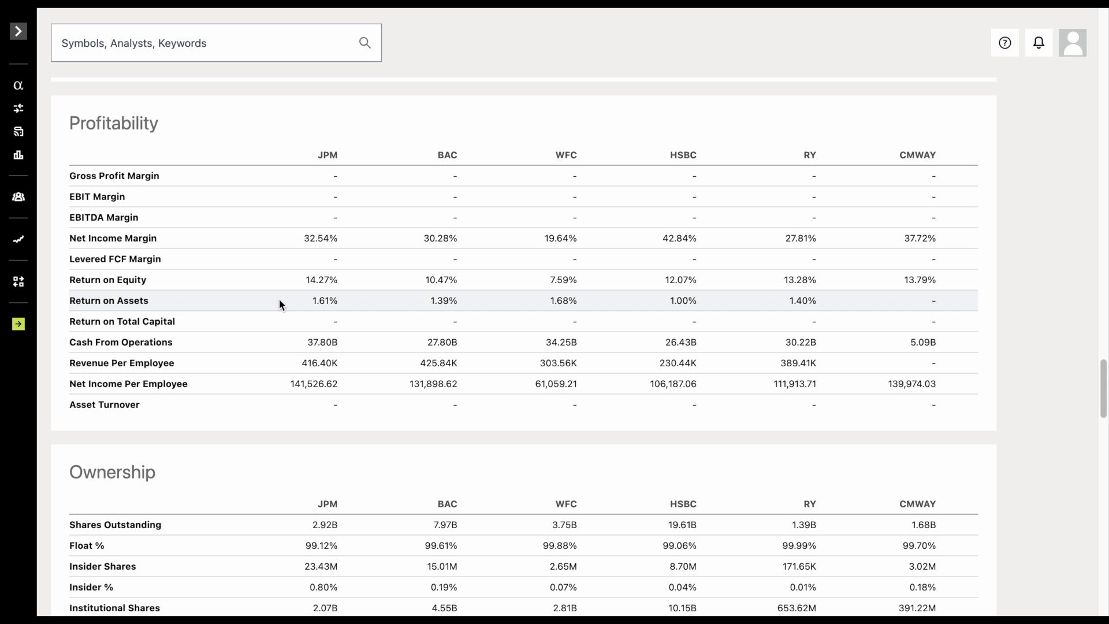
pyautogui.moveTo(316, 302)
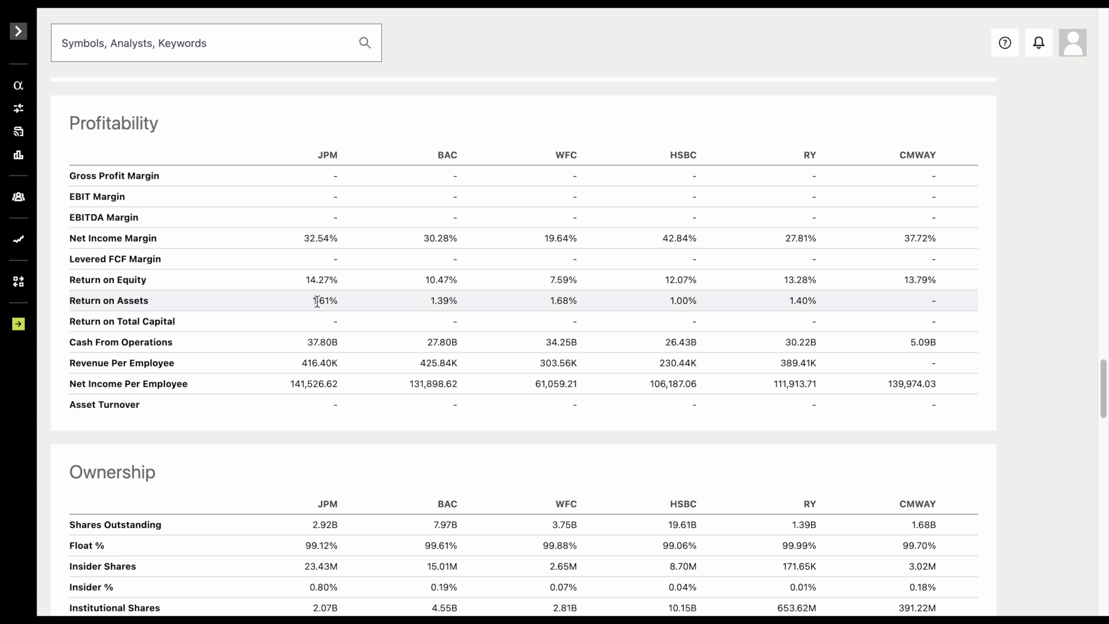
pyautogui.moveTo(450, 312)
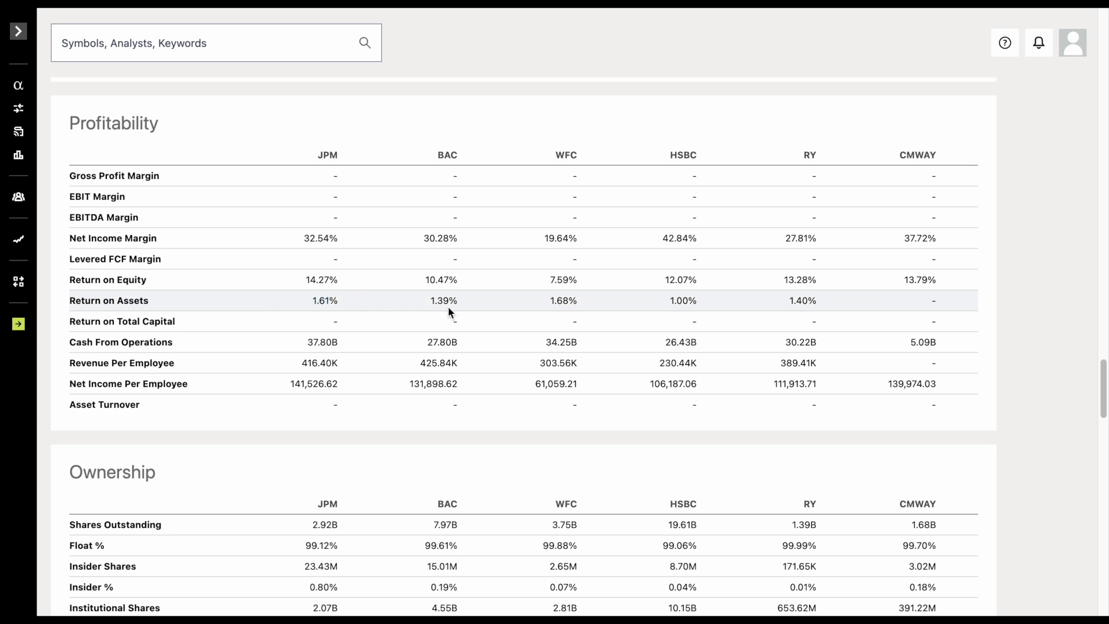
pyautogui.moveTo(562, 299)
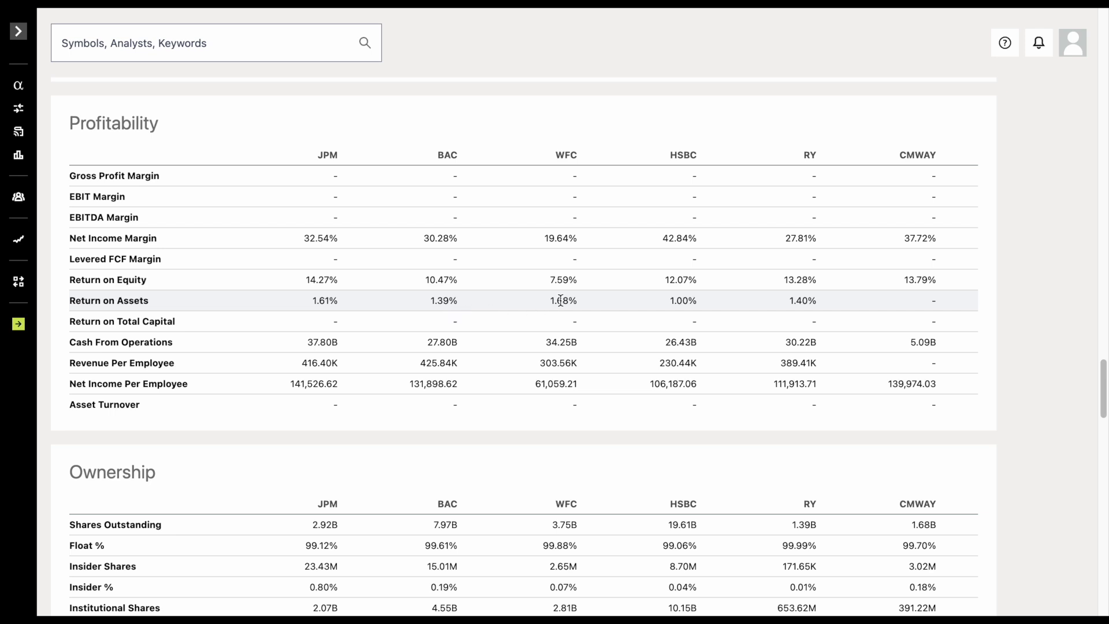
pyautogui.moveTo(566, 316)
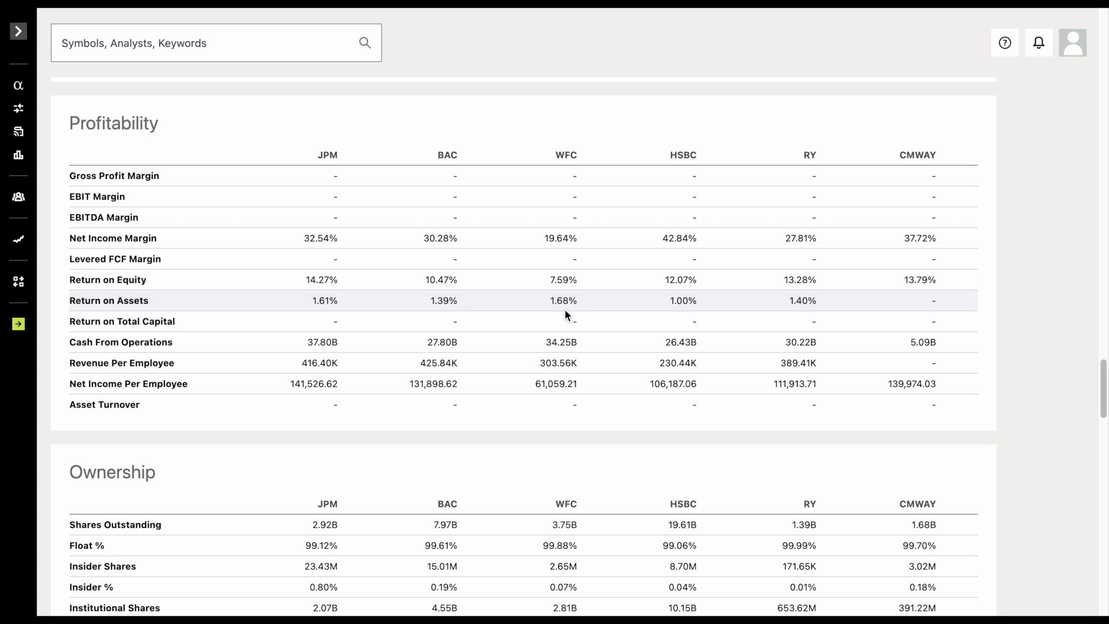
pyautogui.moveTo(655, 311)
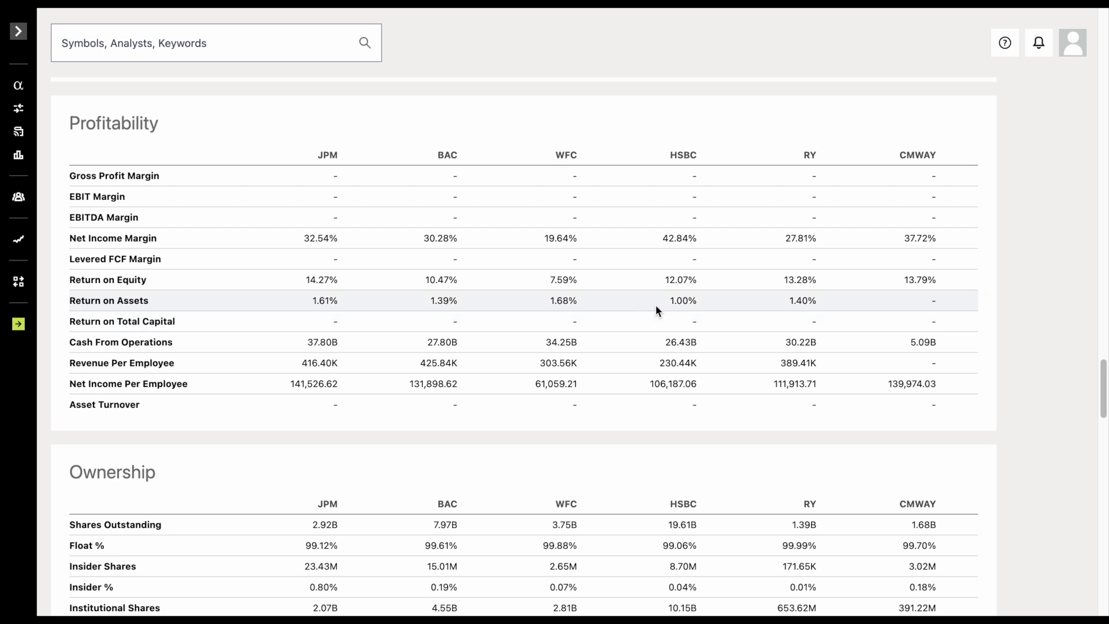
pyautogui.moveTo(788, 300)
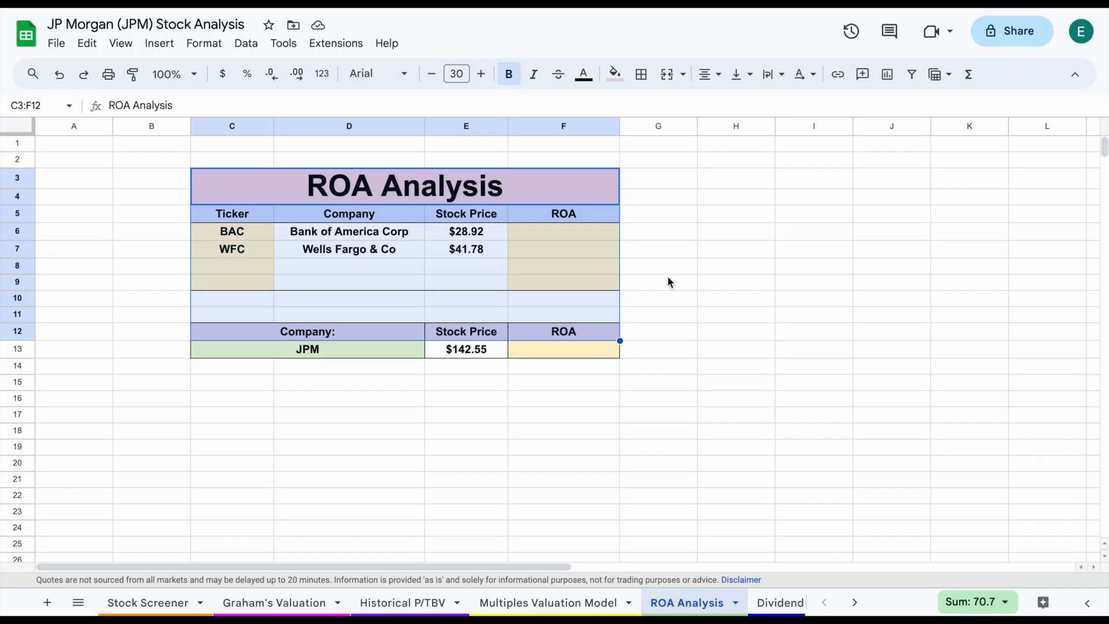
# Open the Dividend Discount Model and inspect yearly dividends and growth rate formulas
pyautogui.click(548, 603)
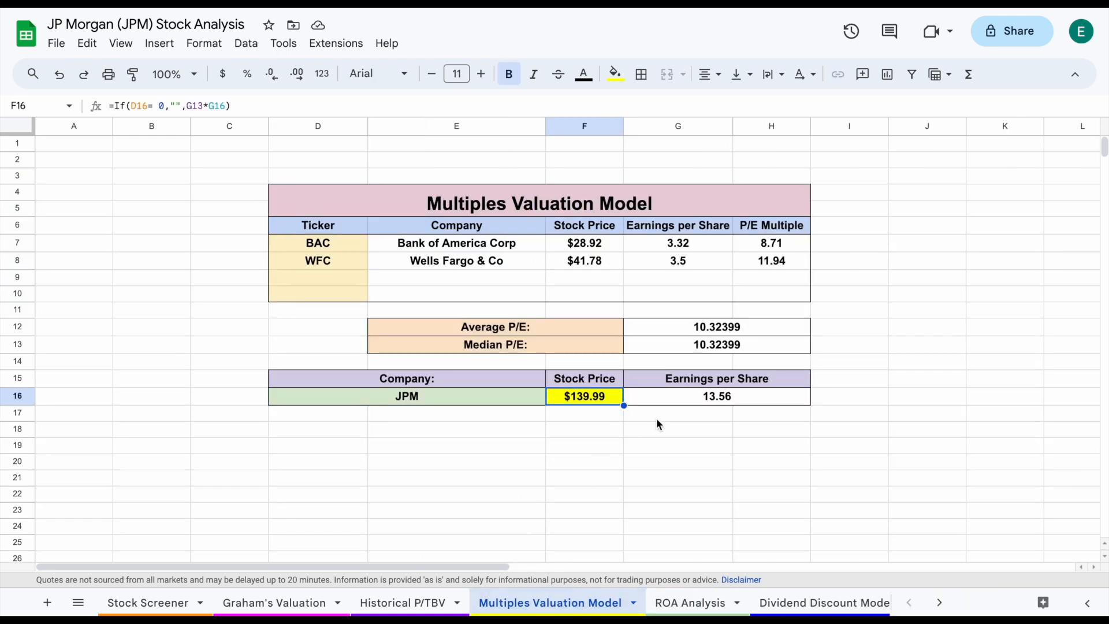
pyautogui.click(710, 602)
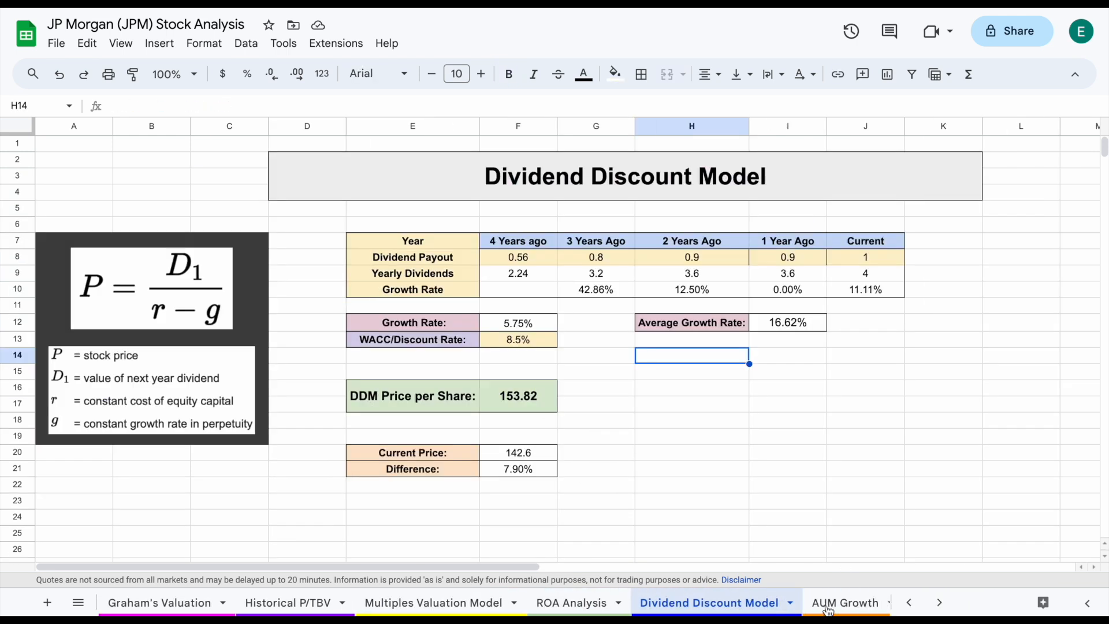
pyautogui.click(690, 452)
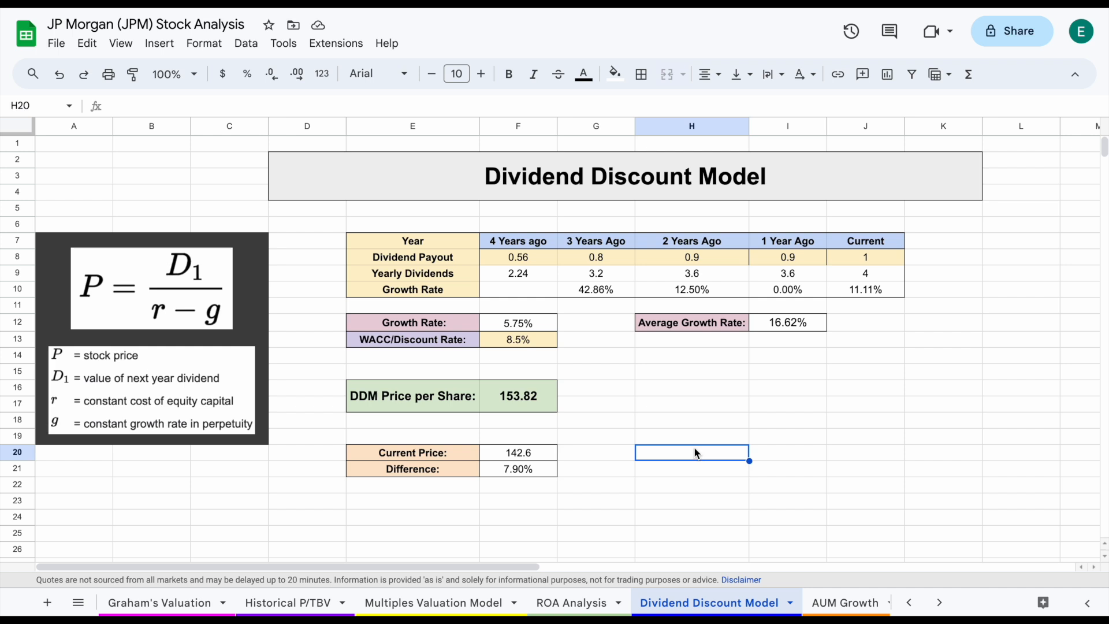
pyautogui.click(517, 257)
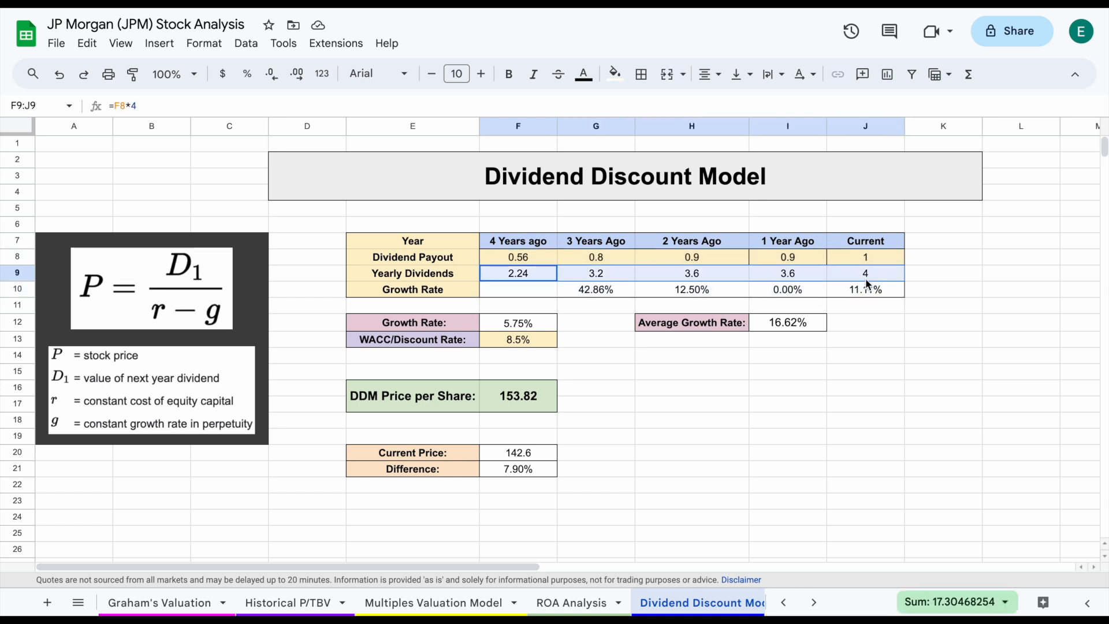
pyautogui.click(596, 290)
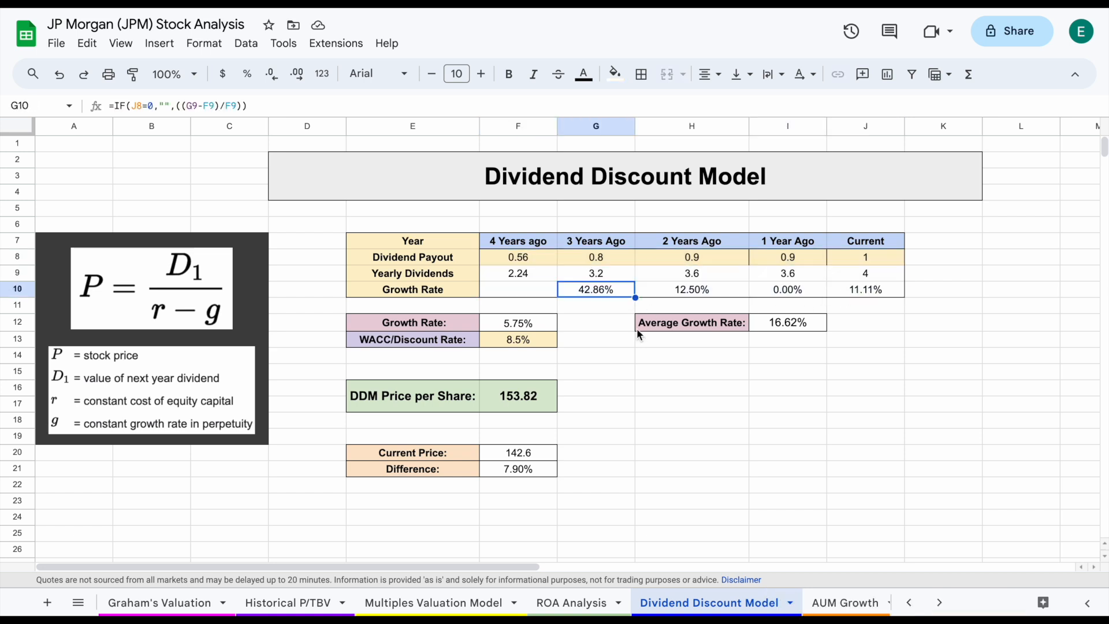
pyautogui.click(690, 404)
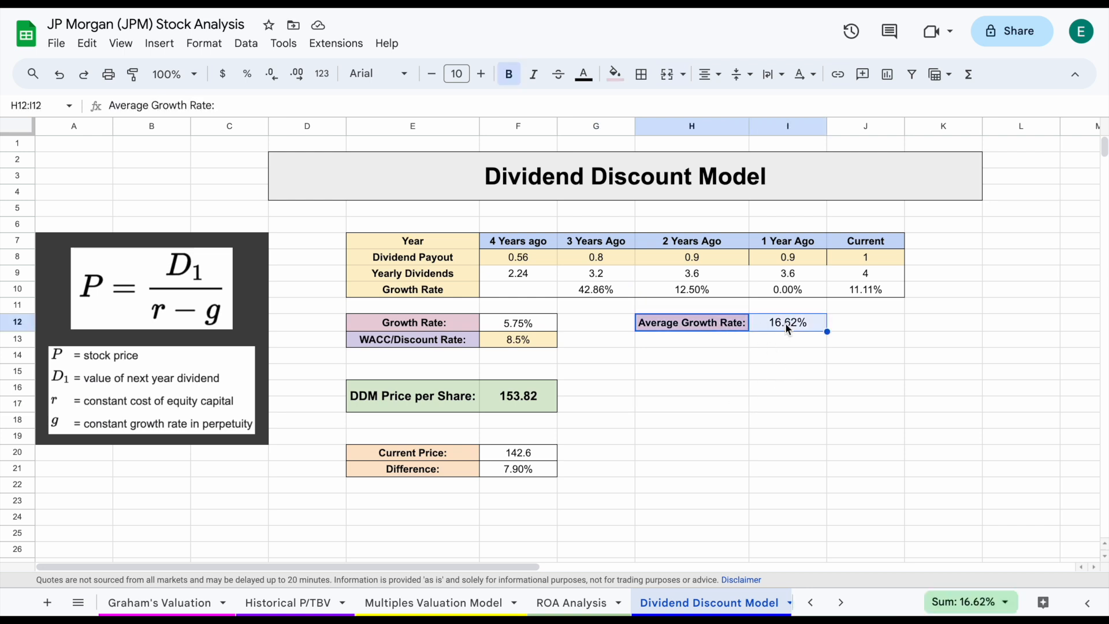
pyautogui.click(787, 322)
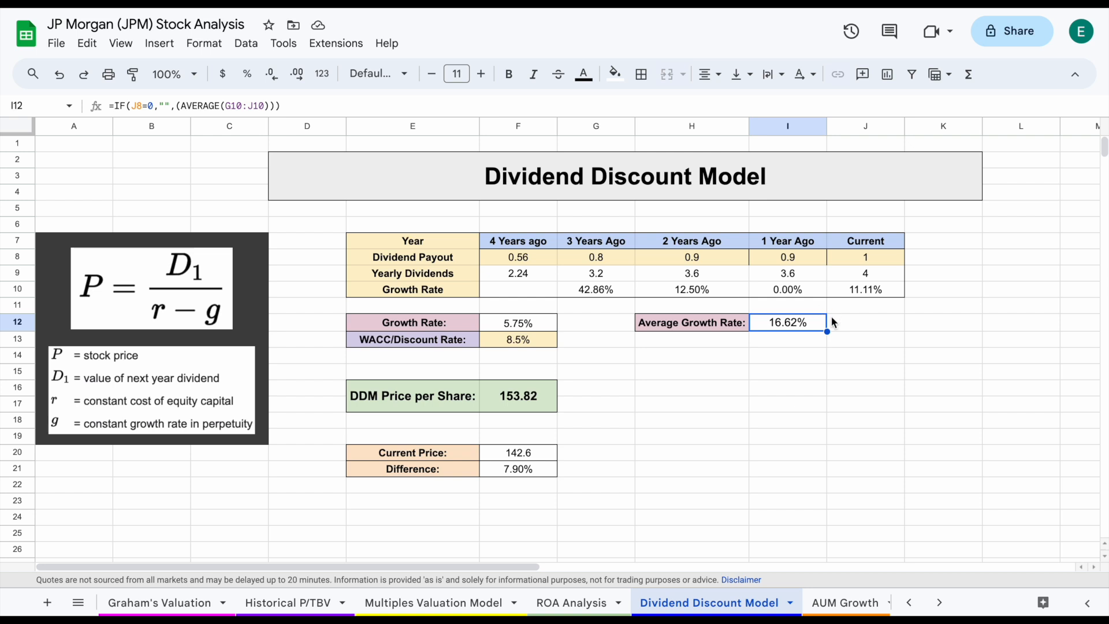
# Check the 5.75% growth rate, 8.5% discount rate and DDM price formula
pyautogui.click(595, 290)
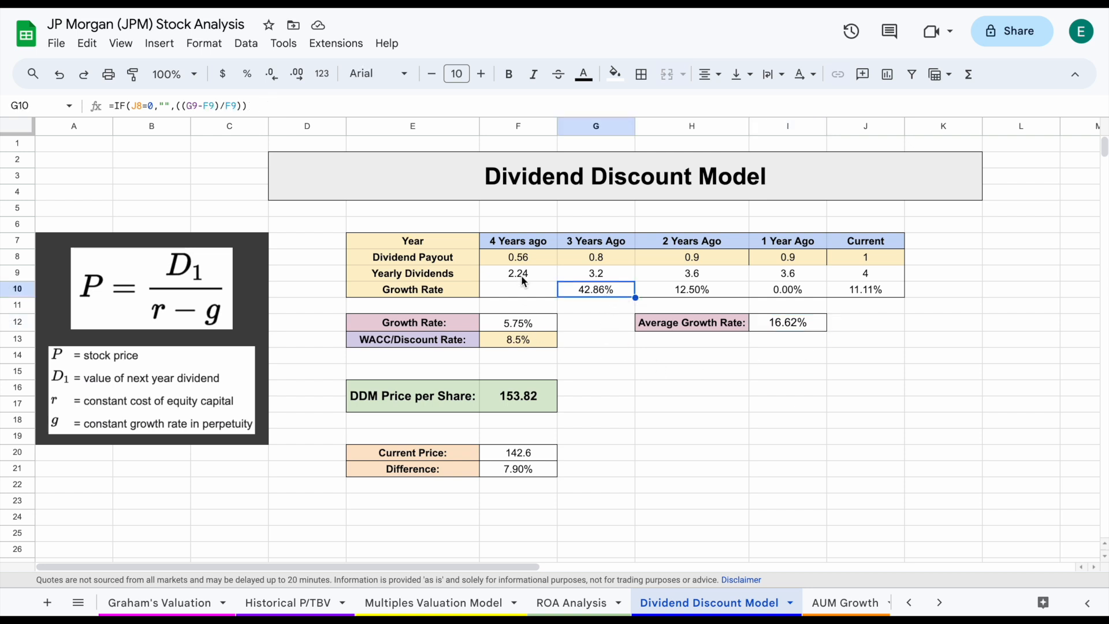
pyautogui.click(412, 322)
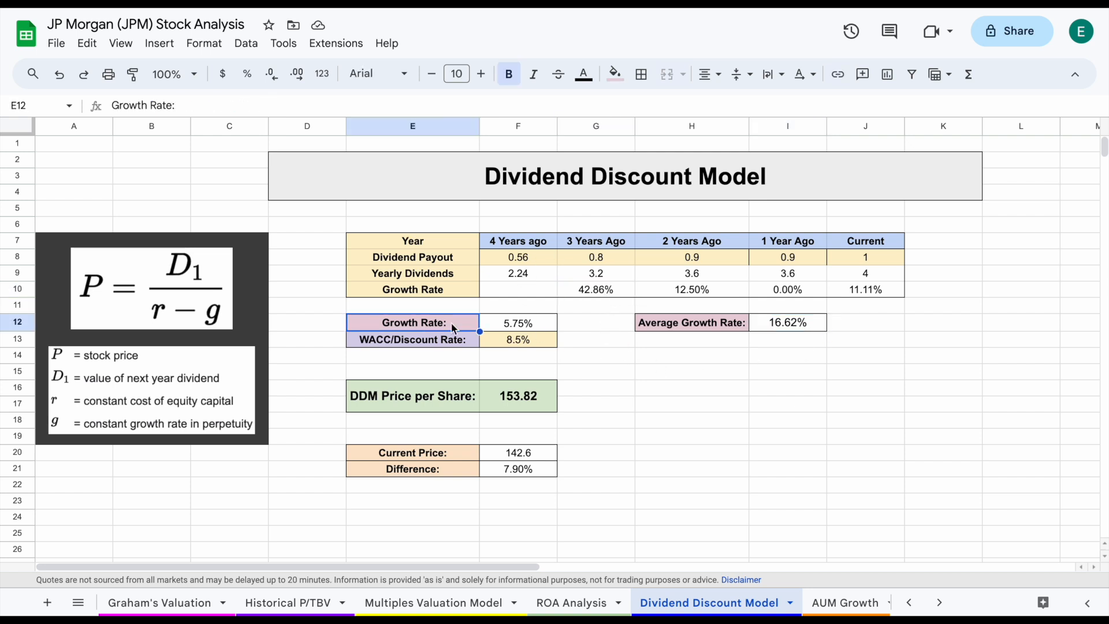
pyautogui.click(518, 322)
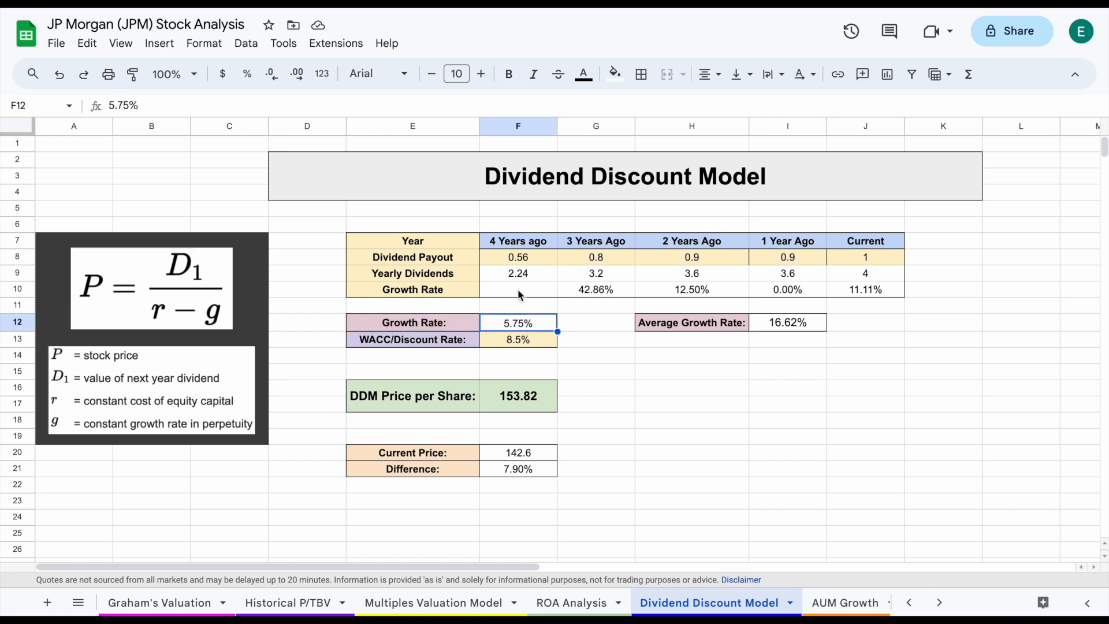
pyautogui.moveTo(472, 347)
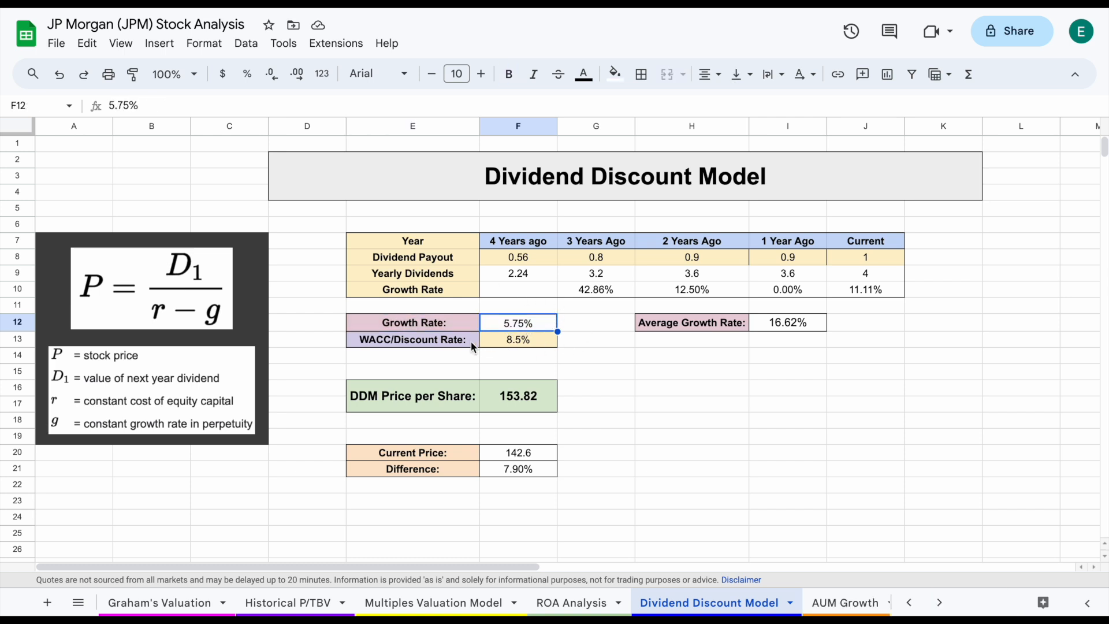
pyautogui.click(517, 339)
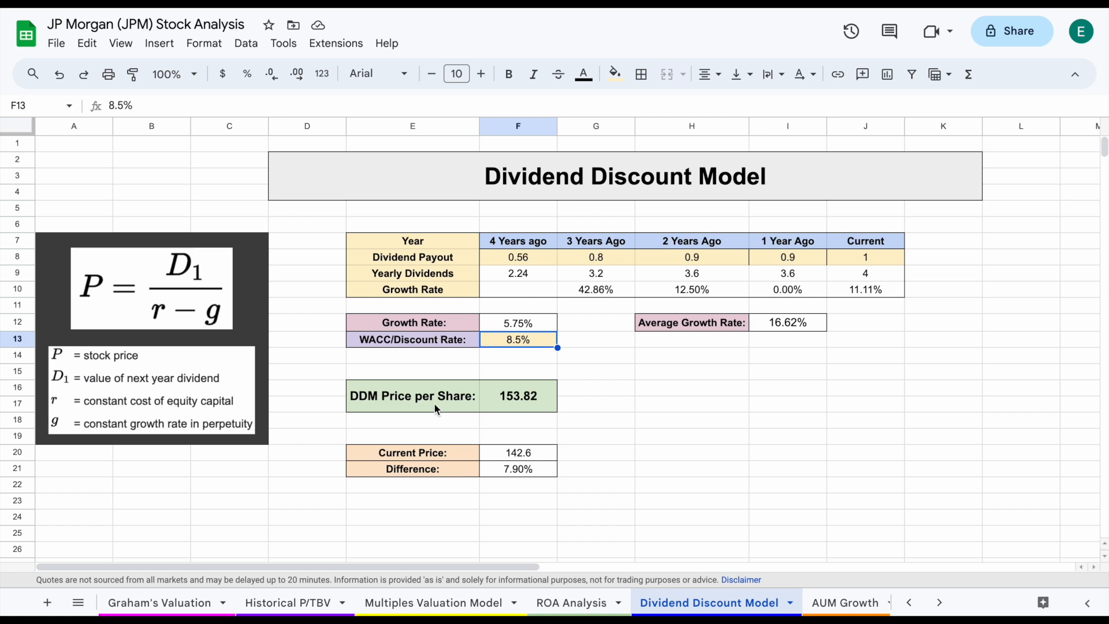
pyautogui.click(517, 395)
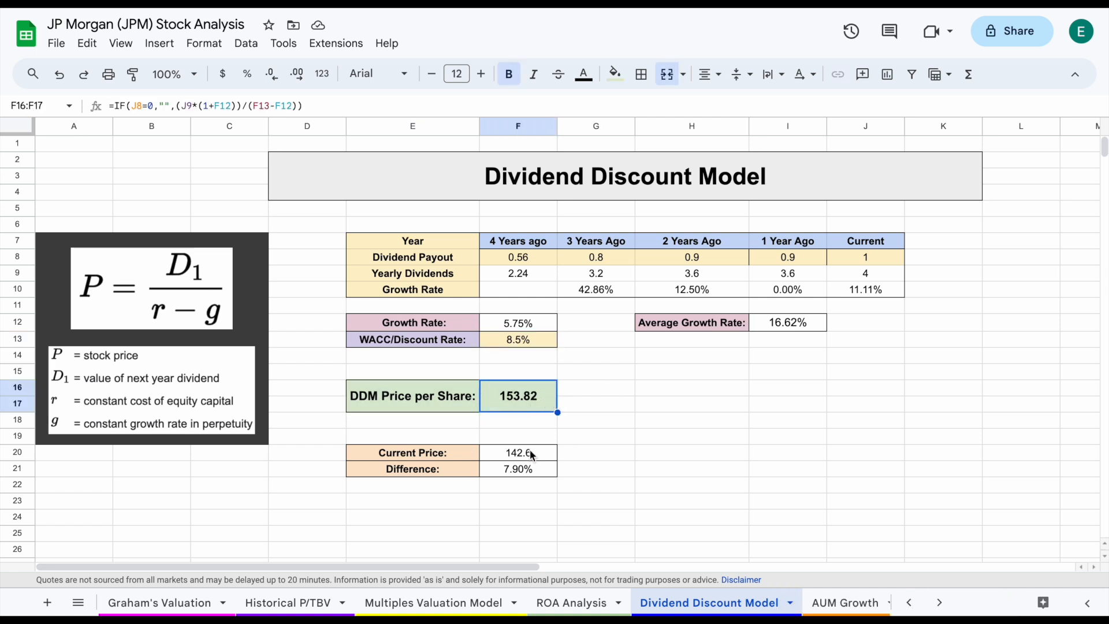
pyautogui.moveTo(937, 598)
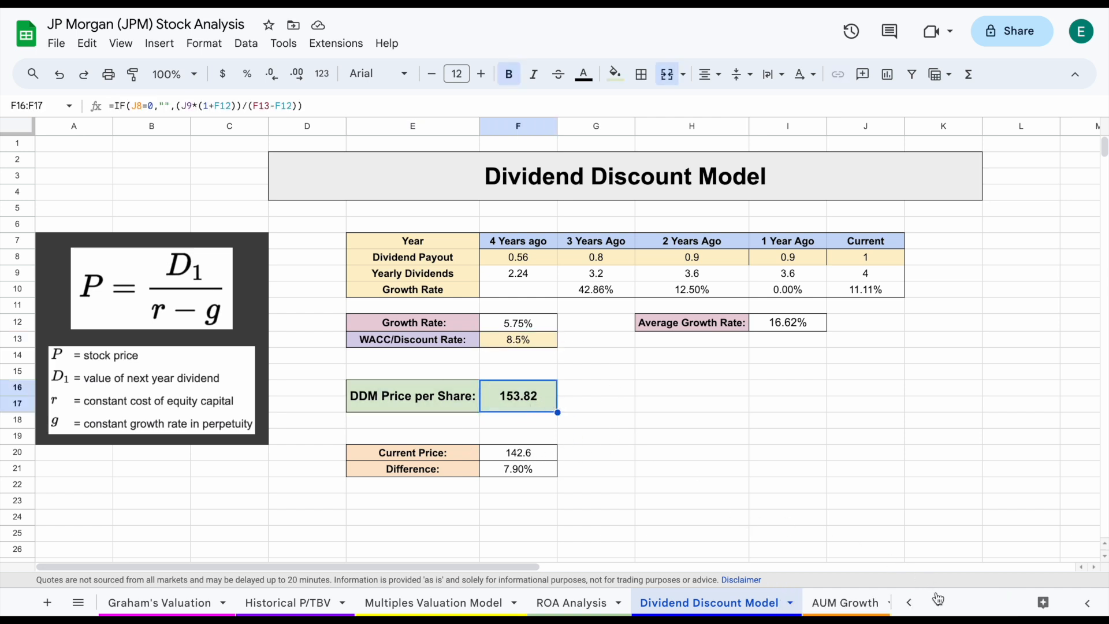
# On the Output sheet, trace the AUM CAGR and DDM links and the =iferror(average(E6,I6,M6),) intrinsic value
pyautogui.click(846, 603)
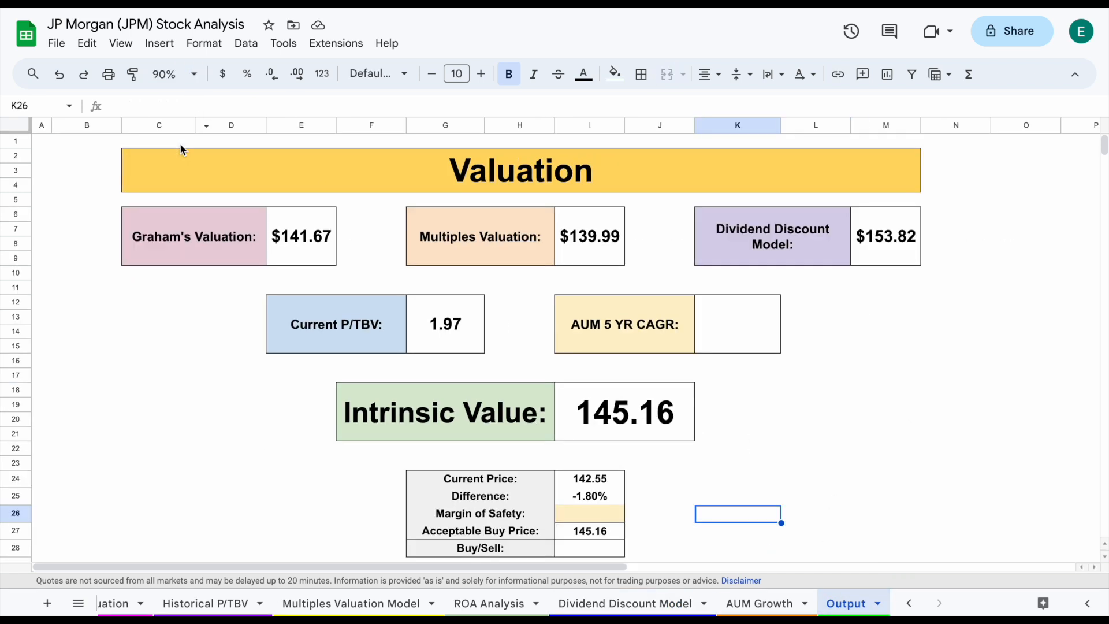
pyautogui.moveTo(675, 332)
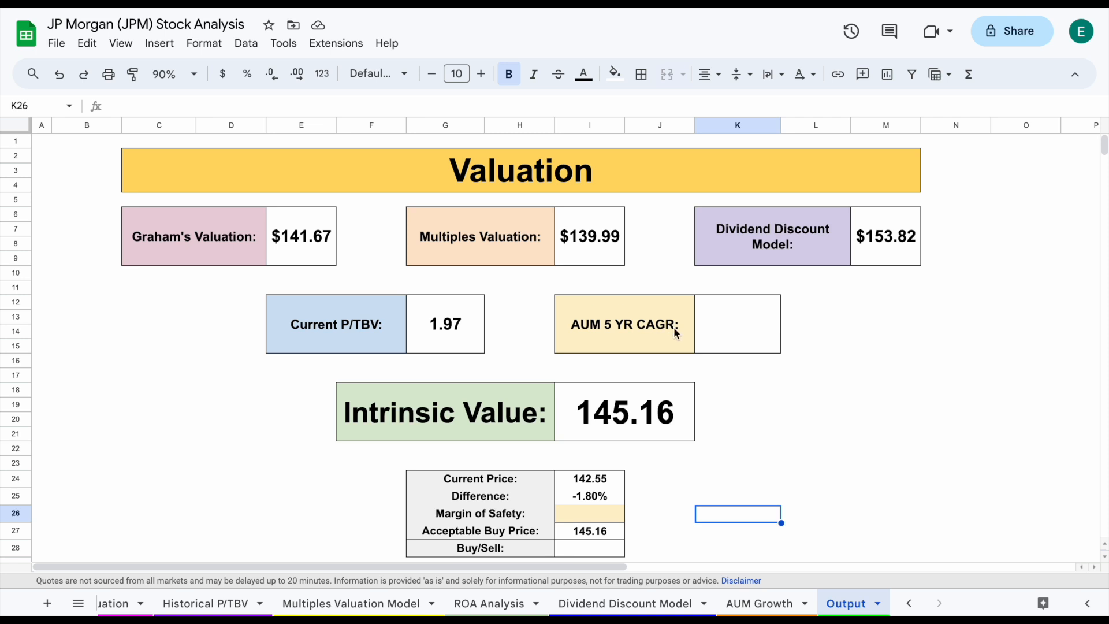
pyautogui.click(737, 324)
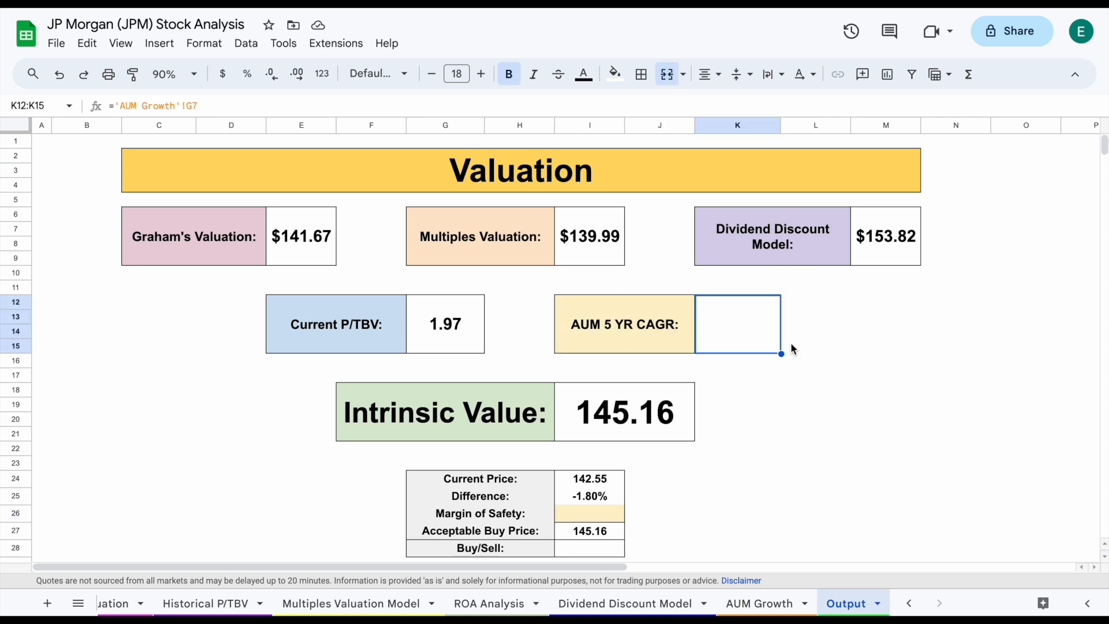
pyautogui.moveTo(239, 253)
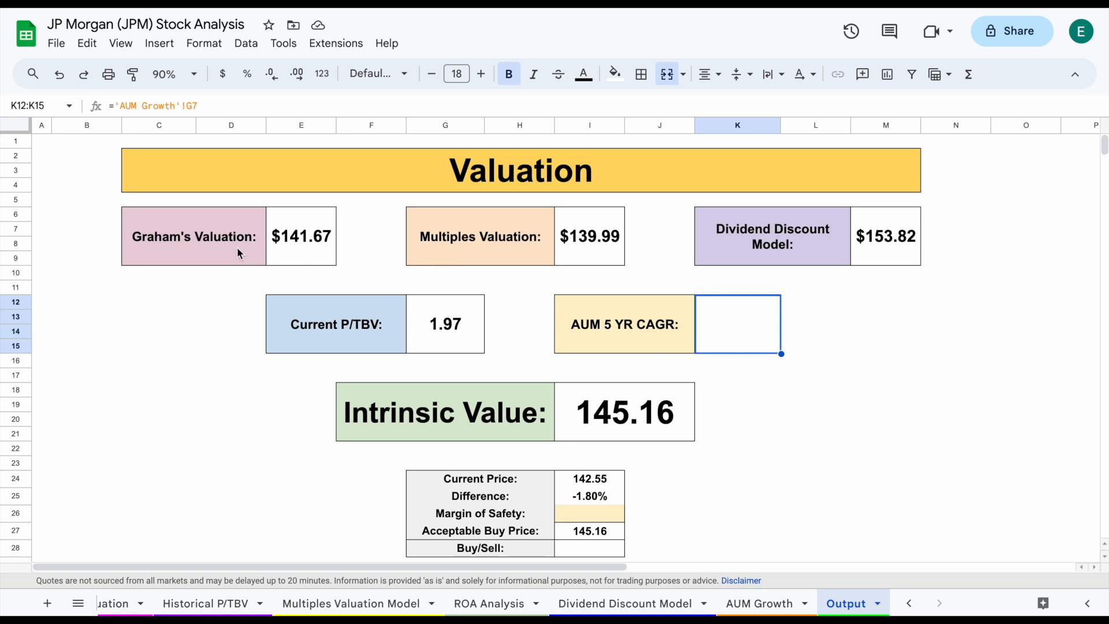
pyautogui.click(480, 236)
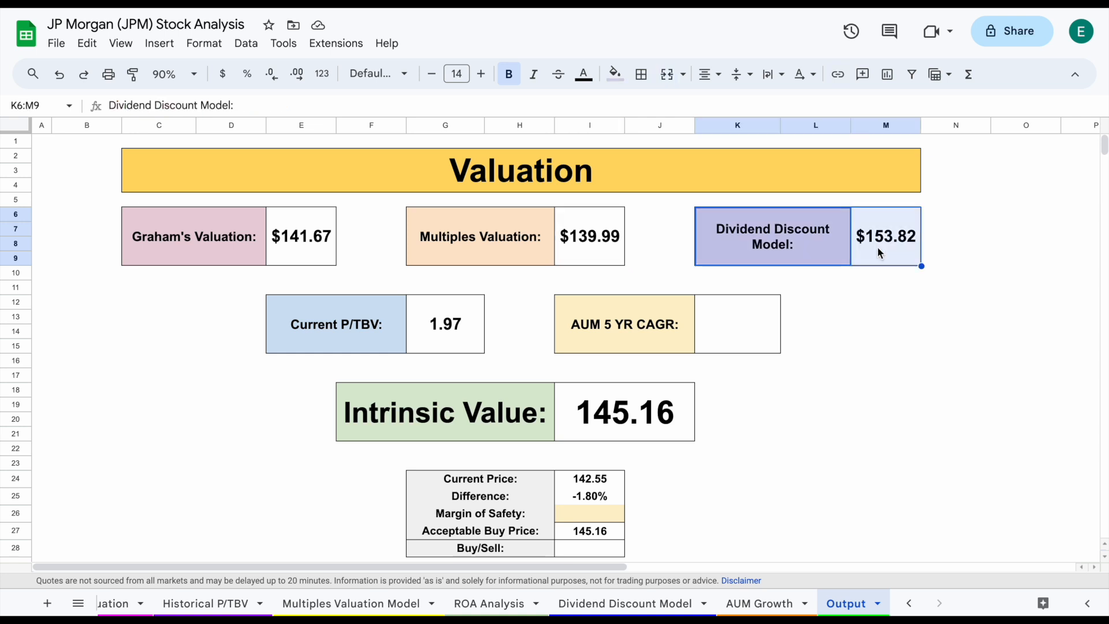
pyautogui.click(885, 236)
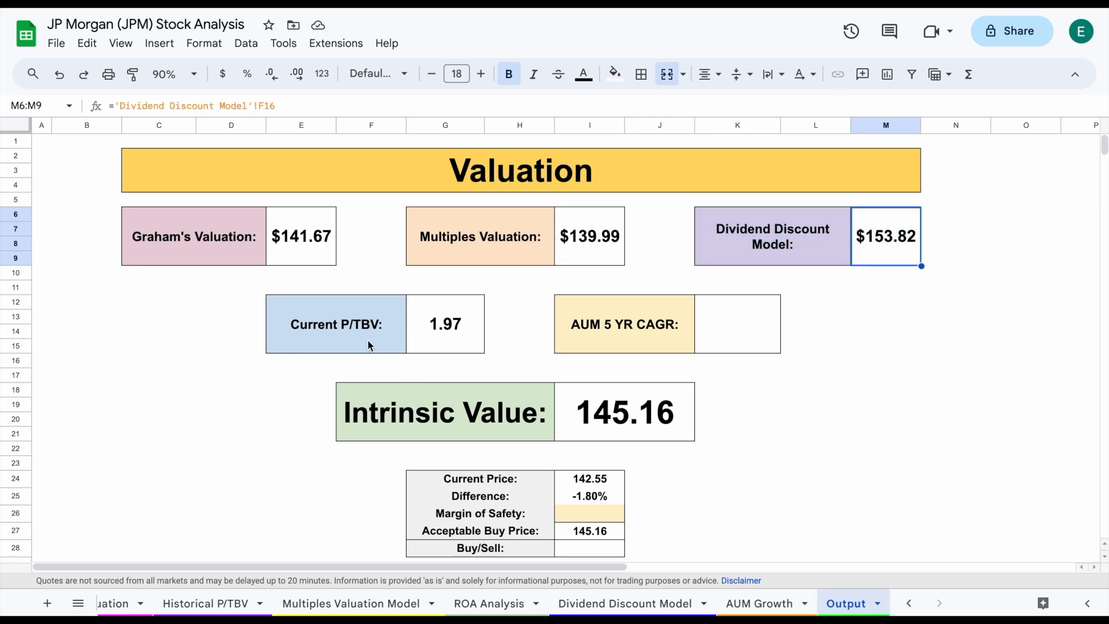
pyautogui.click(444, 324)
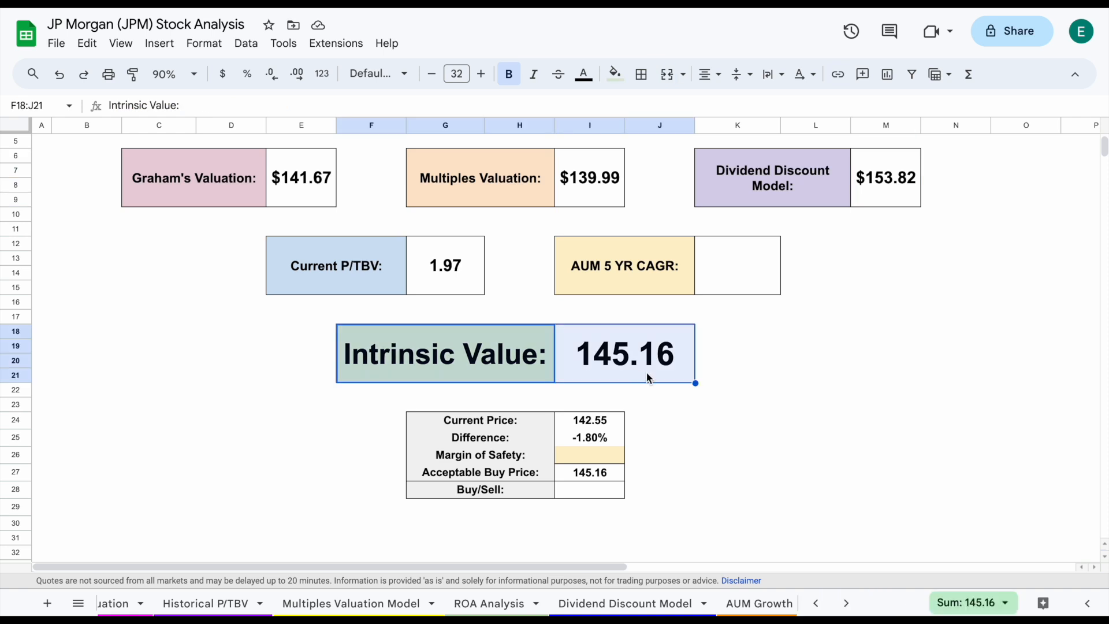
pyautogui.click(624, 353)
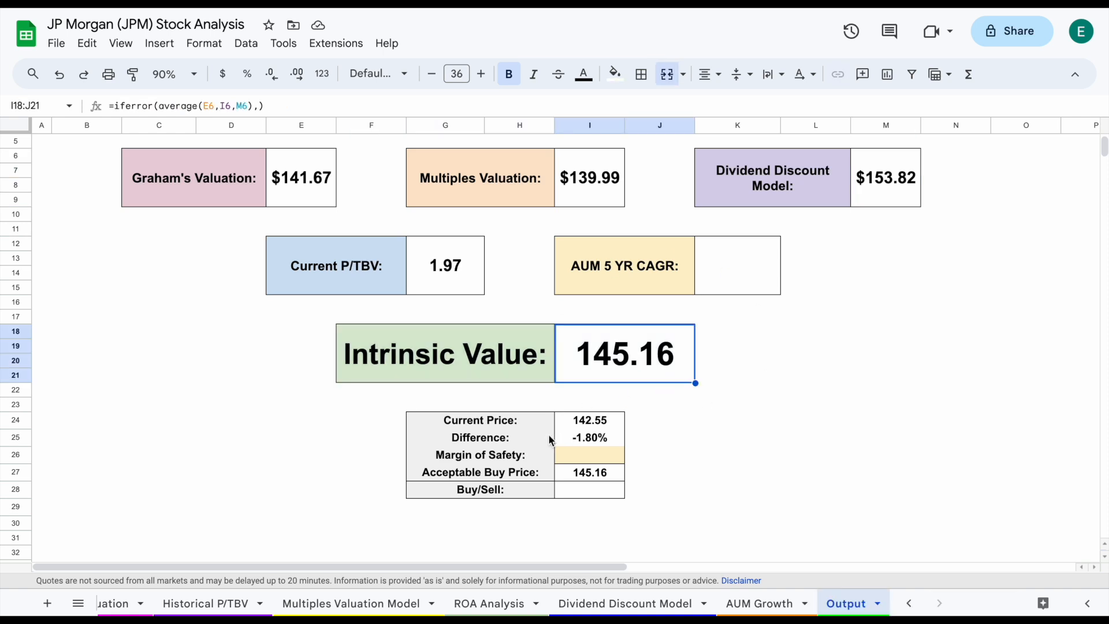
pyautogui.click(589, 420)
pyautogui.write('10')
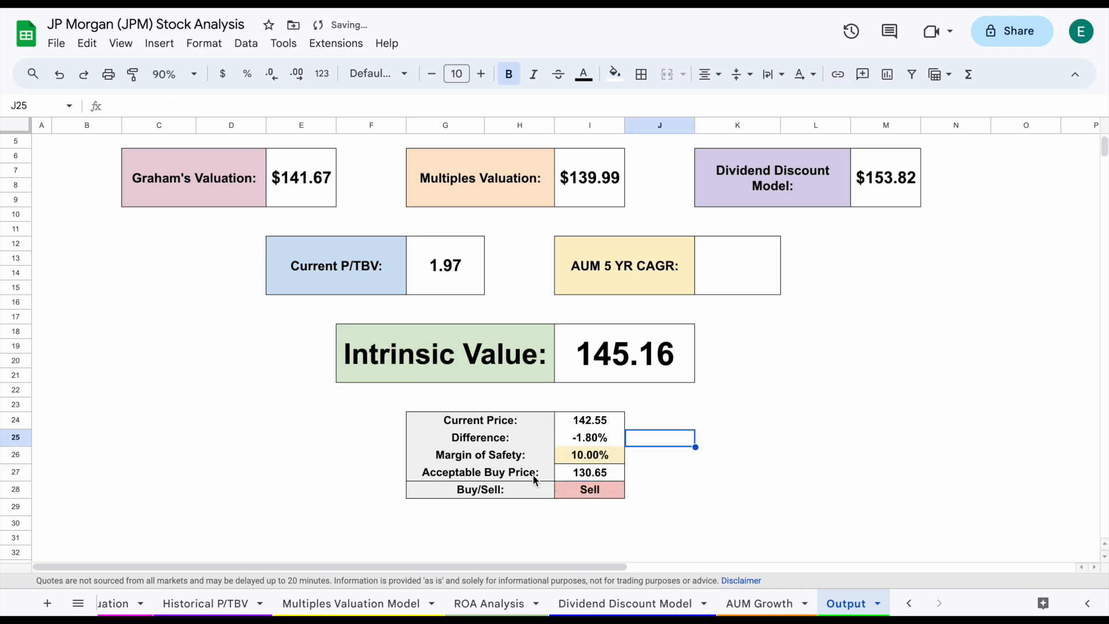
# Enter 10% in Margin of Safety cell I26, giving a 130.65 buy price and Sell
pyautogui.click(589, 472)
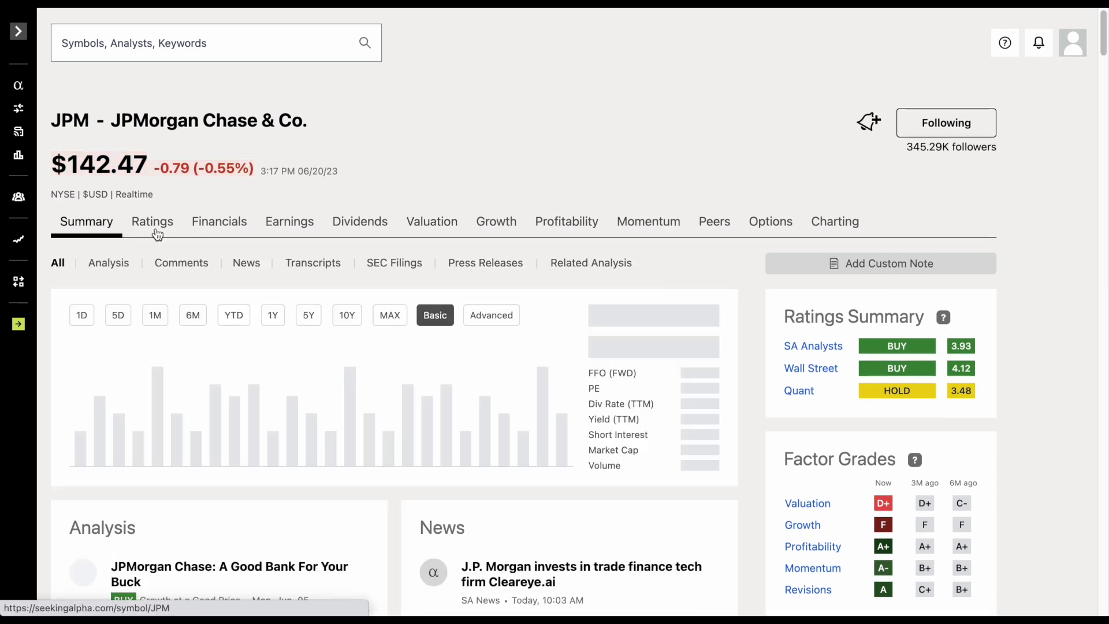
# Show JPM's 1Y price chart on Seeking Alpha, including the October 2022 low near 101.96
pyautogui.click(272, 315)
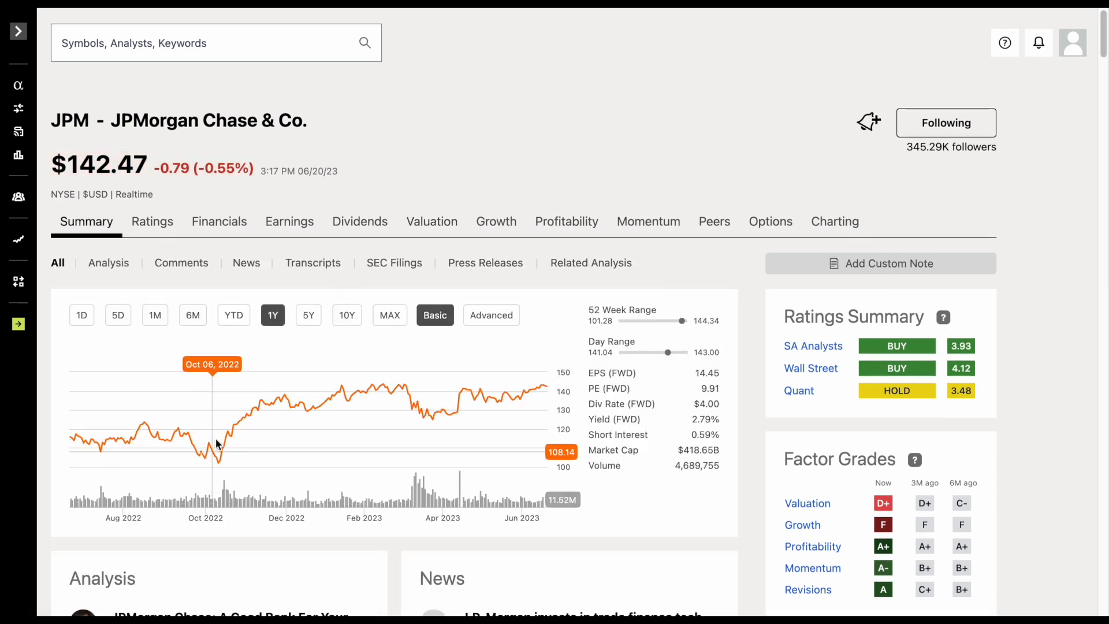
pyautogui.moveTo(219, 444)
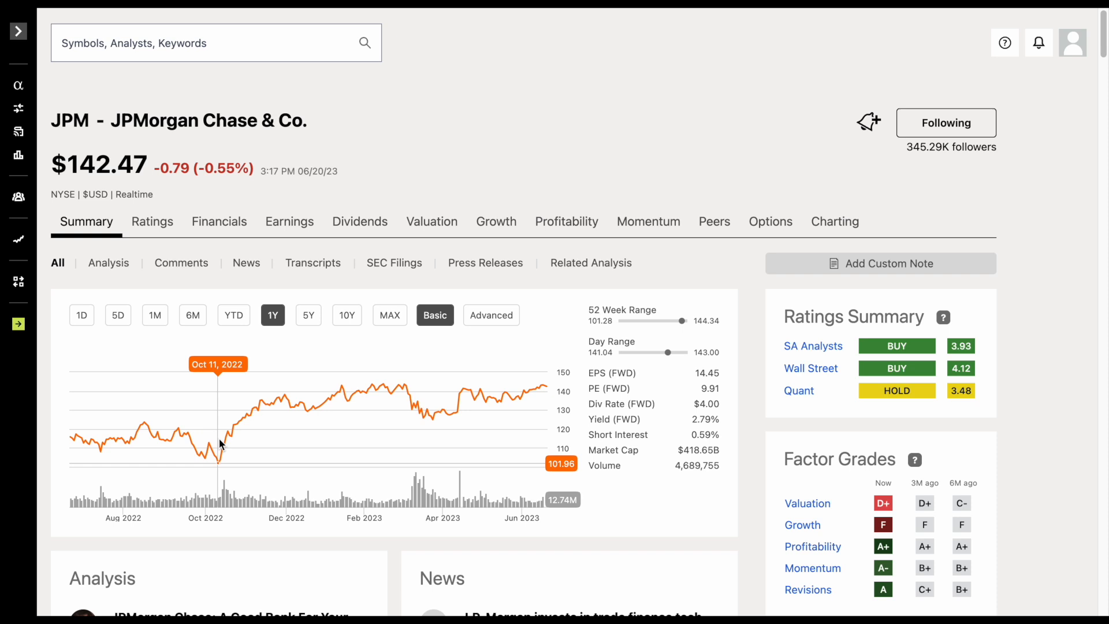
pyautogui.moveTo(728, 153)
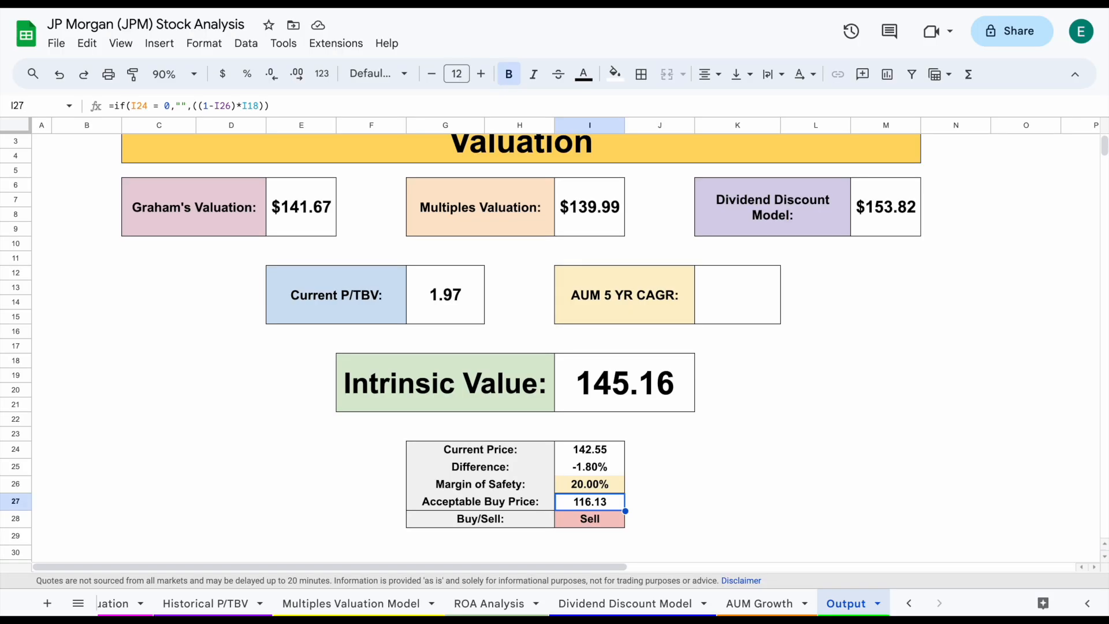
# Apply a 20% margin of safety for a 116.13 buy price, then recheck the intrinsic value formula
pyautogui.click(738, 467)
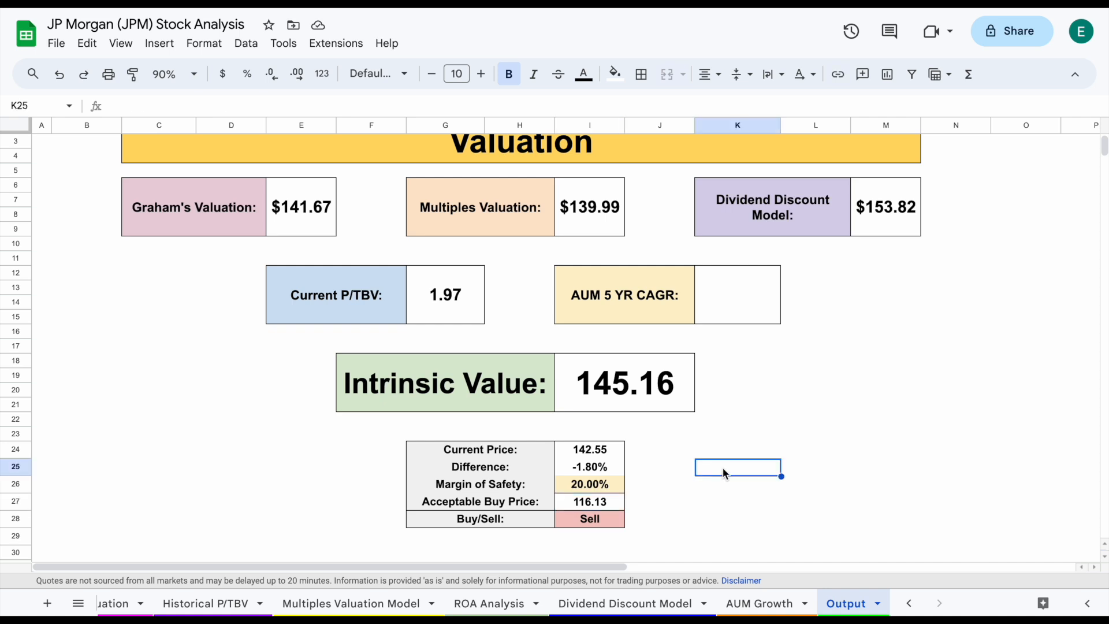
pyautogui.moveTo(740, 471)
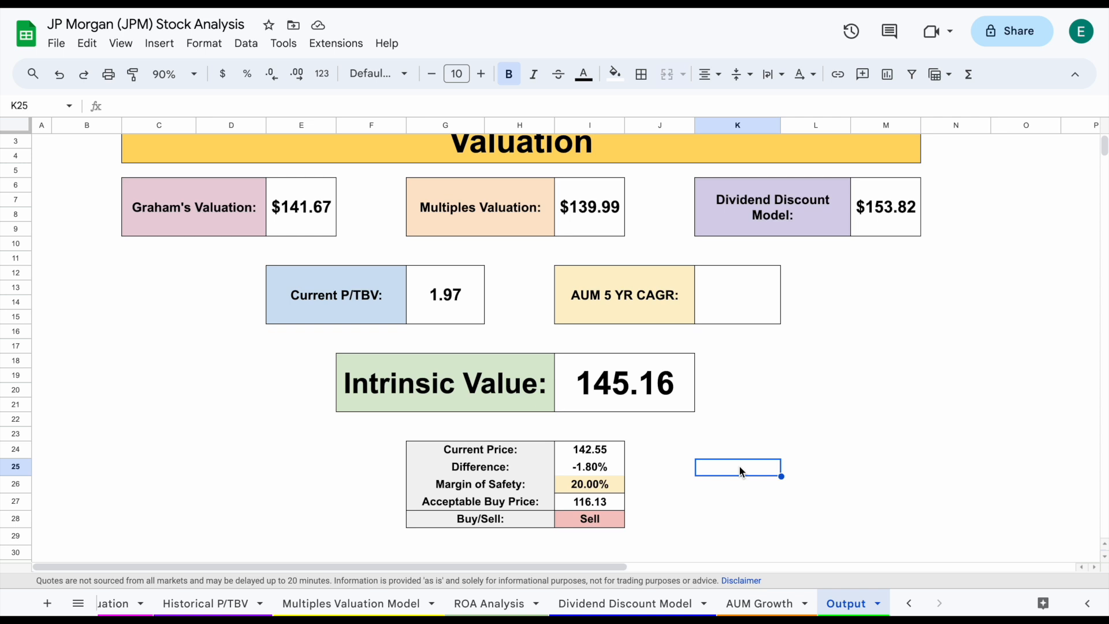
pyautogui.scroll(3)
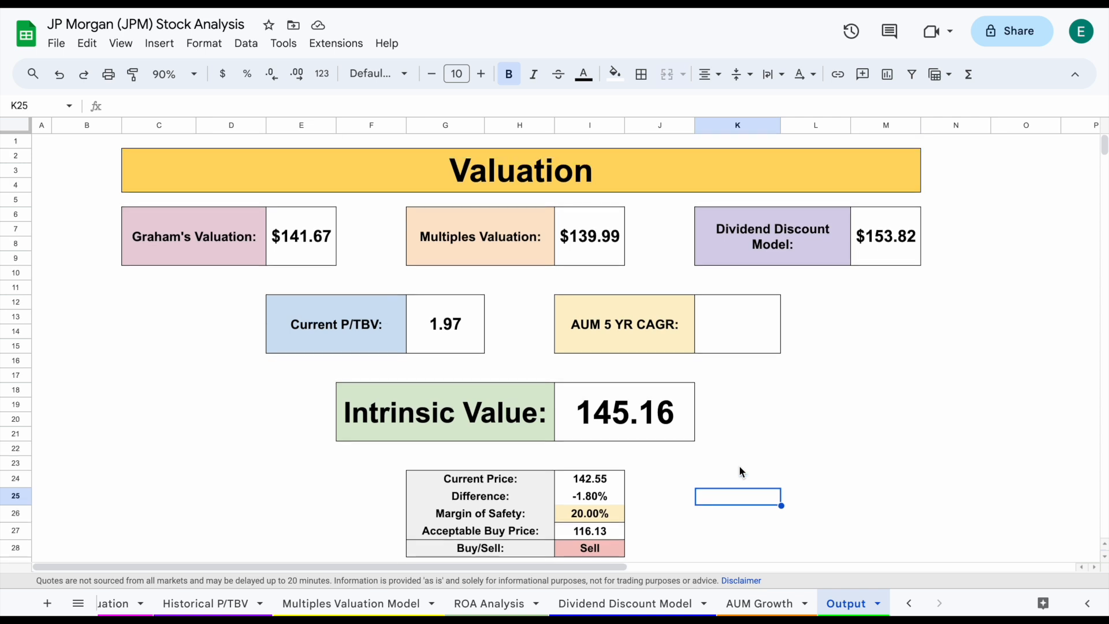
pyautogui.click(623, 412)
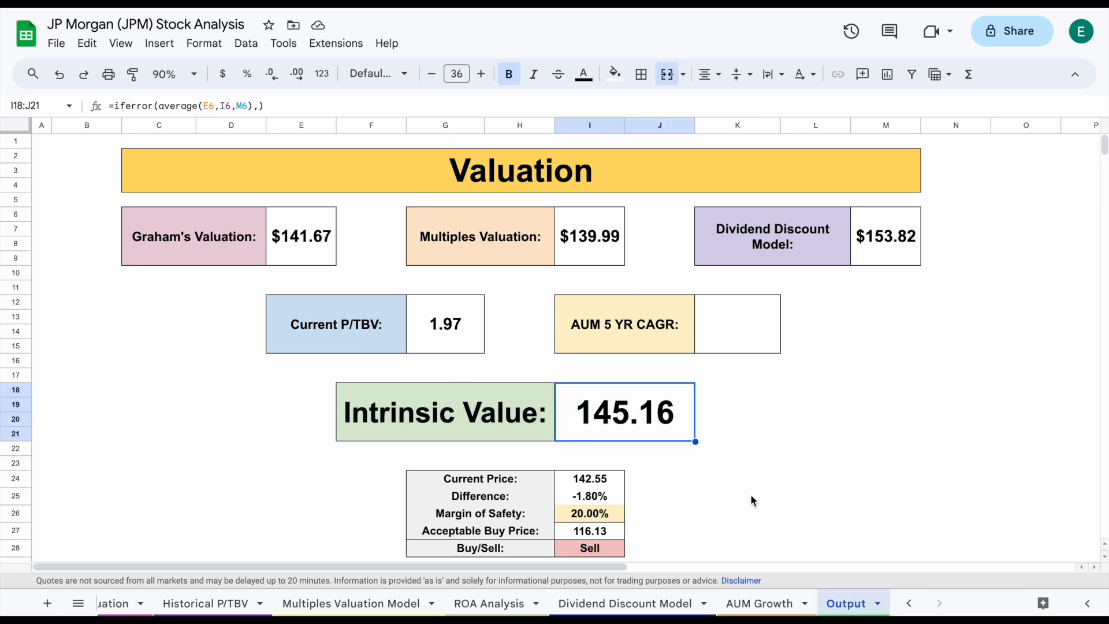
pyautogui.click(737, 495)
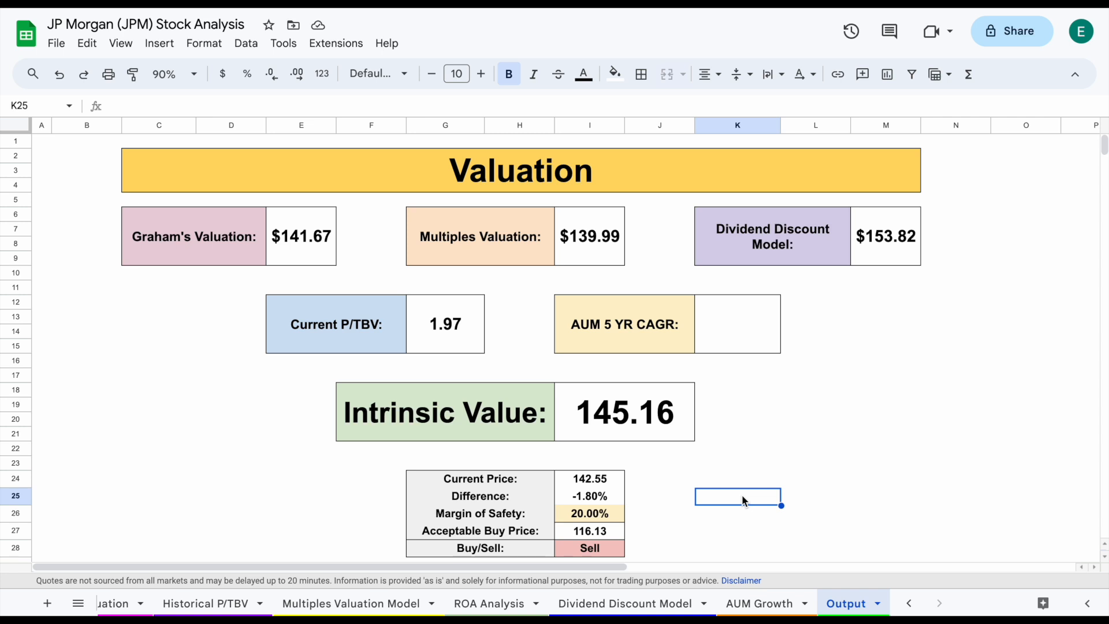
pyautogui.click(624, 413)
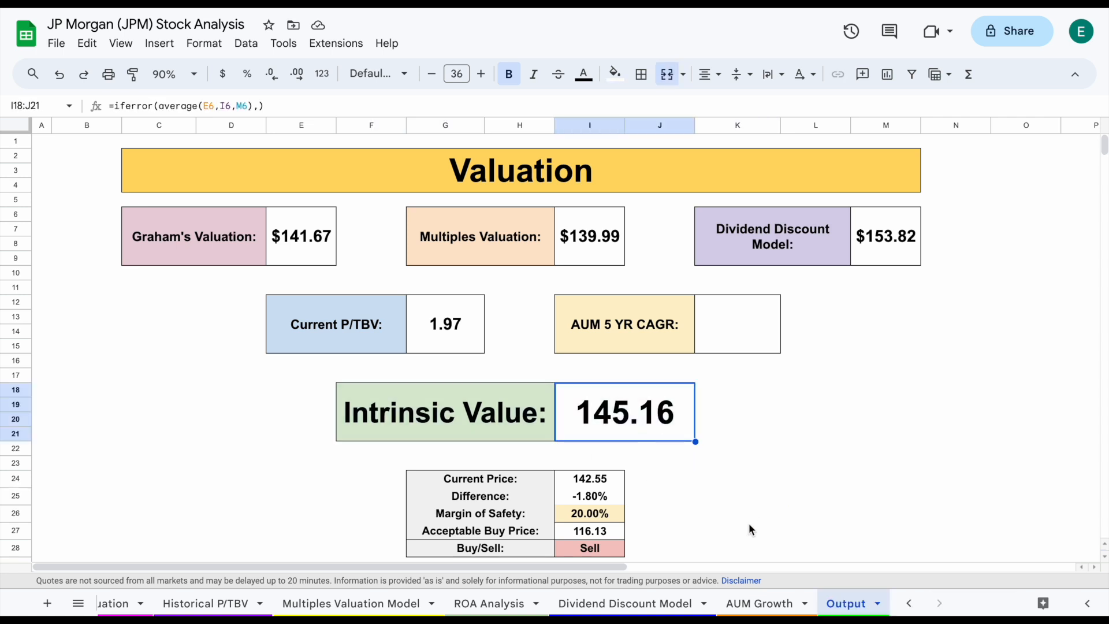
pyautogui.click(738, 496)
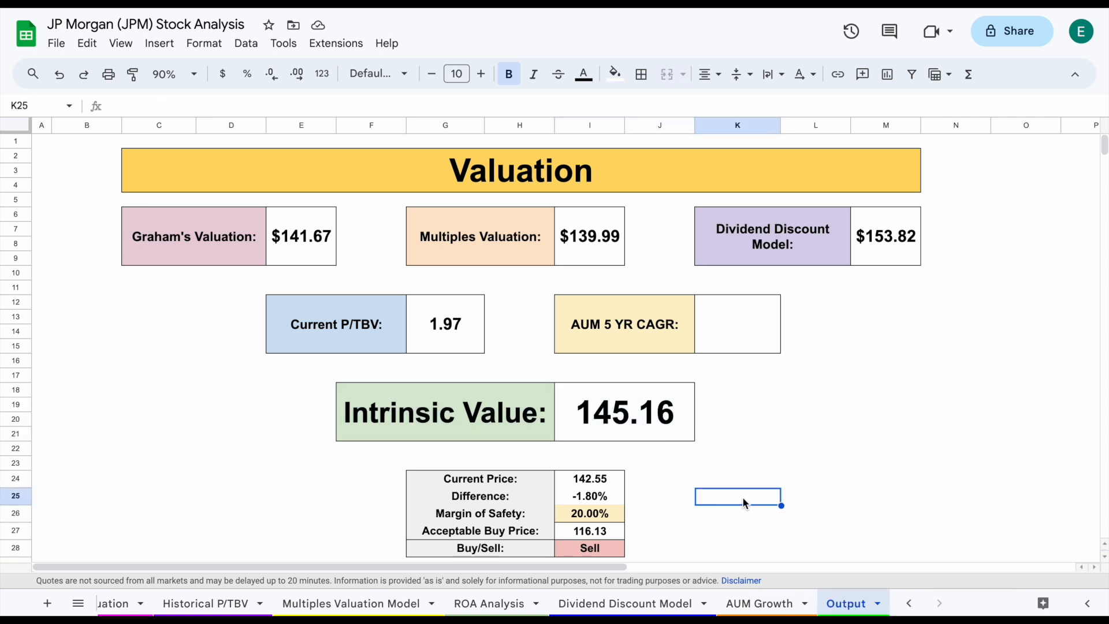
pyautogui.moveTo(614, 480)
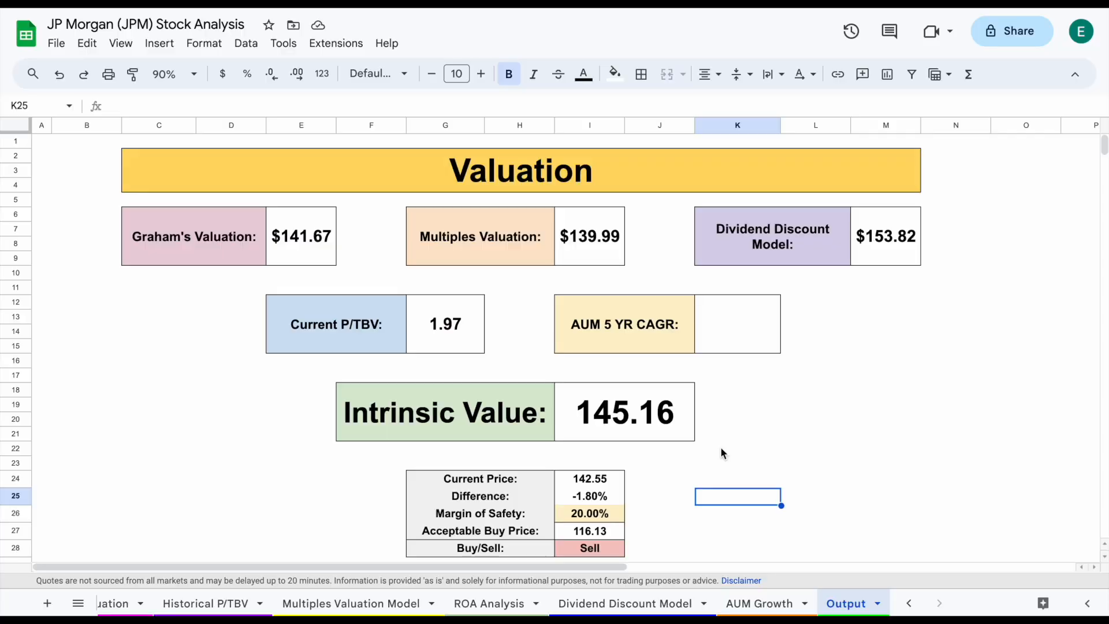
pyautogui.moveTo(829, 460)
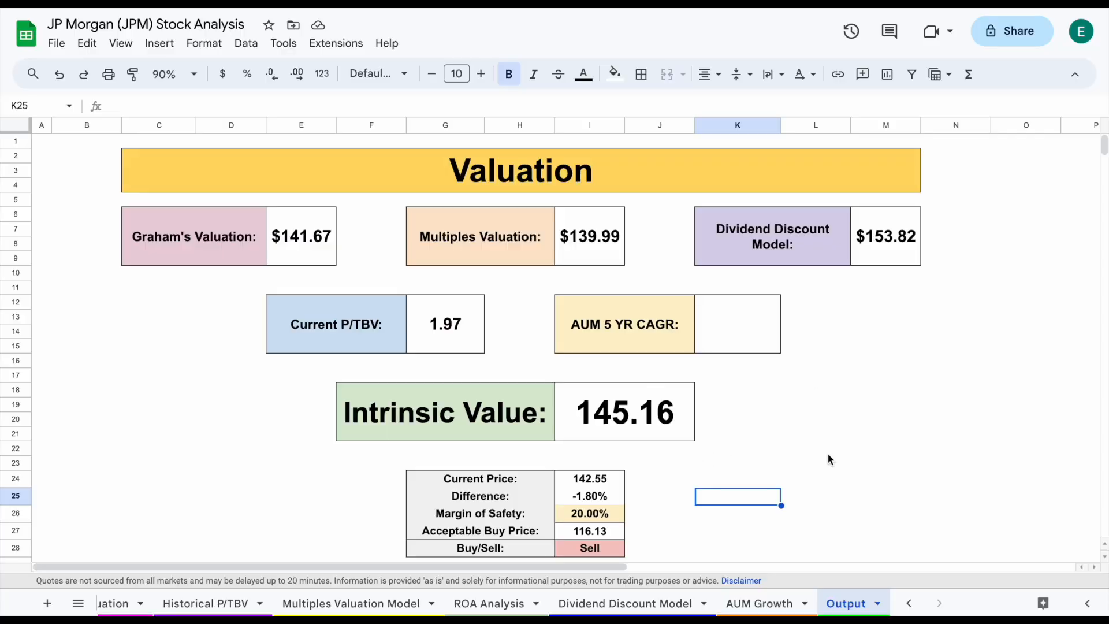